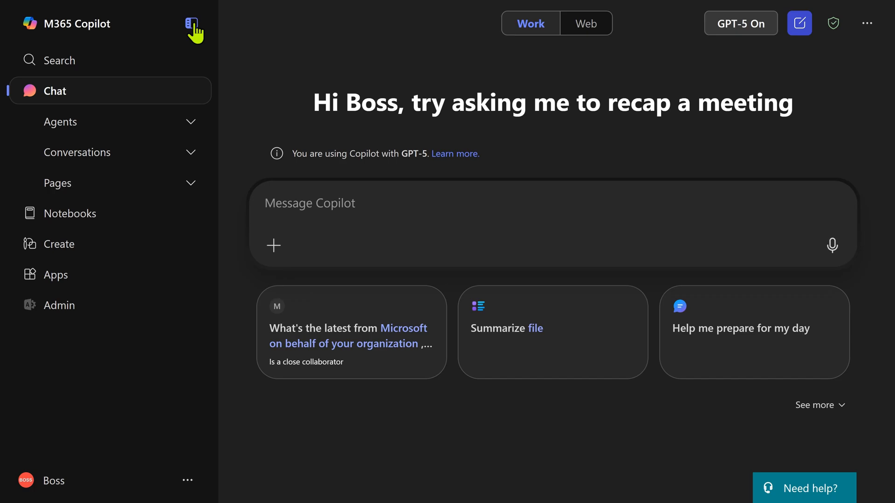
# Step: Collapse and restore the navigation pane, then switch the chat to GPT-5 On
pyautogui.click(195, 23)
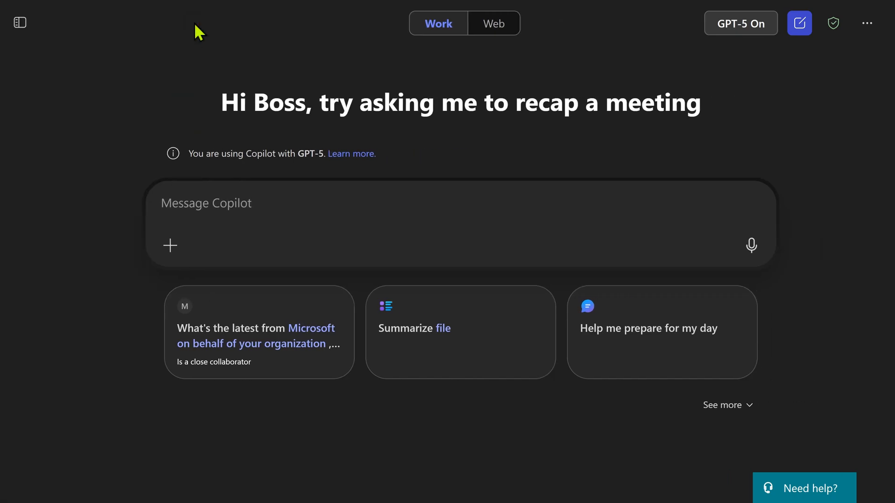
pyautogui.moveTo(19, 23)
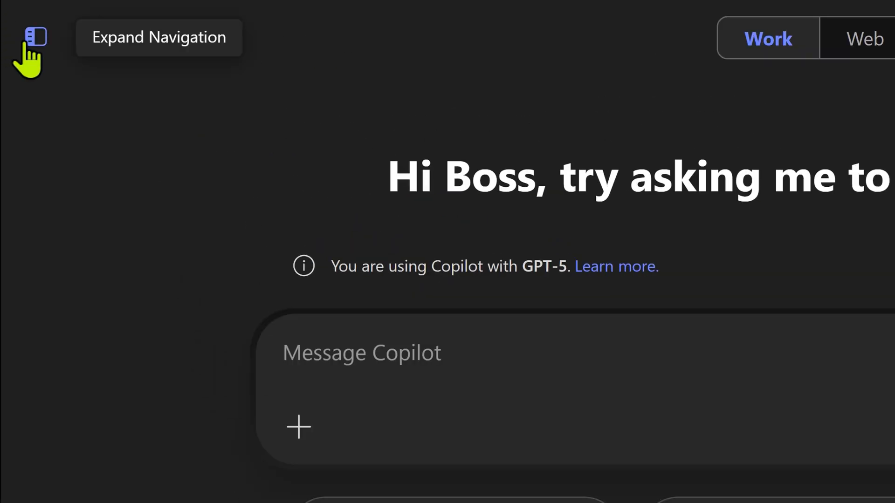
pyautogui.click(30, 38)
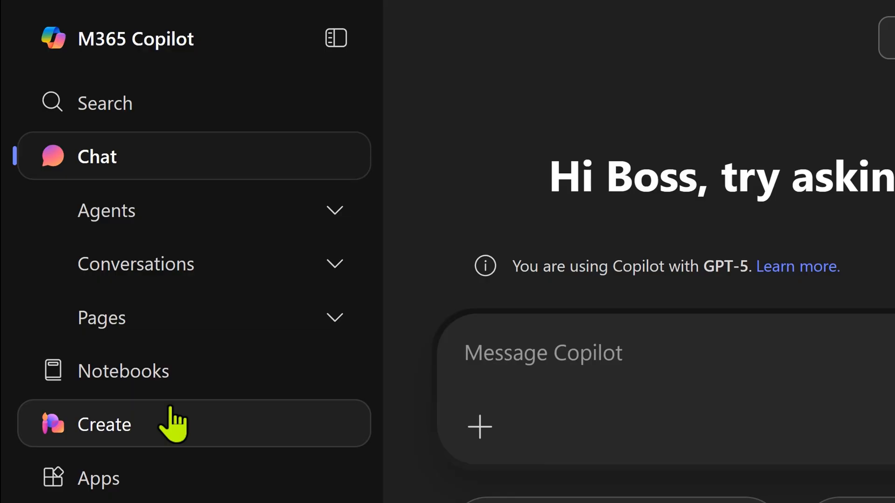
pyautogui.click(336, 38)
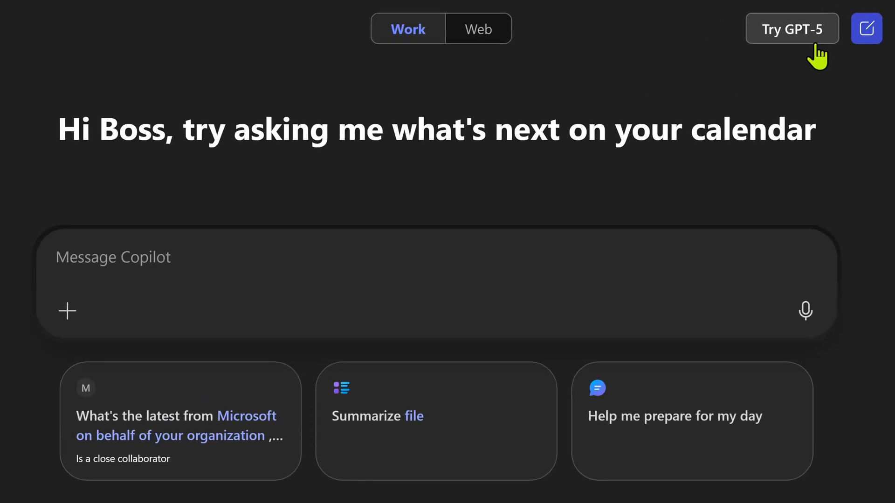
pyautogui.click(791, 28)
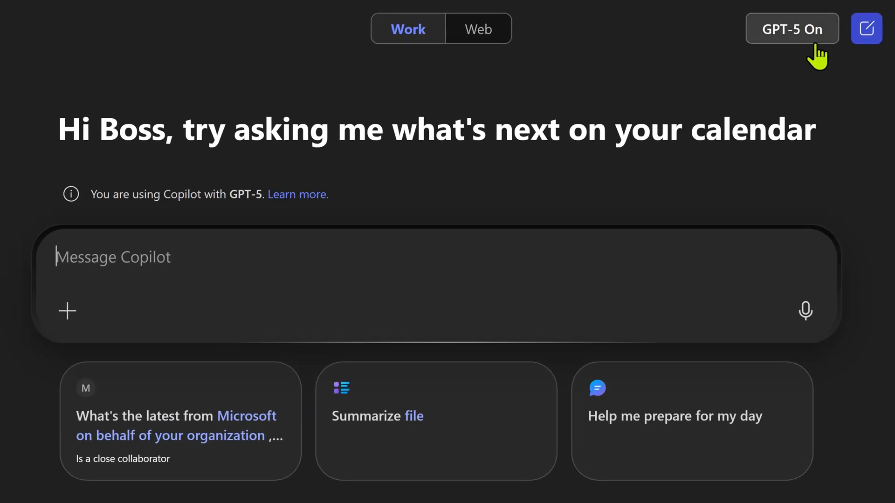
pyautogui.moveTo(117, 223)
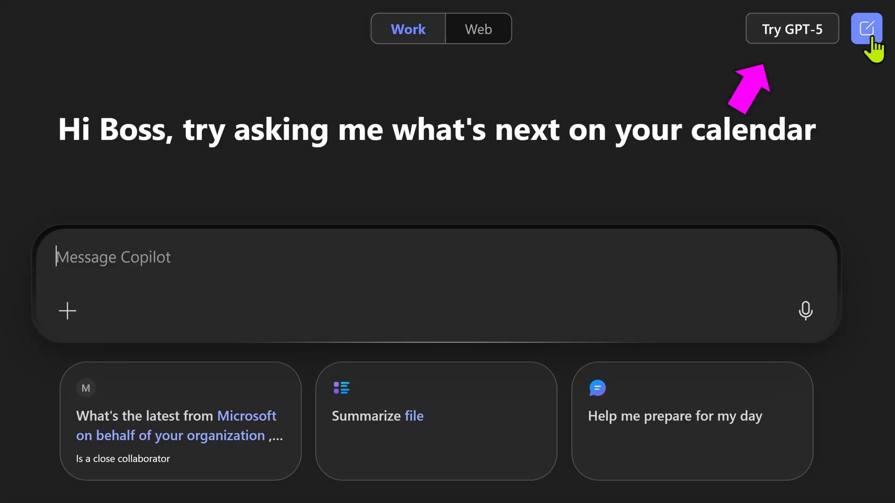
pyautogui.moveTo(795, 57)
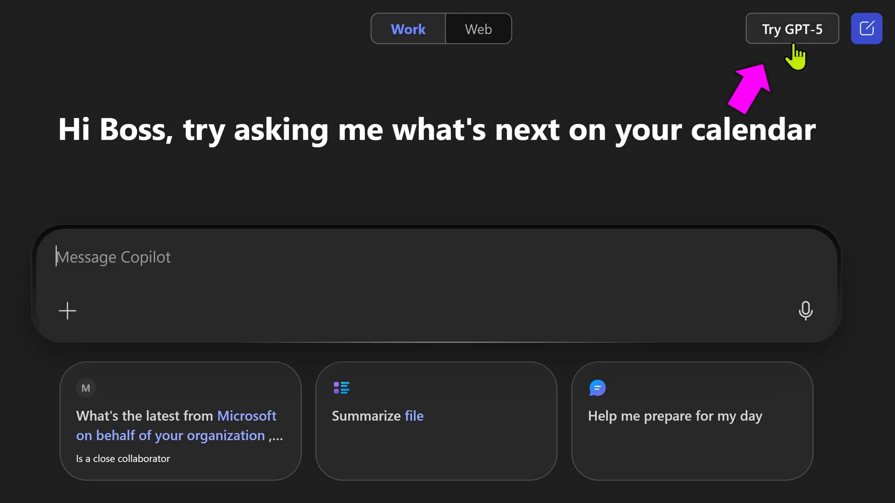
pyautogui.click(791, 28)
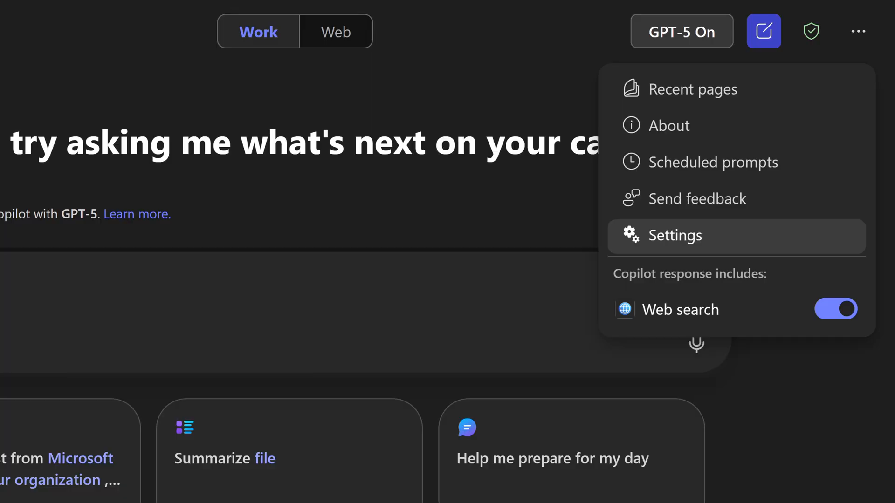
# Step: Show the more-options menu with Recent pages, Settings and the Web search toggle
pyautogui.click(674, 235)
pyautogui.write('Remember that I always want images in landscape mode')
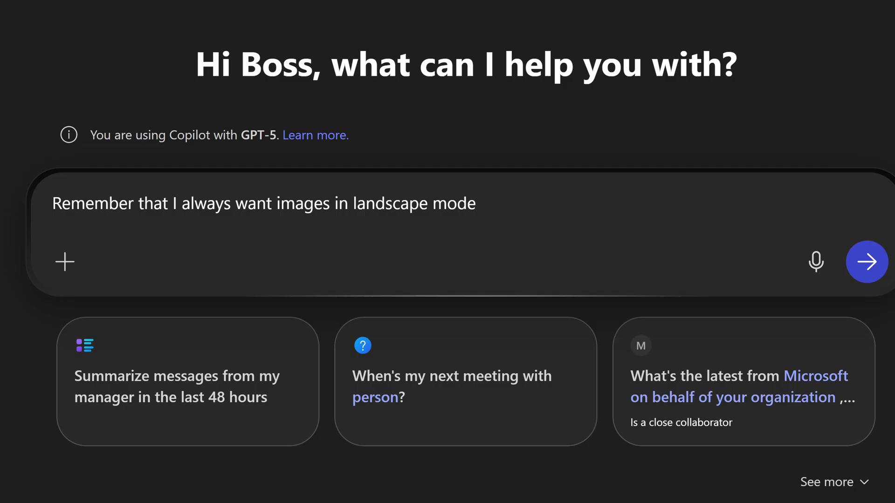
# Step: Send the 'always make landscape images' request and check the Memory updated popup
pyautogui.click(866, 262)
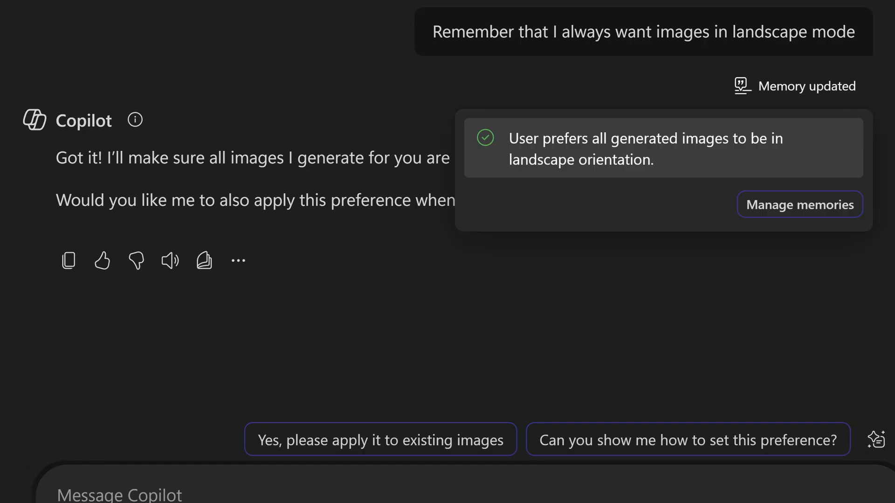
pyautogui.click(799, 204)
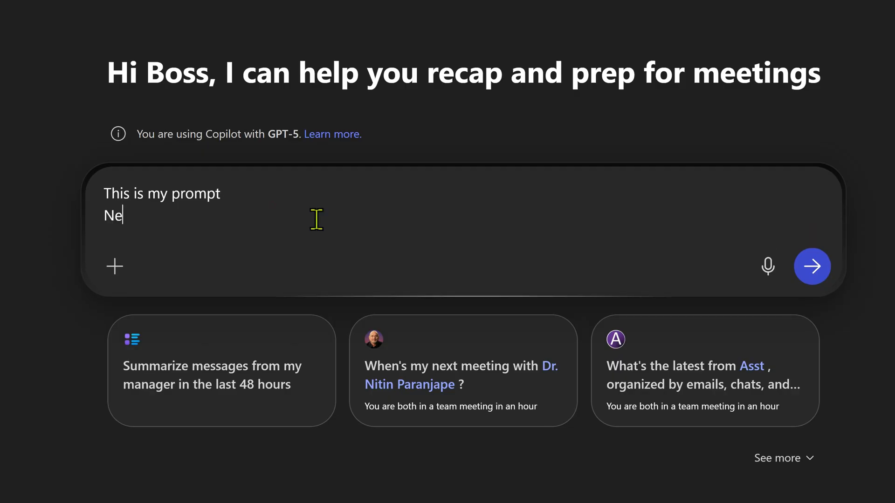
# Step: Send a two-line prompt, then type 'how to' to see History and Recommended suggestions
pyautogui.write('w line')
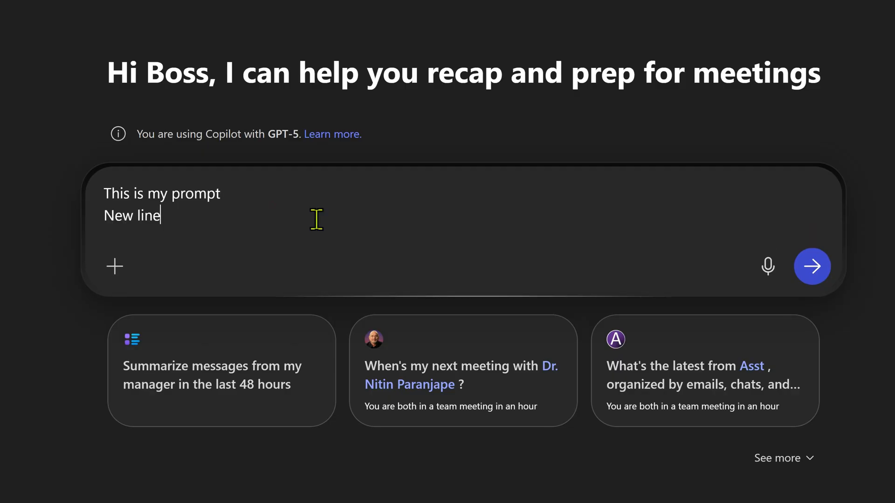
pyautogui.click(811, 266)
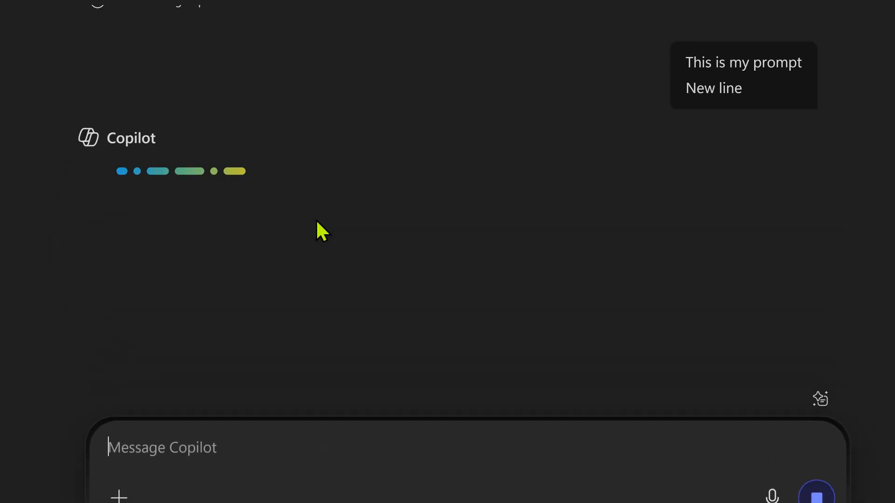
pyautogui.write('how')
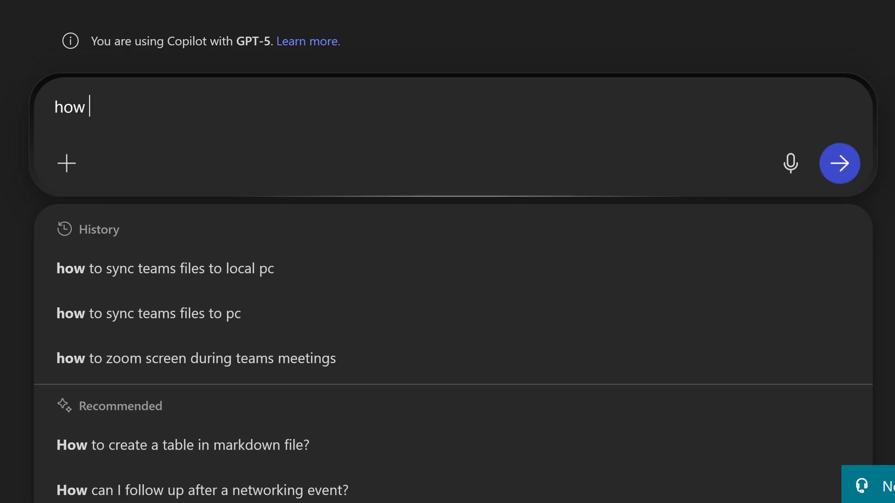
pyautogui.write('to')
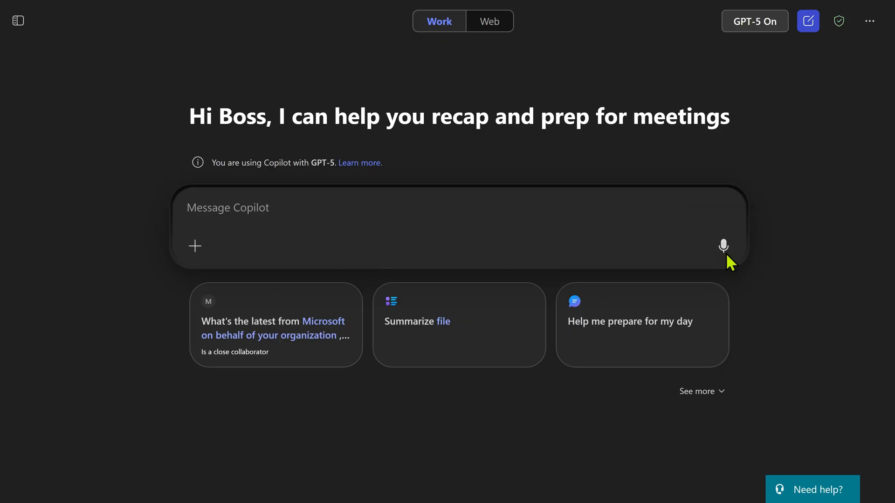
# Step: Dictate 'and it's much easier to give longer prompts' with the microphone
pyautogui.click(723, 246)
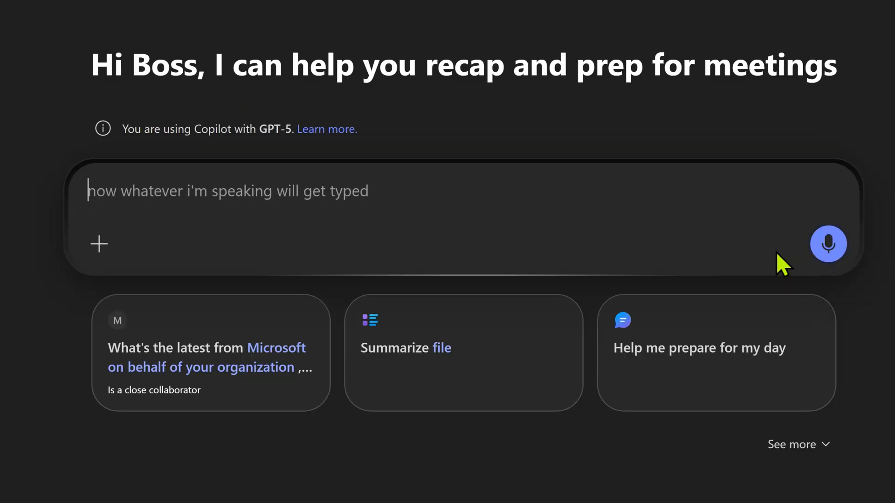
pyautogui.write("and it's much easier to")
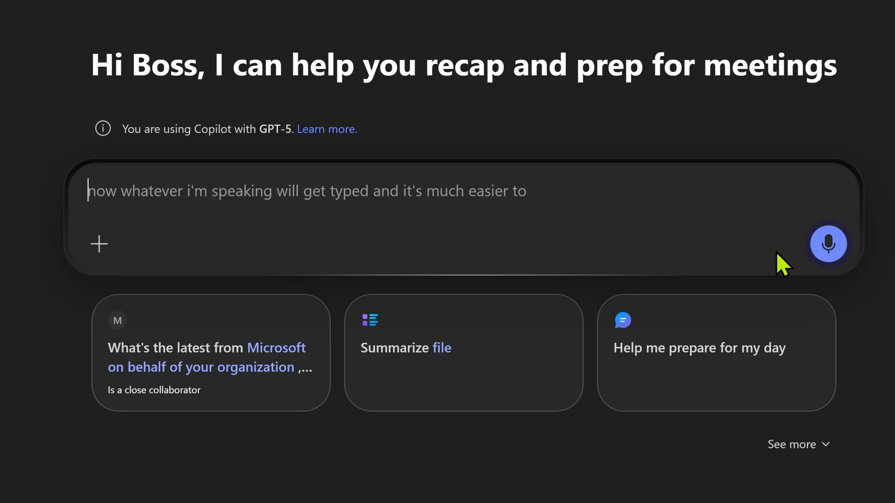
pyautogui.write('give longer prompts')
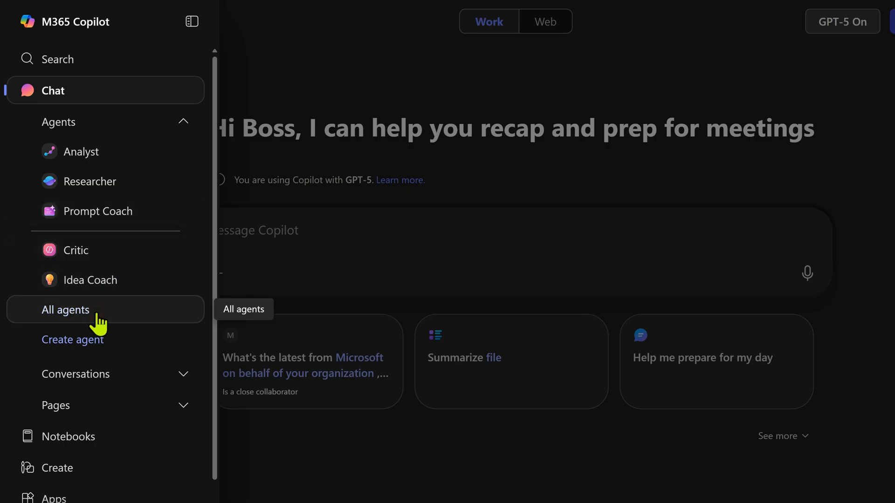
# Step: Open All agents, view and close the Prompt Coach details, and restore the navigation pane
pyautogui.click(66, 310)
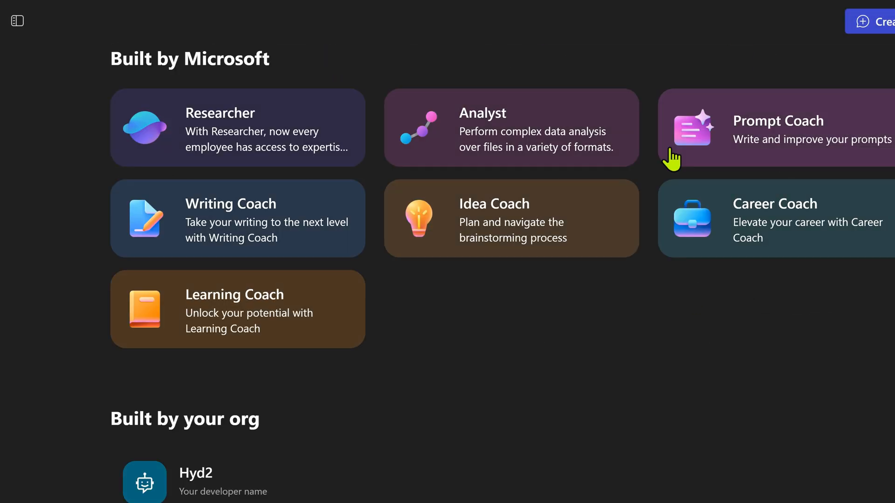
pyautogui.moveTo(699, 150)
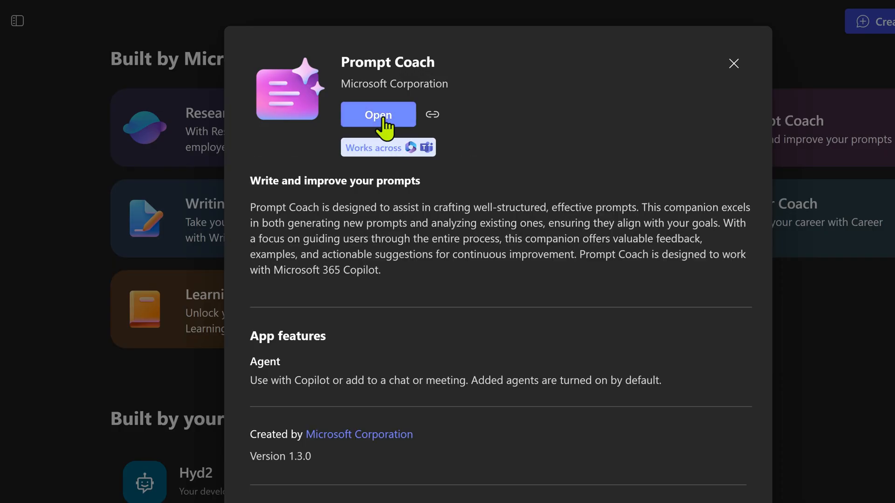
pyautogui.click(733, 63)
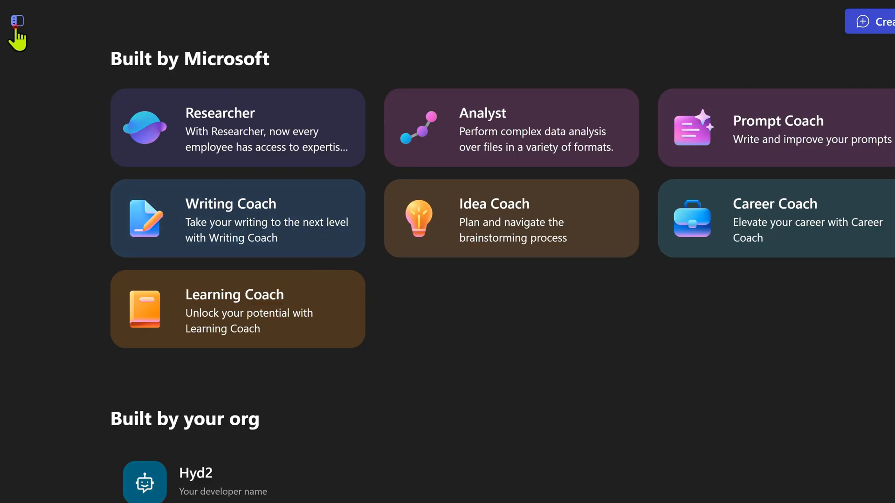
pyautogui.click(17, 21)
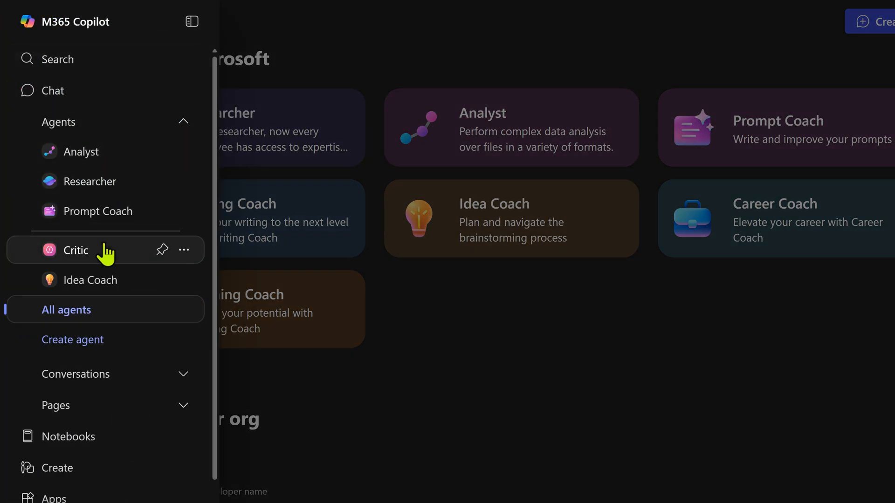
pyautogui.moveTo(157, 238)
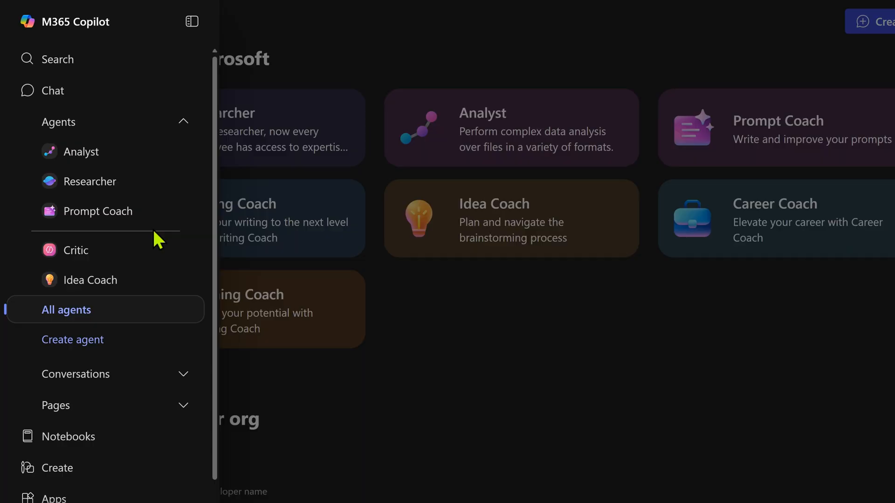
pyautogui.click(98, 211)
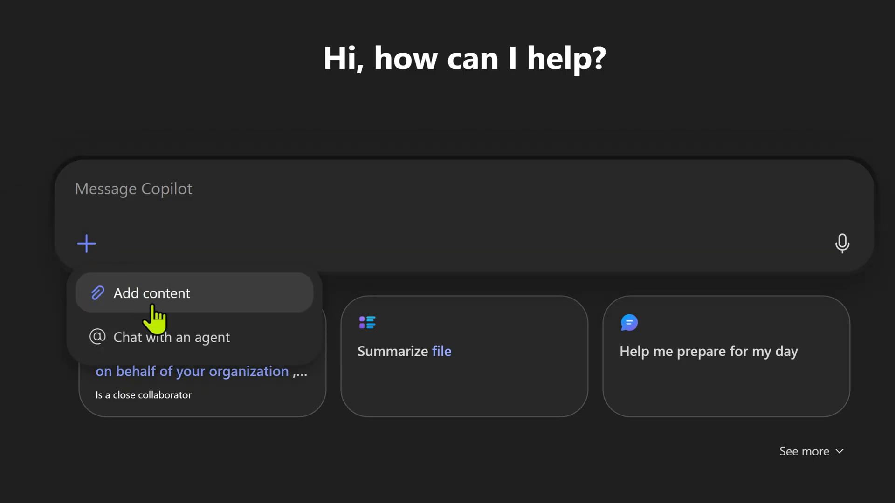
# Step: Search the Add content picker for 'demo', then open the OneDrive cloud files browser
pyautogui.click(152, 293)
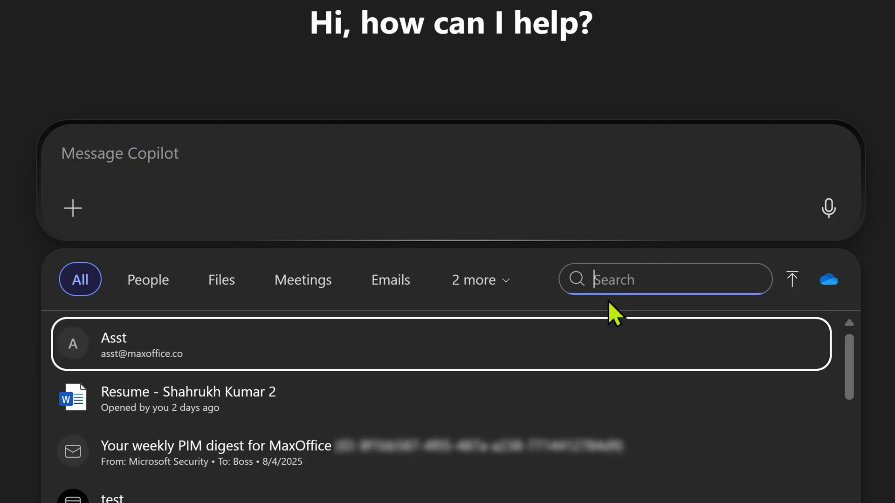
pyautogui.write('demo')
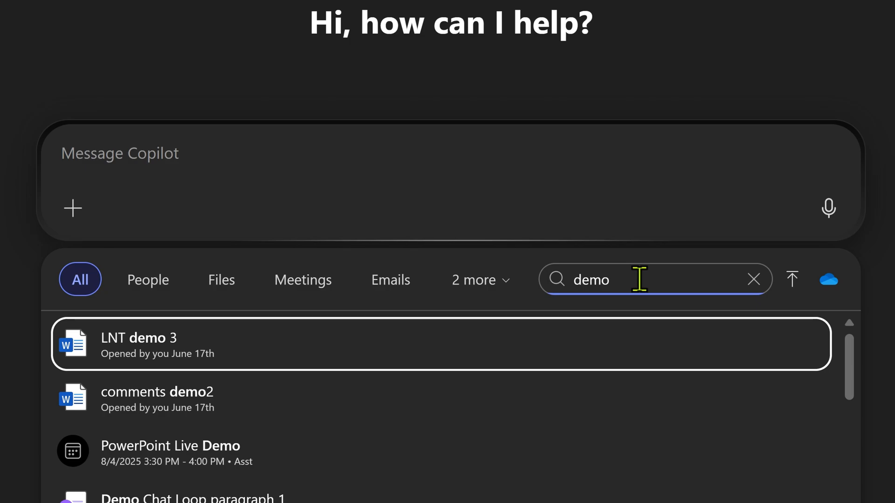
pyautogui.moveTo(828, 280)
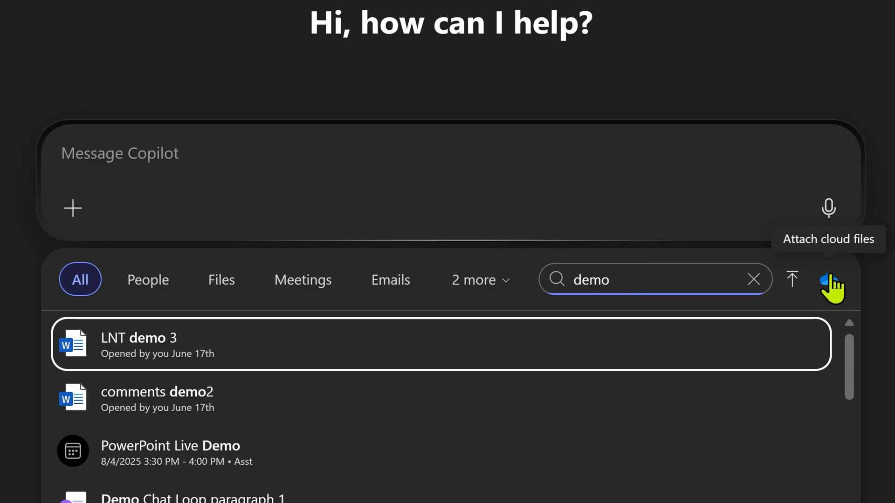
pyautogui.click(832, 280)
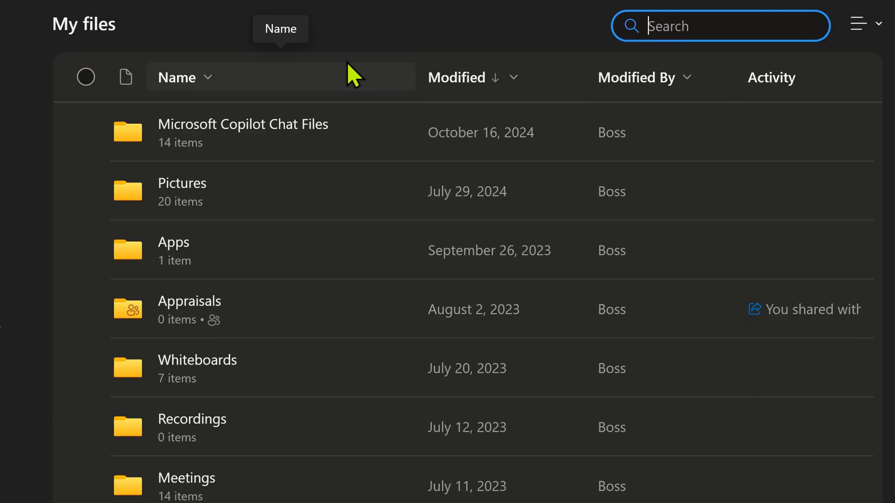
# Step: Browse the picker's Shared with me, Favorites, People and Meetings file sources
pyautogui.click(38, 31)
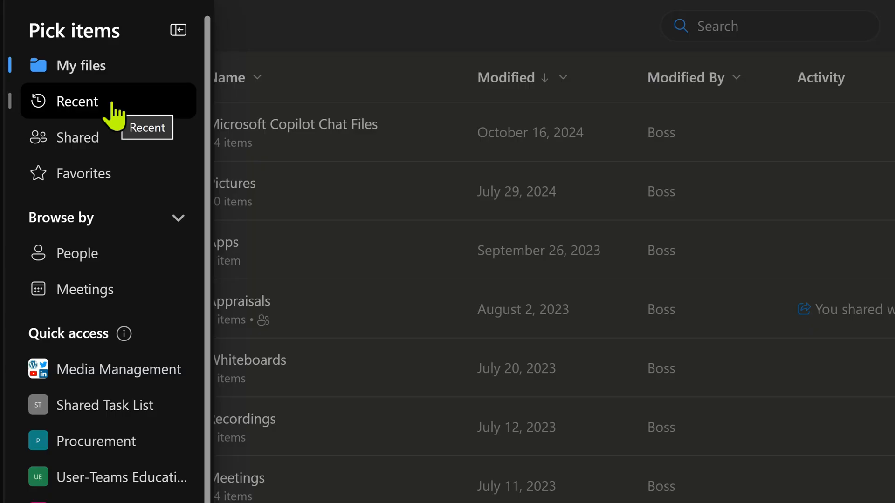
pyautogui.click(79, 137)
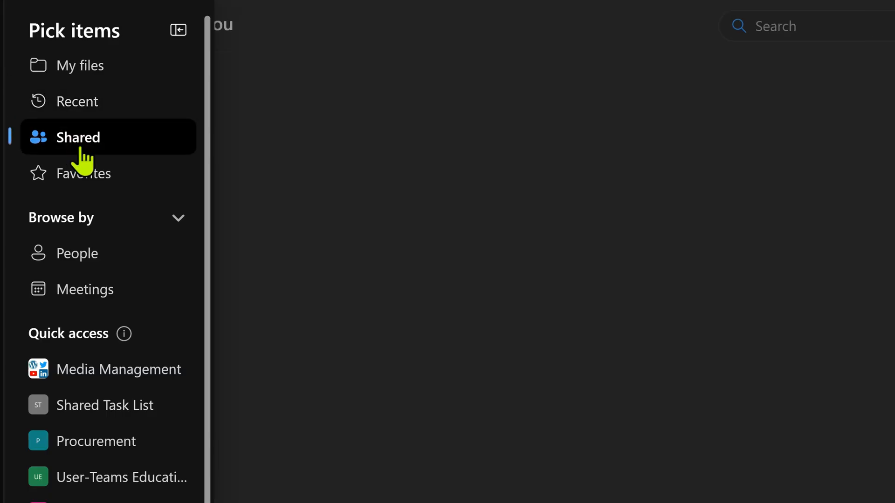
pyautogui.click(85, 174)
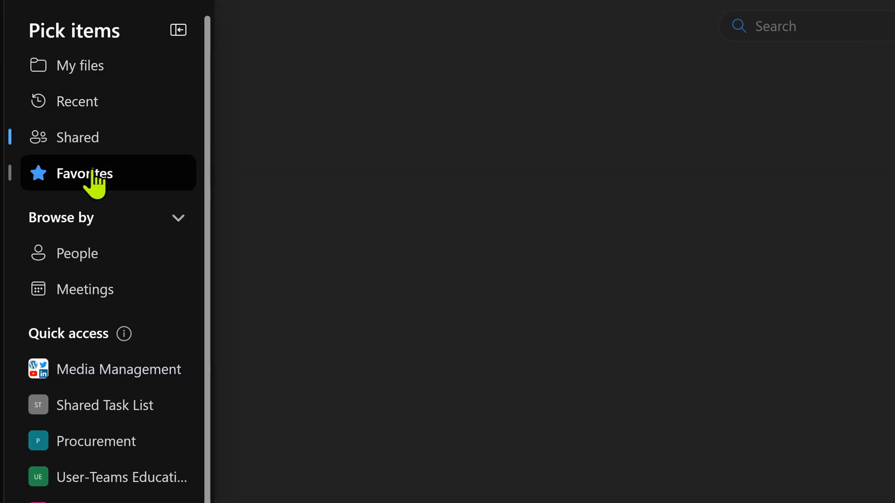
pyautogui.click(77, 253)
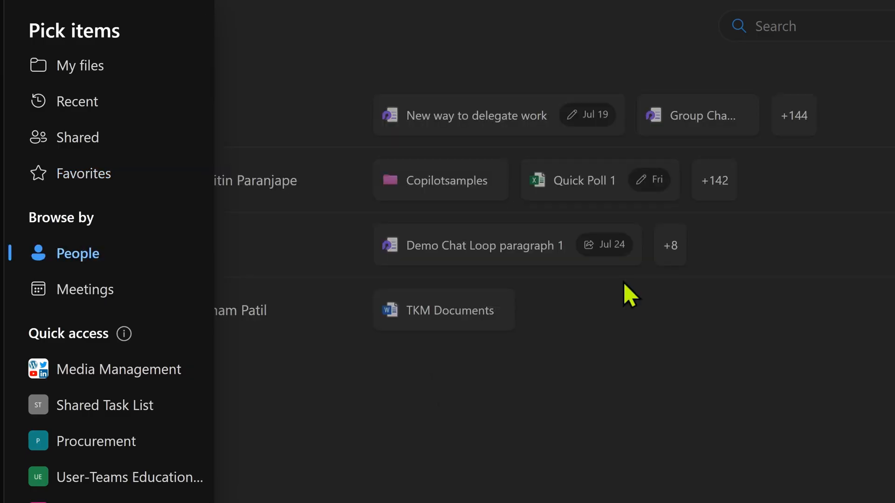
pyautogui.click(85, 289)
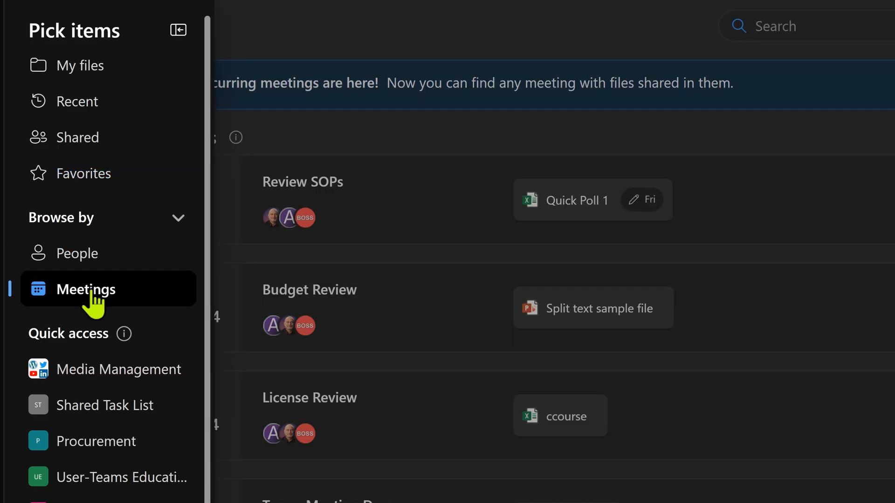
pyautogui.moveTo(106, 300)
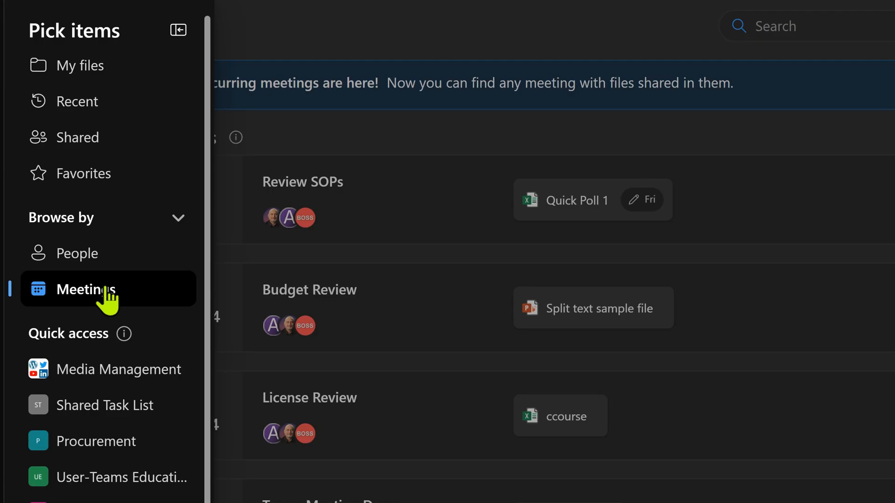
pyautogui.moveTo(115, 297)
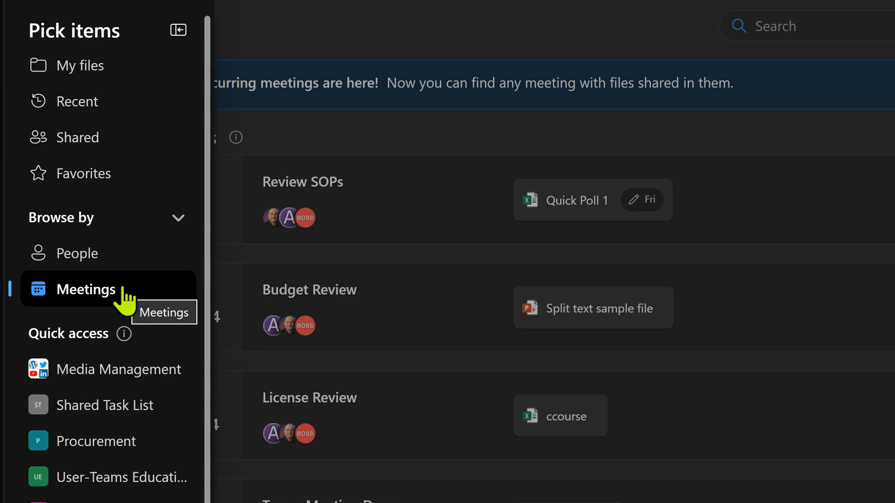
pyautogui.moveTo(154, 476)
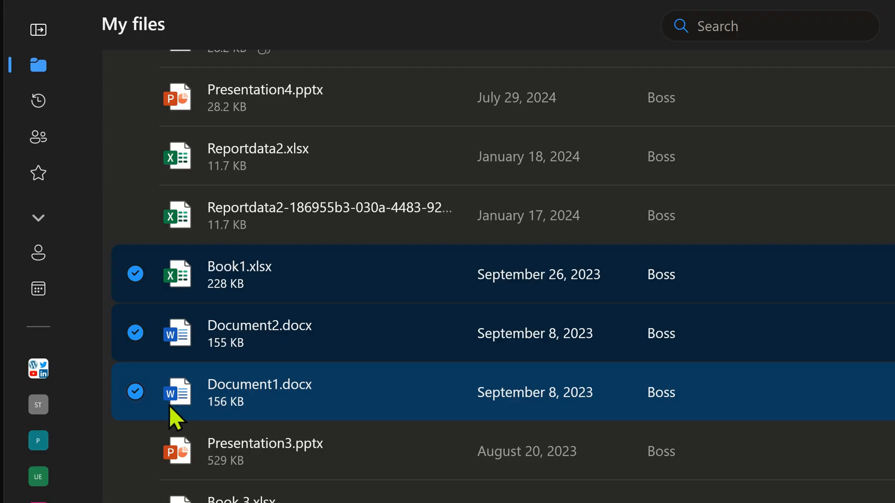
pyautogui.moveTo(388, 436)
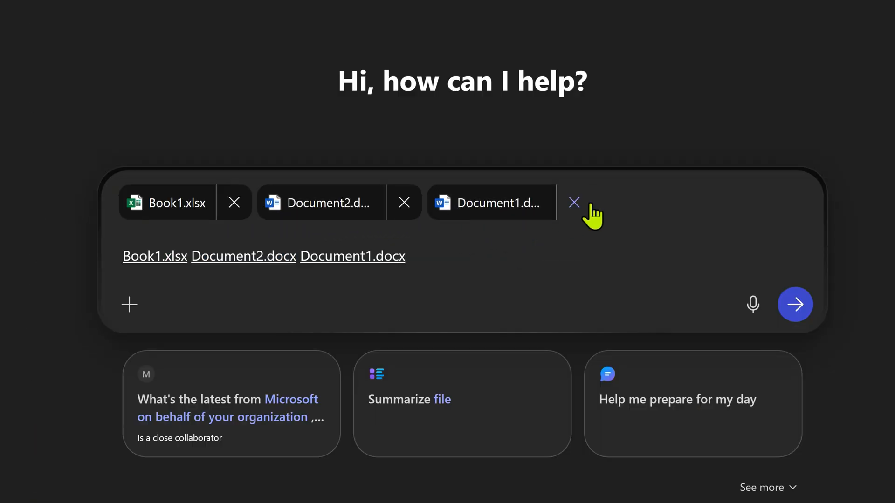
pyautogui.moveTo(859, 355)
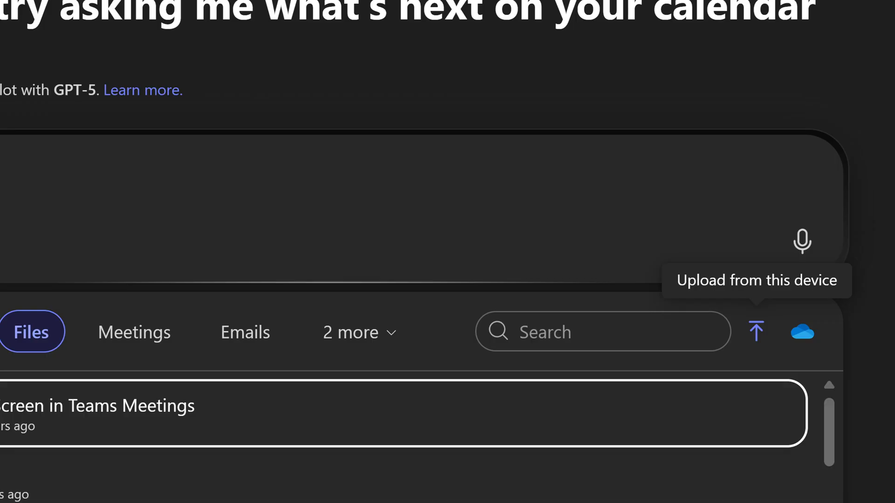
# Step: Upload out.csv from this device and place the cursor in the compose box
pyautogui.click(756, 331)
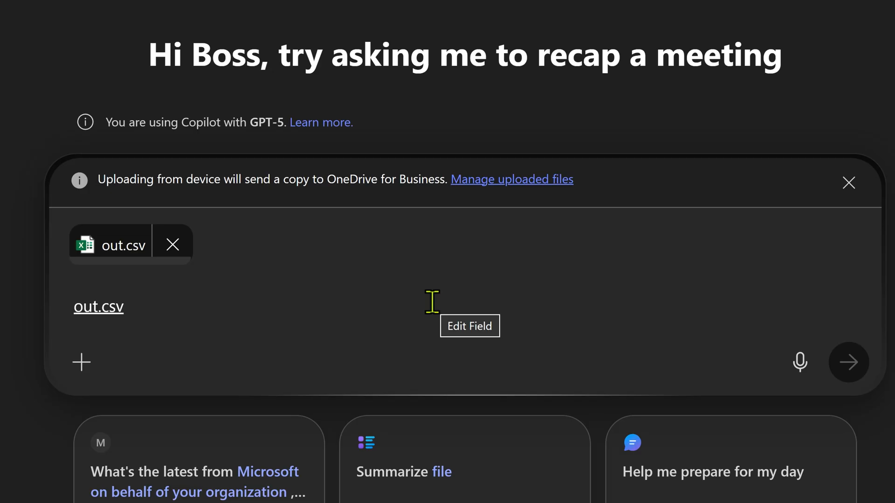
pyautogui.click(98, 307)
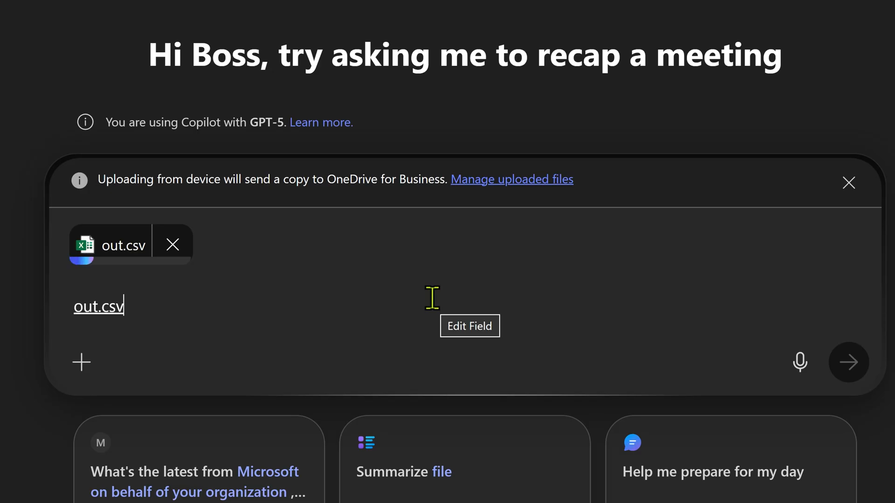
pyautogui.click(81, 362)
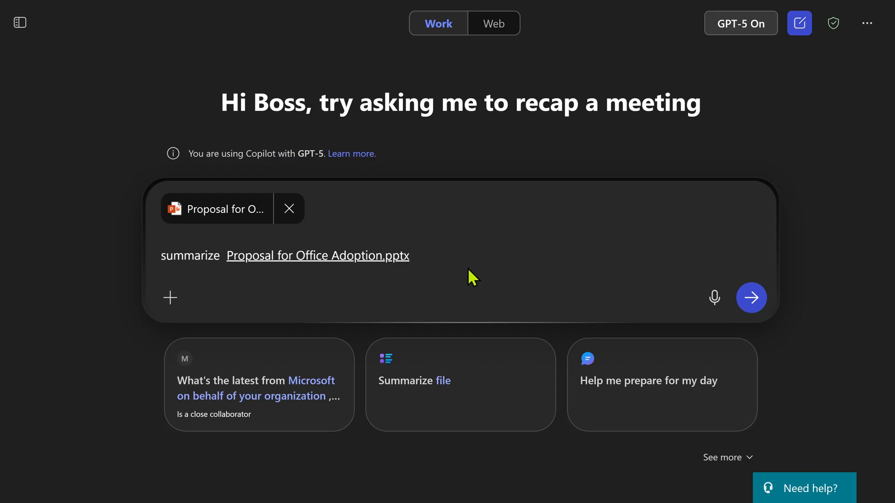
pyautogui.moveTo(543, 295)
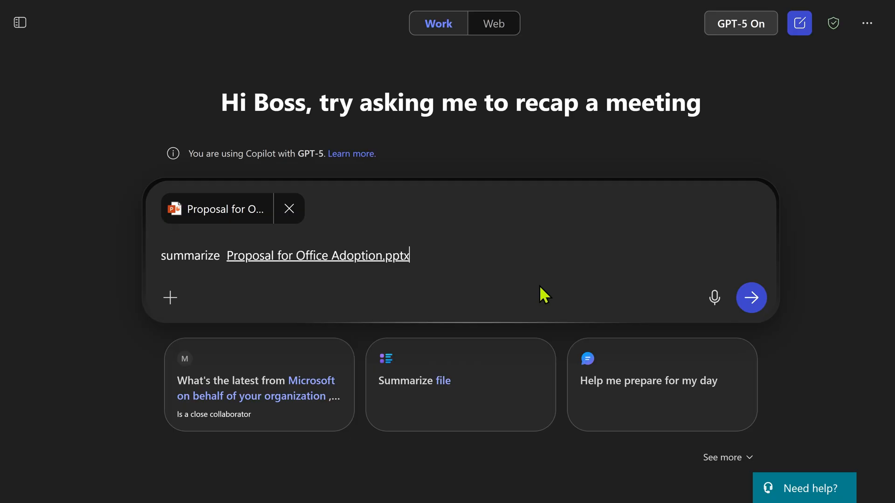
# Step: Send 'summarize Proposal for Office Adoption.pptx' to Copilot
pyautogui.click(751, 297)
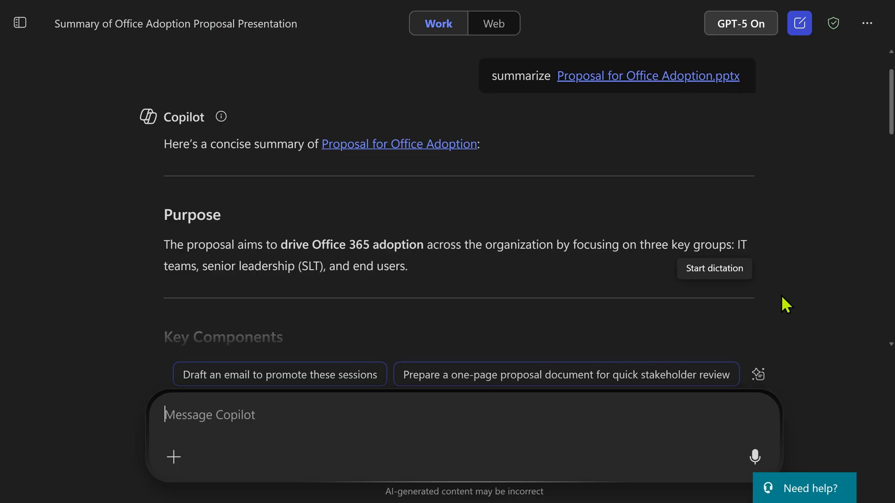
pyautogui.moveTo(694, 102)
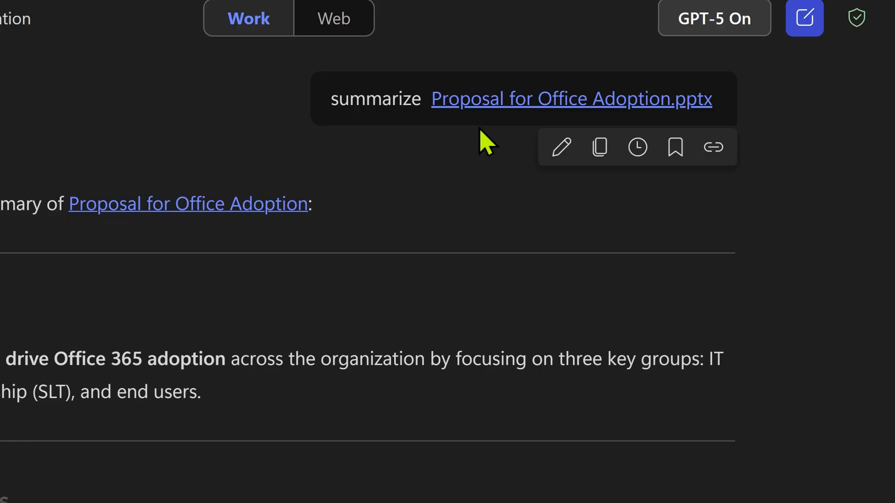
pyautogui.moveTo(561, 147)
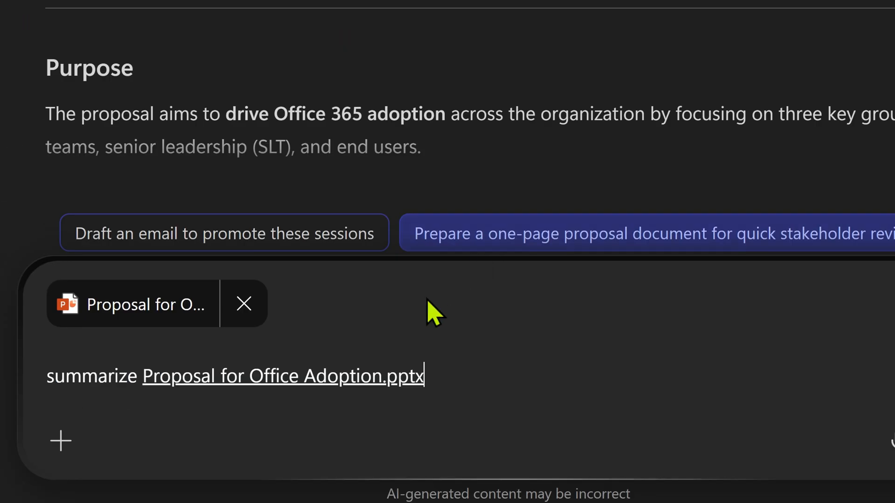
pyautogui.moveTo(496, 376)
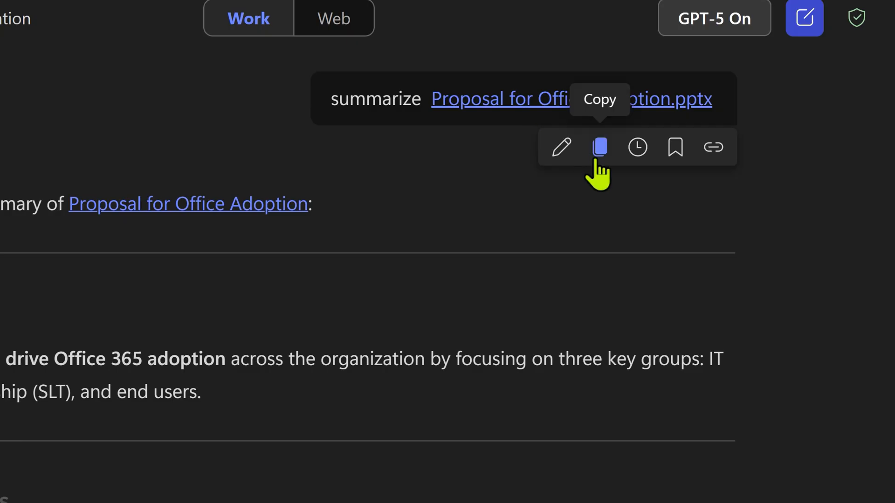
pyautogui.moveTo(713, 147)
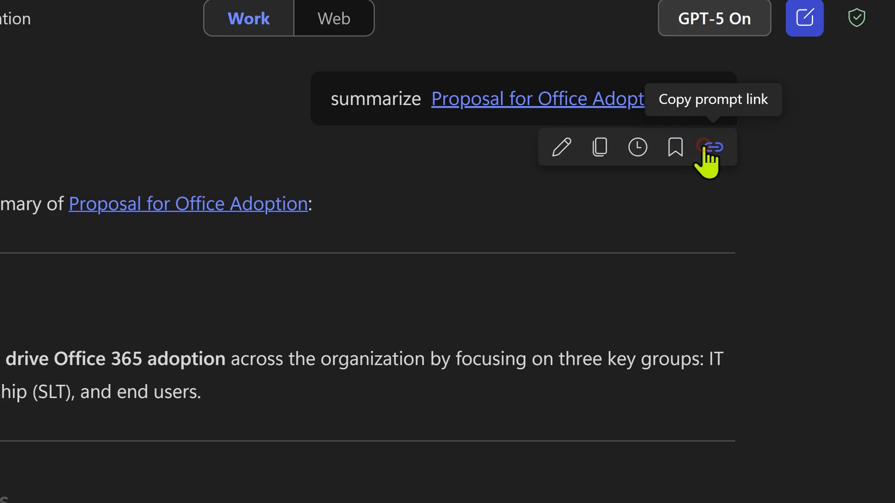
# Step: Copy a shareable link to the summarize prompt and bring up the save-prompt form
pyautogui.click(712, 148)
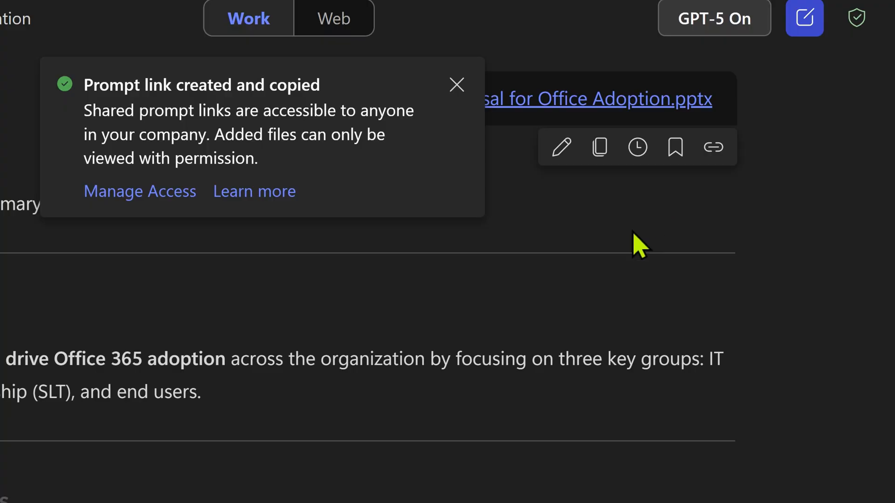
pyautogui.click(674, 147)
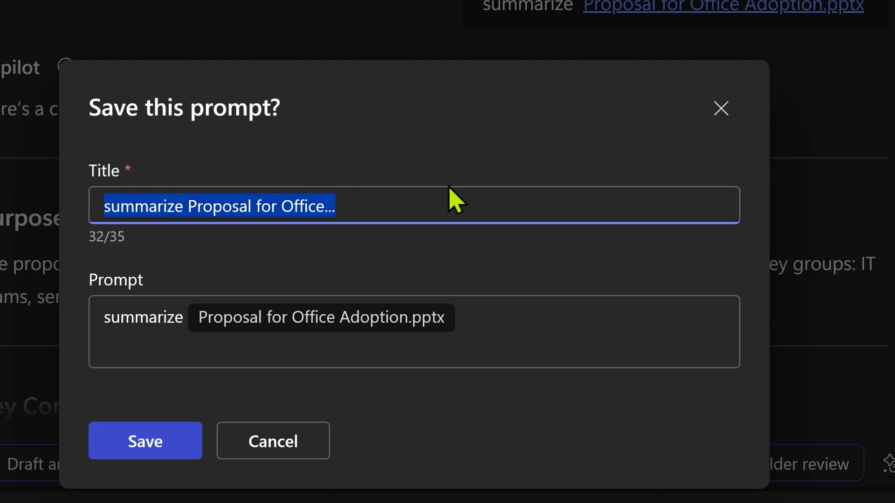
# Step: Save the summarize prompt, then load 'demo reusable prompt' from the Prompt Gallery into a new chat
pyautogui.click(145, 441)
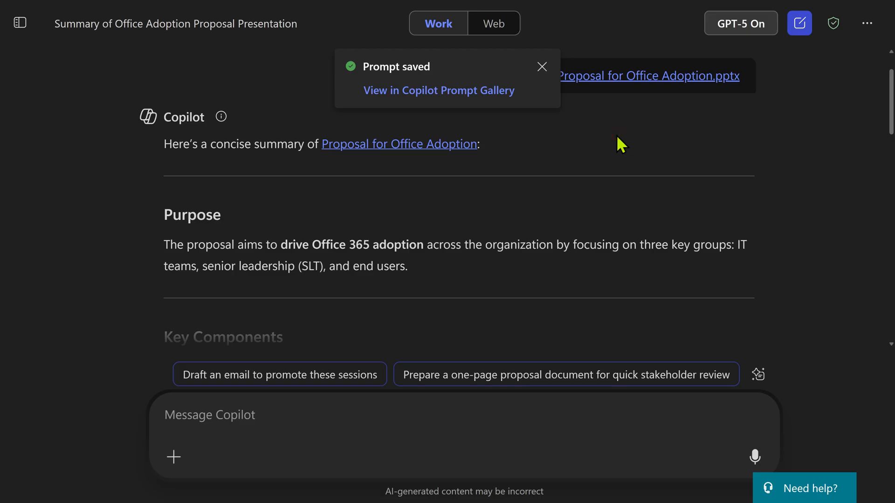
pyautogui.moveTo(778, 68)
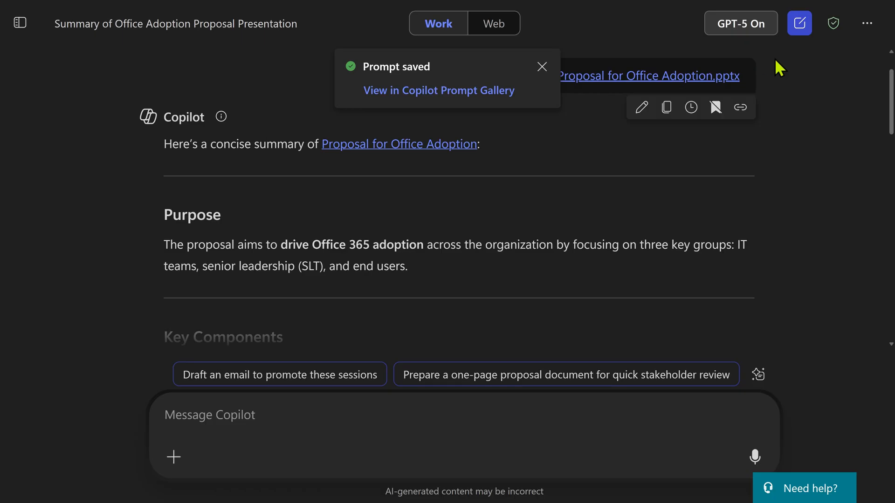
pyautogui.click(798, 22)
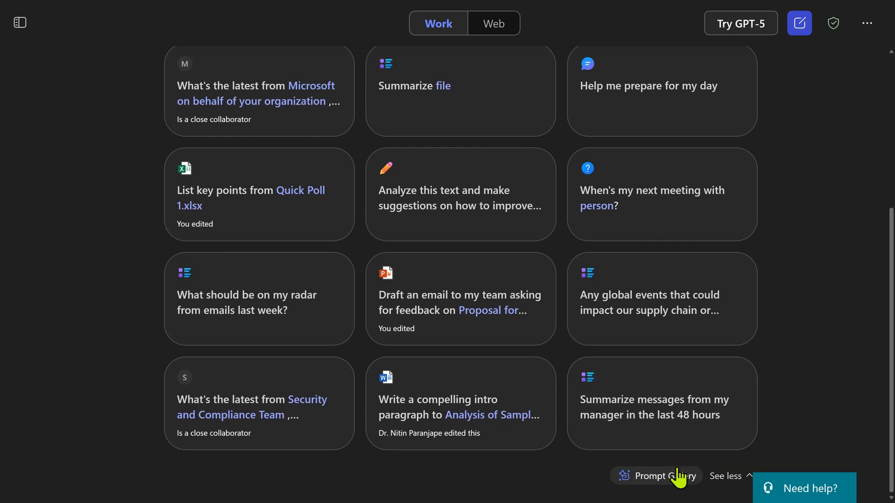
pyautogui.click(664, 476)
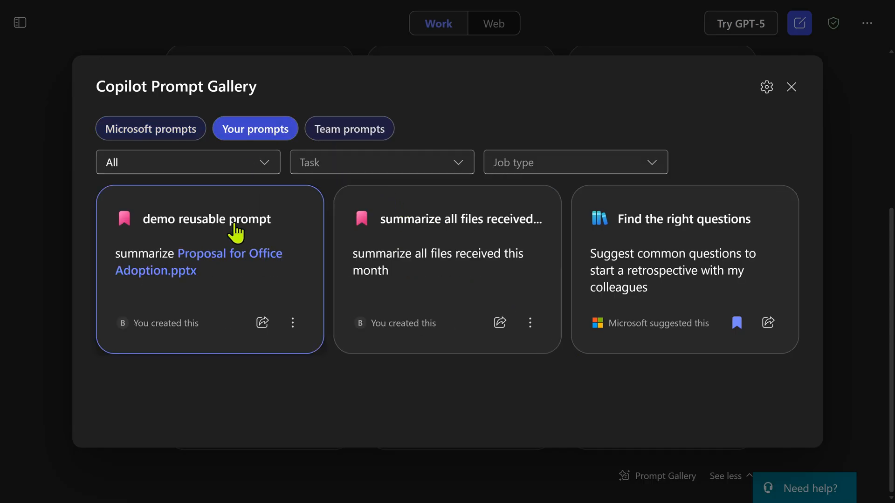
pyautogui.click(209, 268)
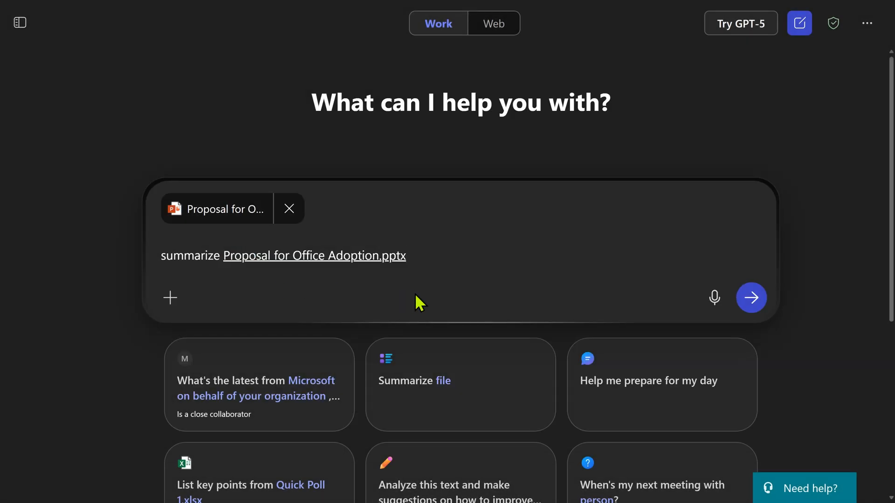
pyautogui.moveTo(444, 307)
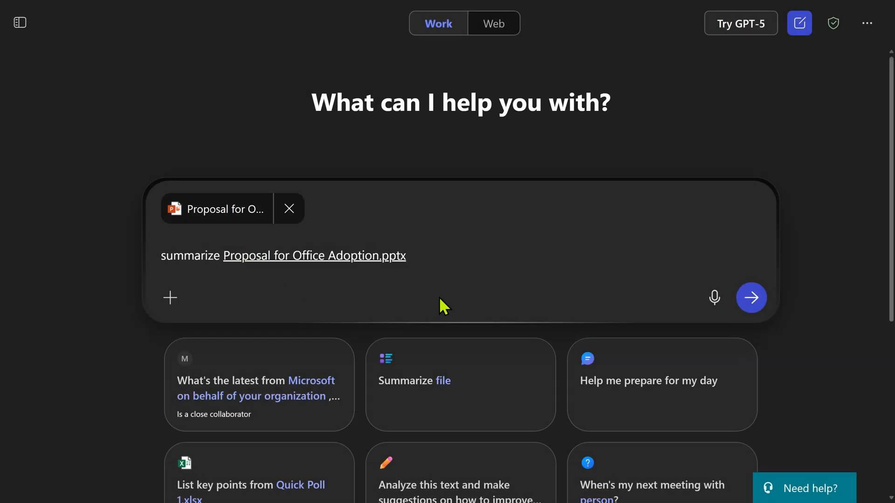
pyautogui.click(751, 297)
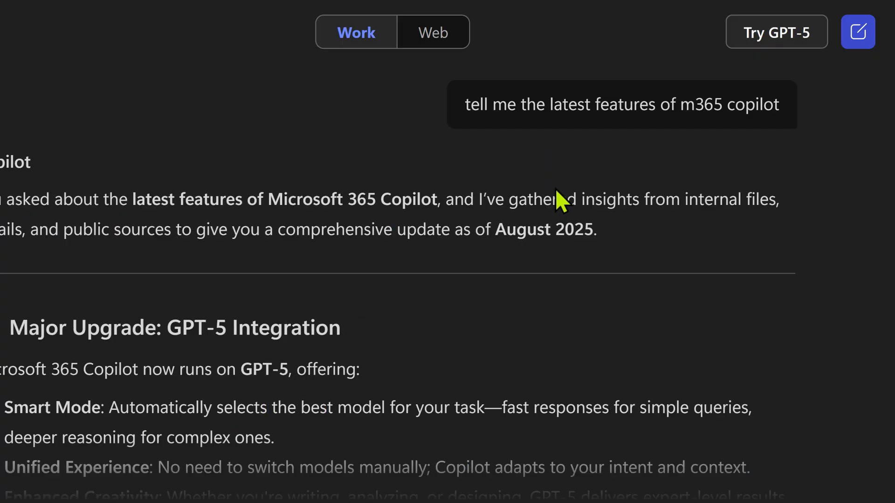
# Step: Scroll through the reply on the latest Microsoft 365 Copilot features and GPT-5 benefits
pyautogui.scroll(-3)
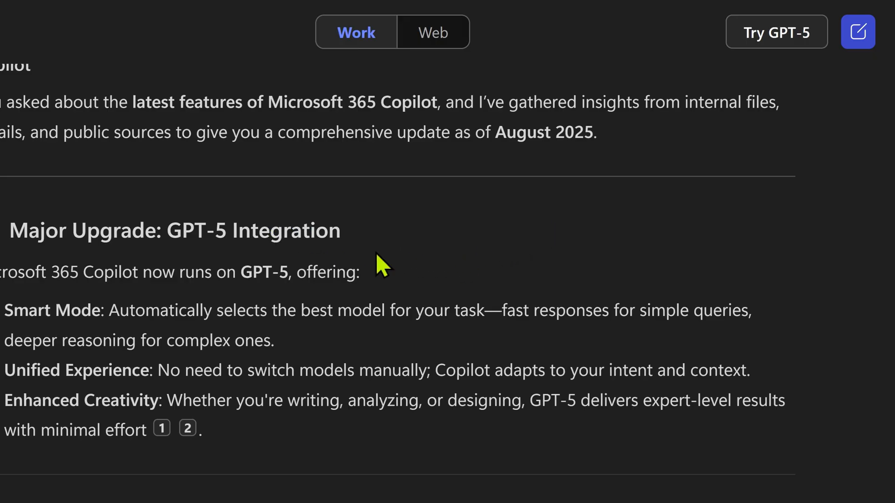
pyautogui.moveTo(400, 274)
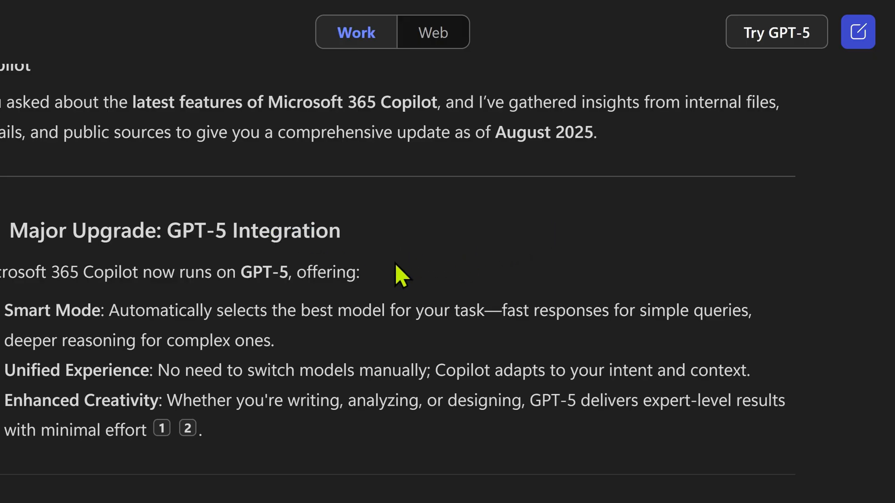
pyautogui.scroll(3)
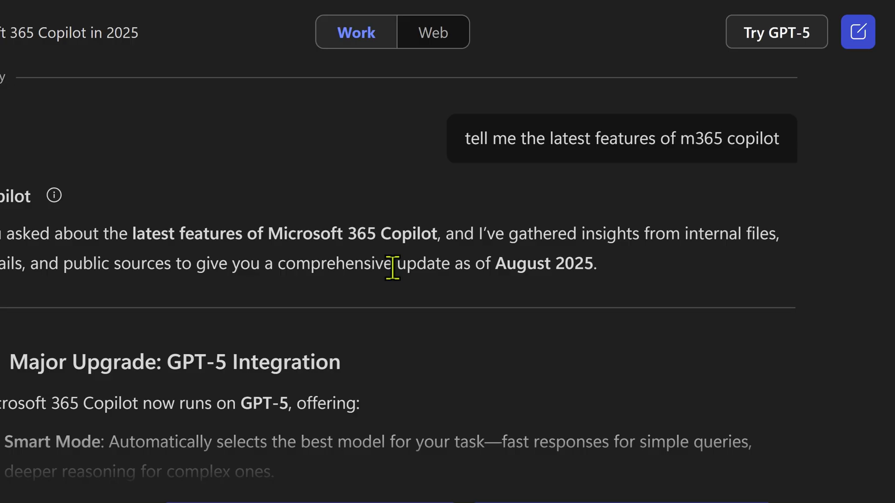
pyautogui.moveTo(556, 165)
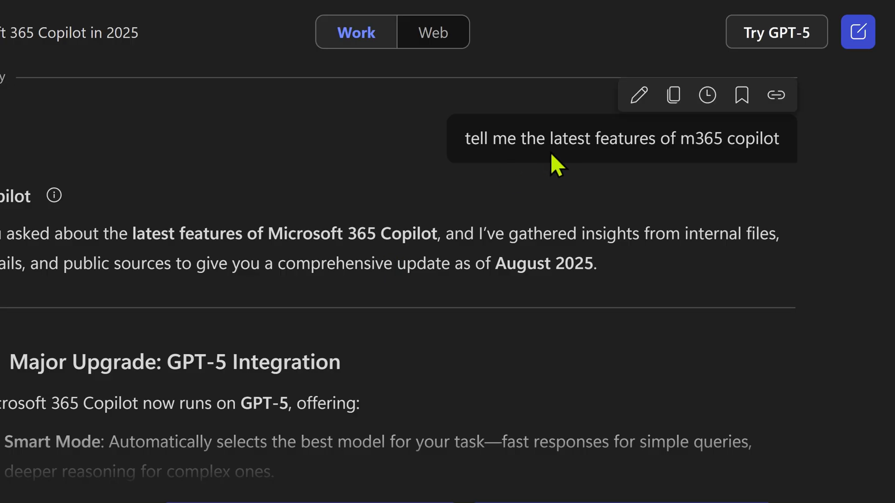
pyautogui.moveTo(712, 201)
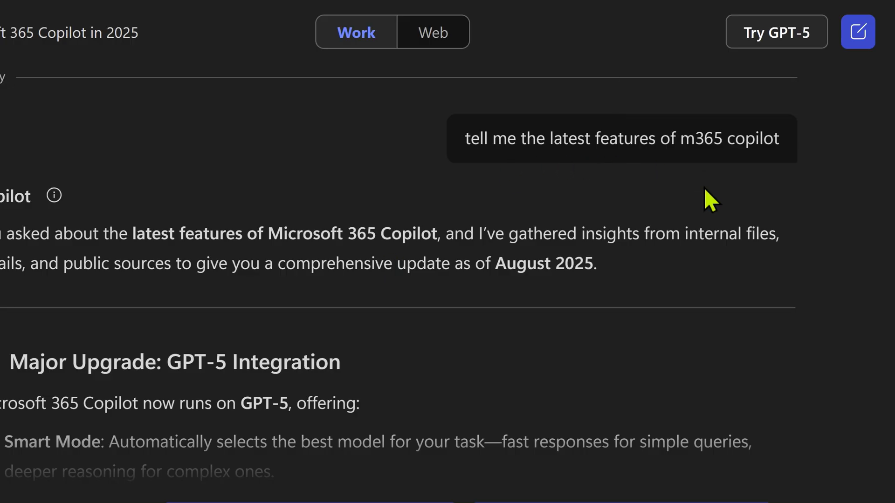
pyautogui.moveTo(702, 206)
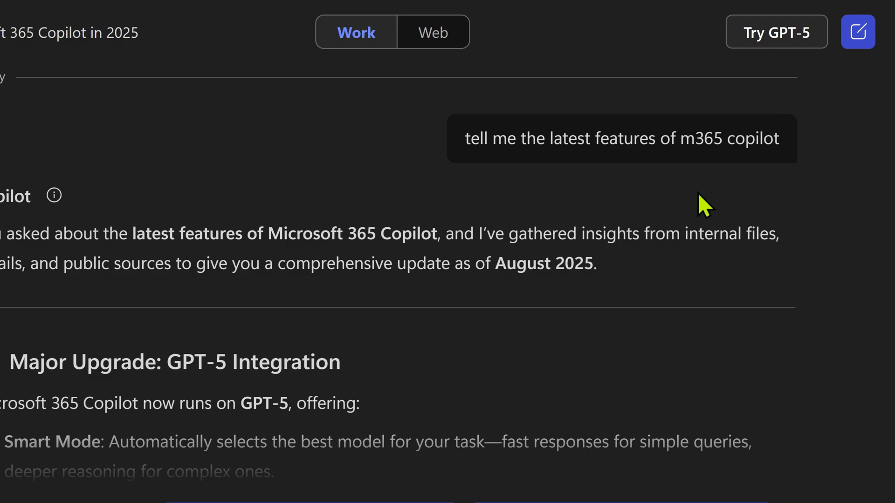
pyautogui.moveTo(706, 207)
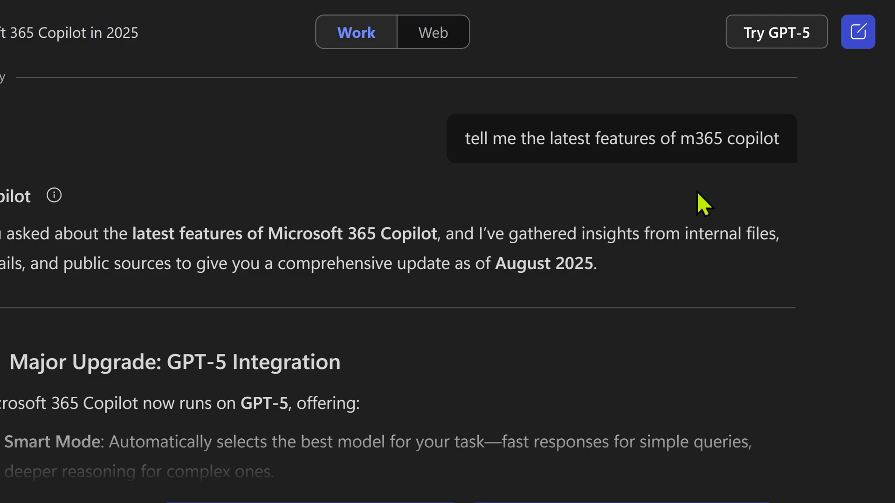
pyautogui.moveTo(669, 138)
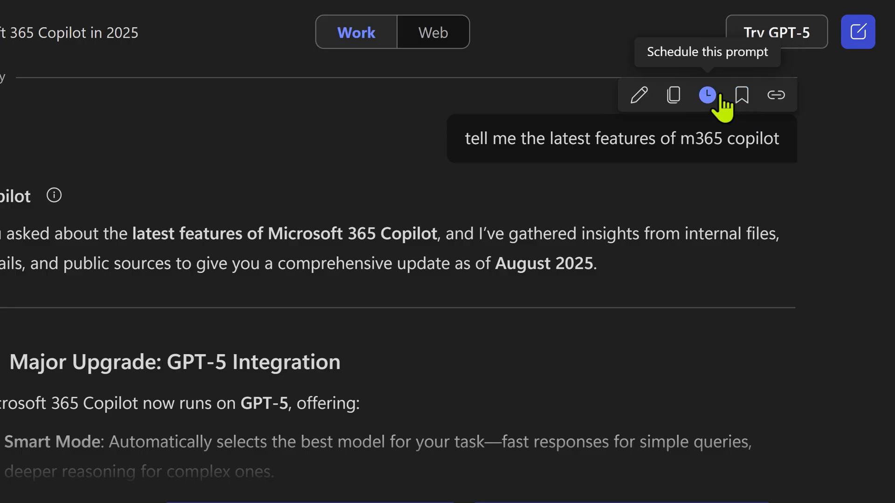
# Step: Schedule the prompt every week on Tuesday at 09:30 AM, keeping 15 runs, and save
pyautogui.click(706, 94)
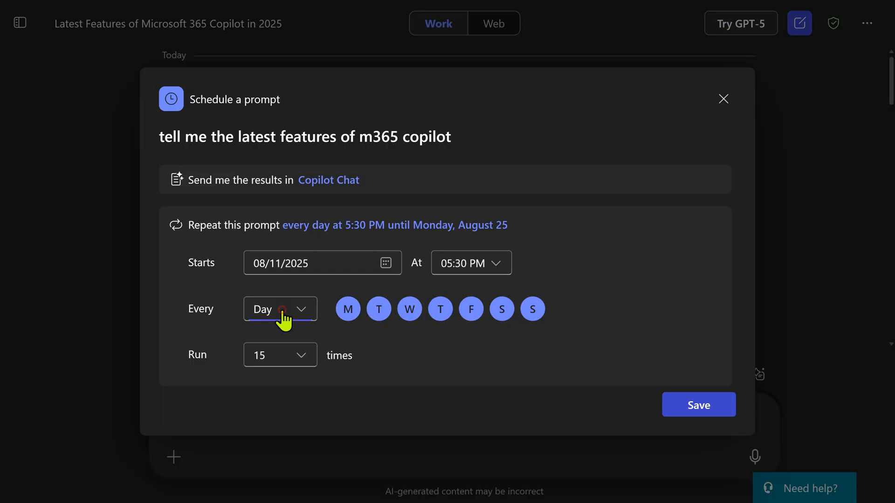
pyautogui.click(280, 309)
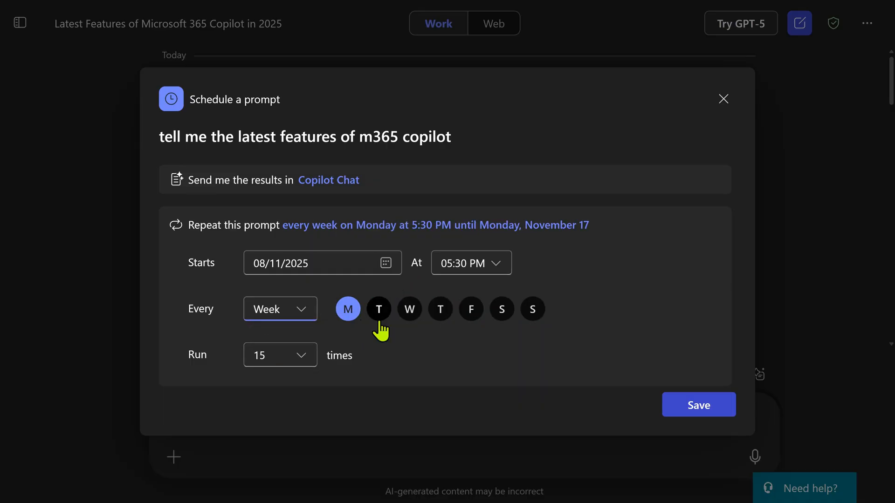
pyautogui.moveTo(348, 308)
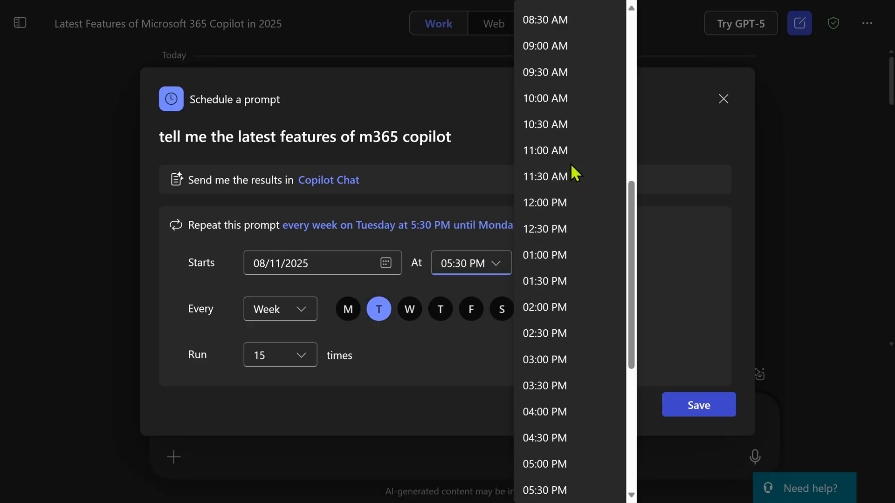
pyautogui.moveTo(569, 72)
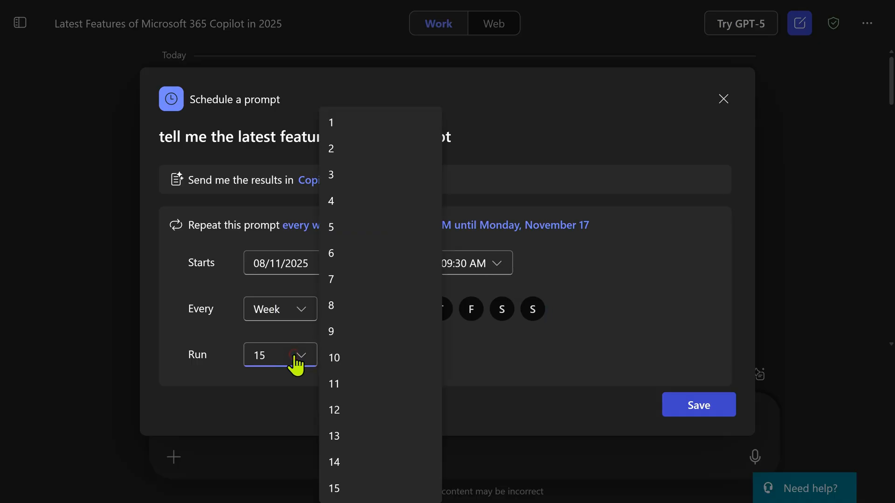
pyautogui.click(333, 488)
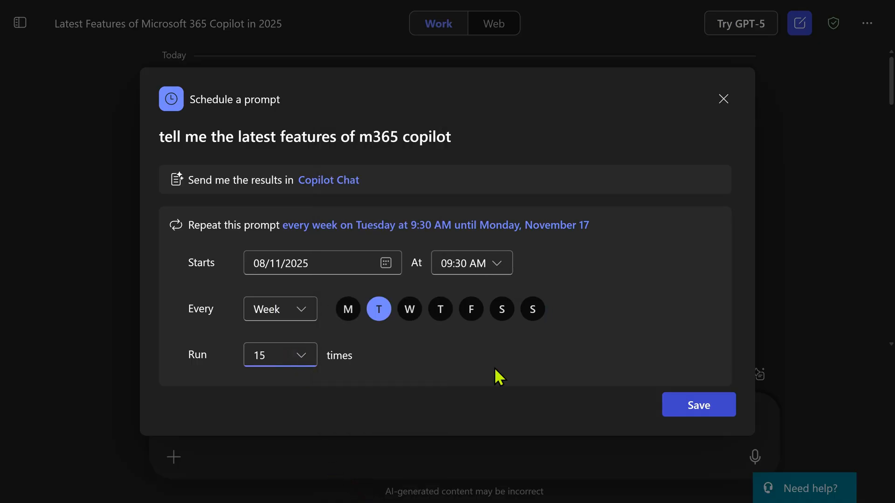
pyautogui.moveTo(505, 367)
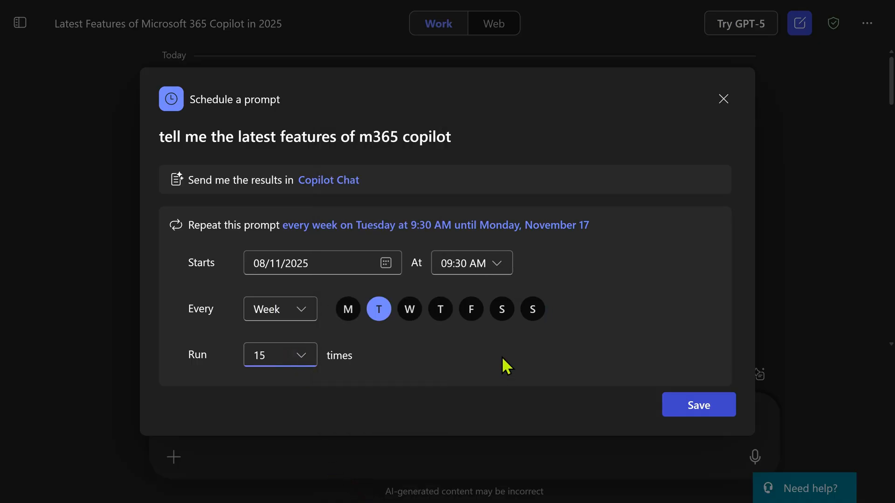
pyautogui.click(697, 404)
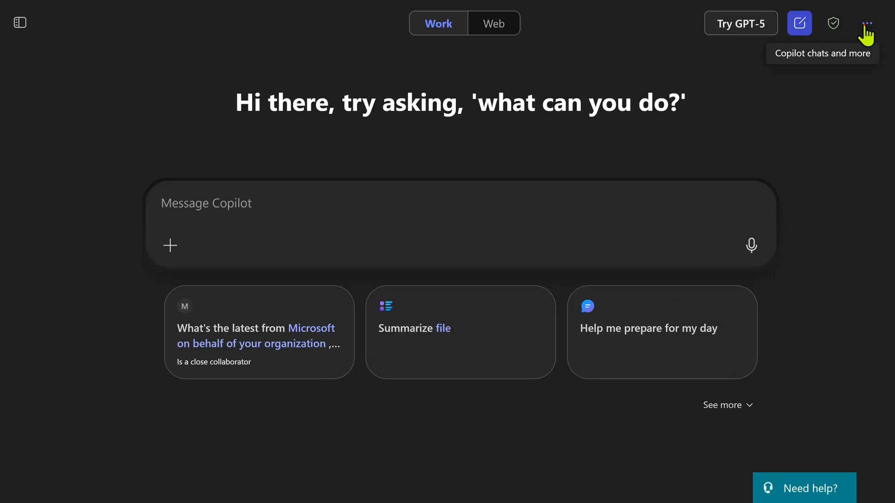
# Step: View the latest-features entry in Scheduled prompts and its Run now, Turn off and Delete options
pyautogui.click(866, 23)
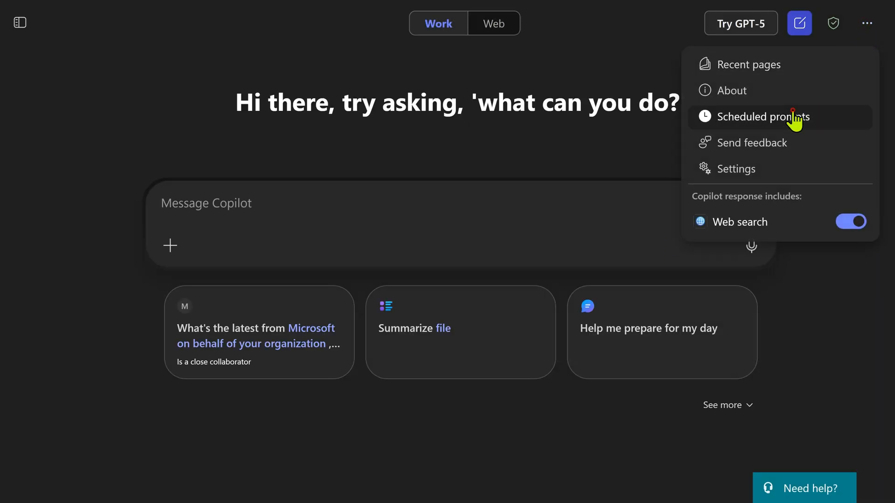
pyautogui.click(764, 116)
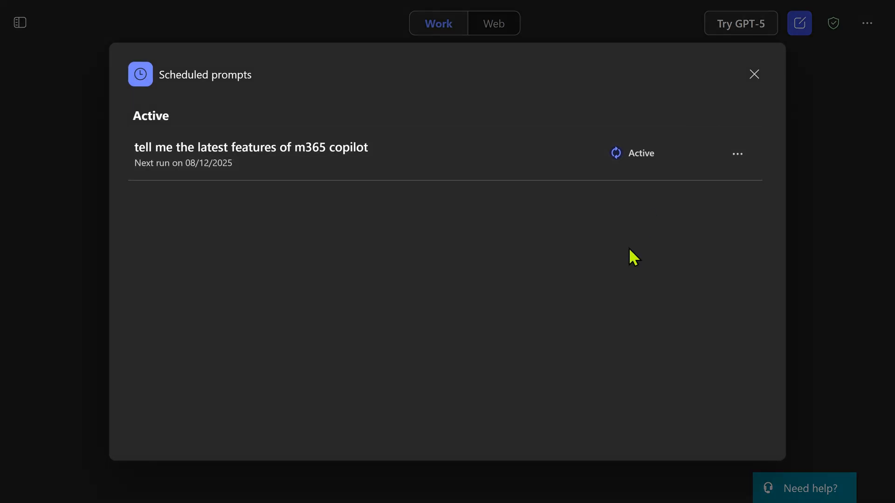
pyautogui.click(736, 153)
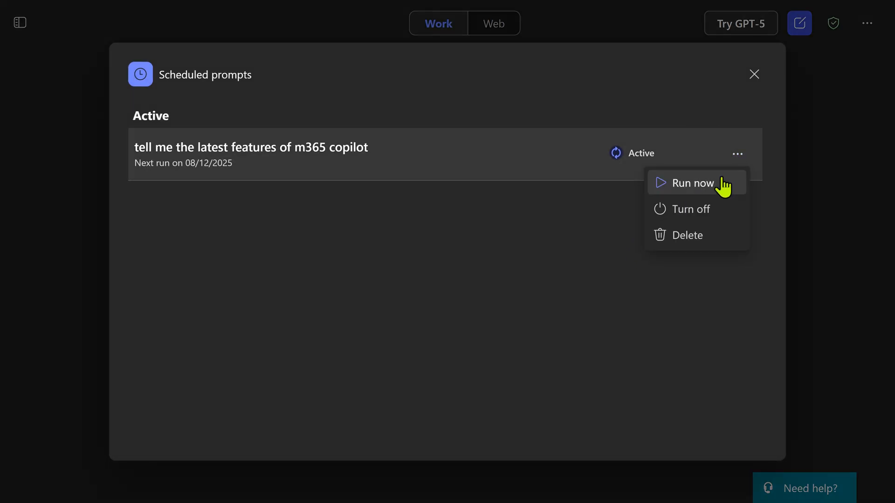
pyautogui.moveTo(723, 223)
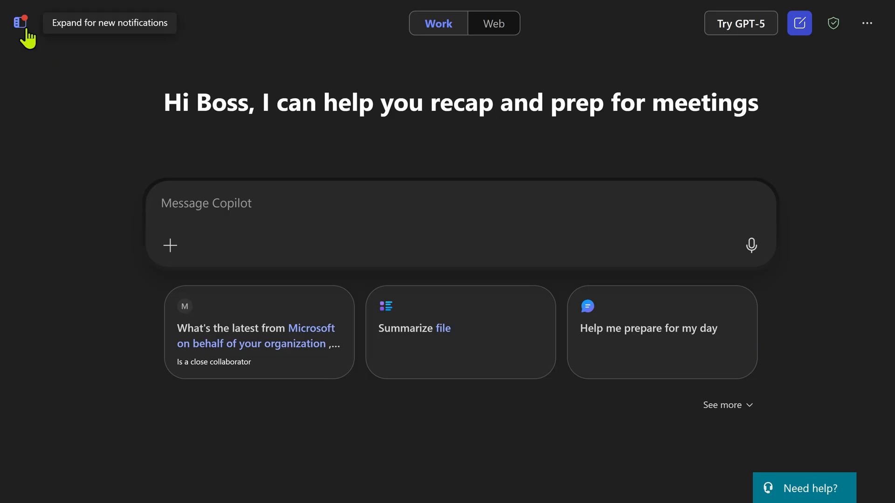
# Step: Open 'Latest Features of Microsoft 365 Copilot' from Conversations and scroll through its cited reply
pyautogui.click(22, 23)
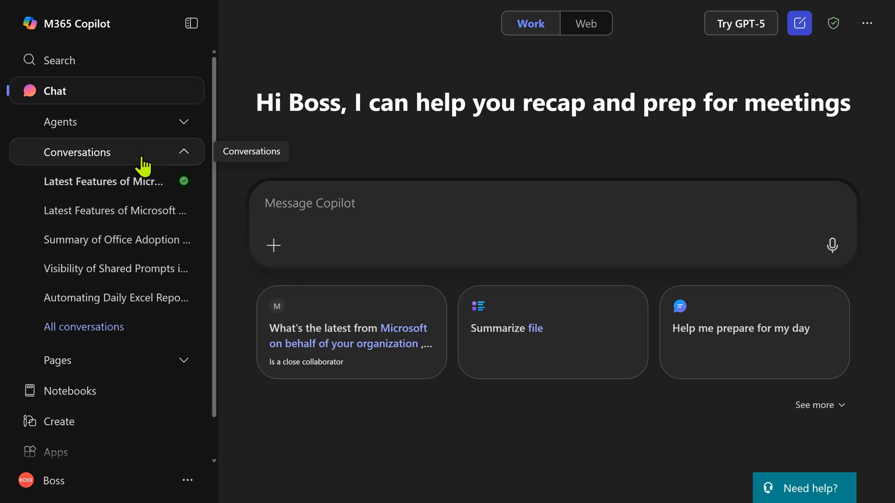
pyautogui.click(104, 181)
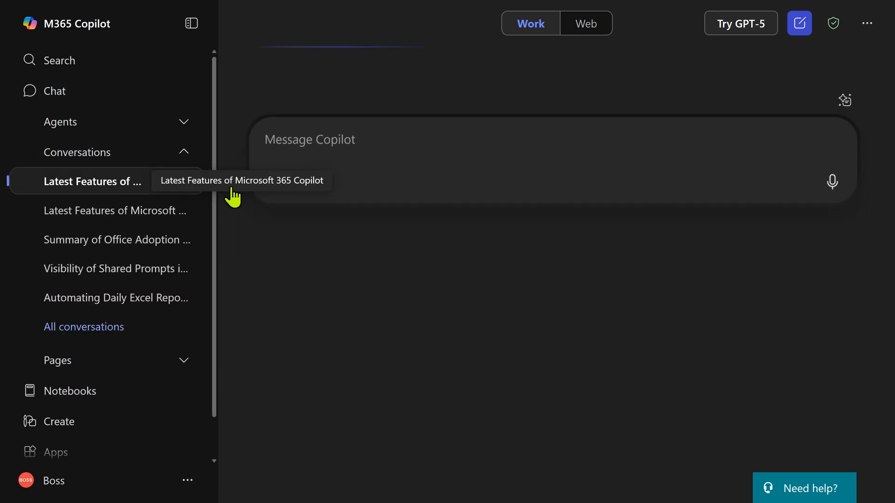
pyautogui.click(92, 182)
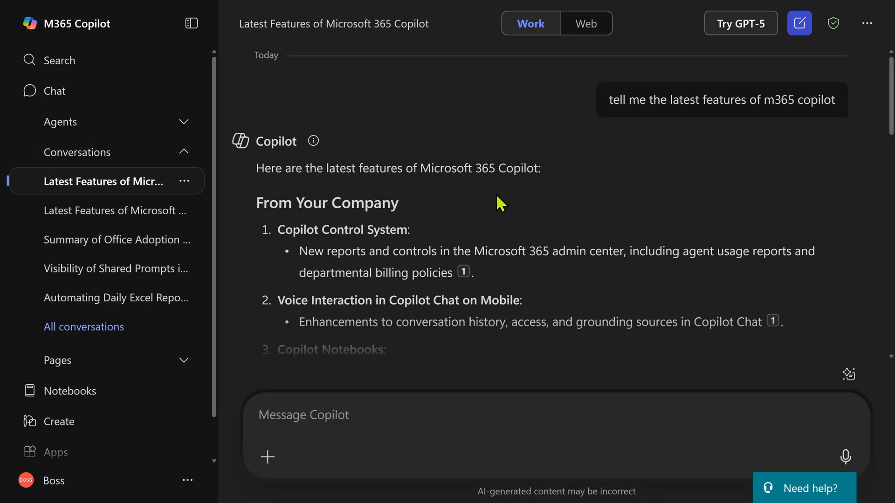
pyautogui.scroll(-3)
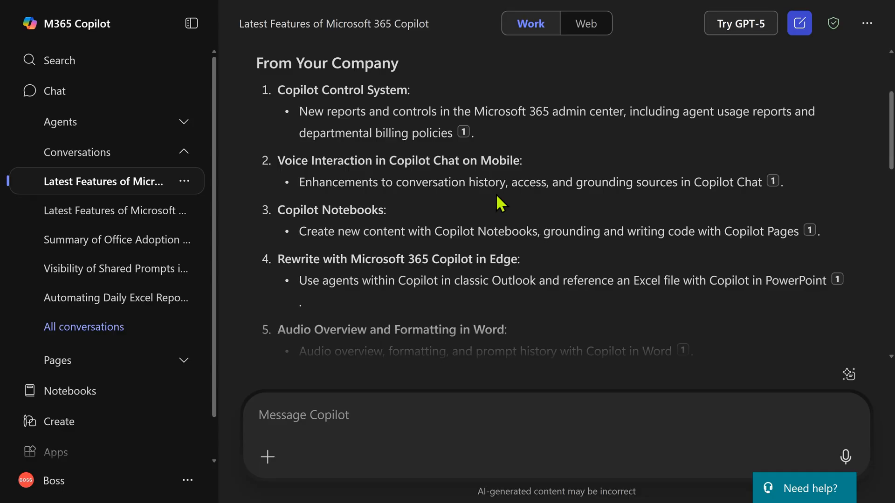
pyautogui.click(191, 24)
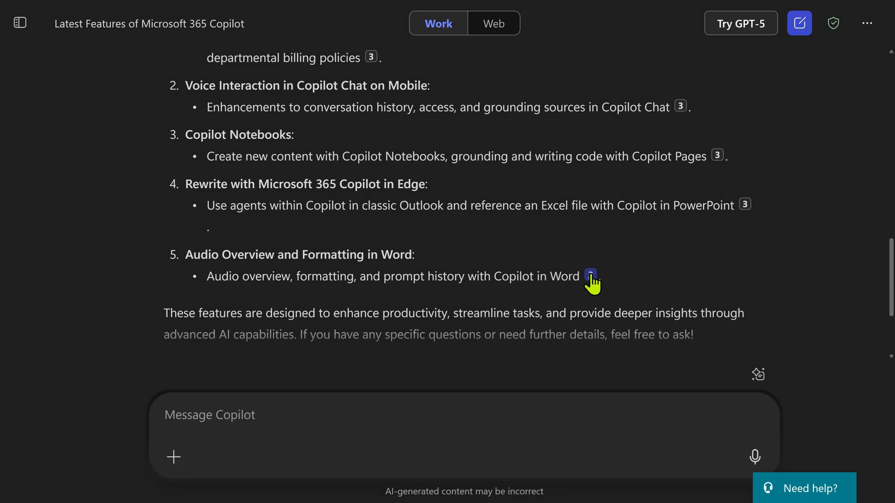
pyautogui.moveTo(590, 276)
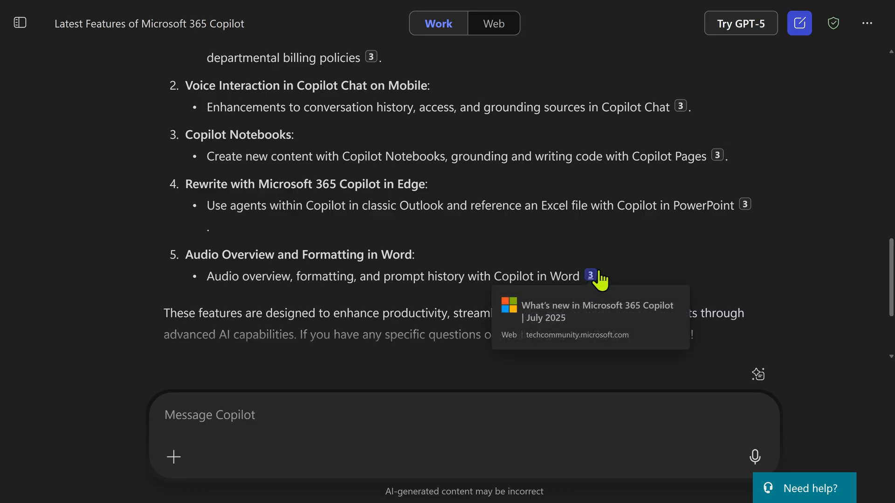
pyautogui.scroll(-3)
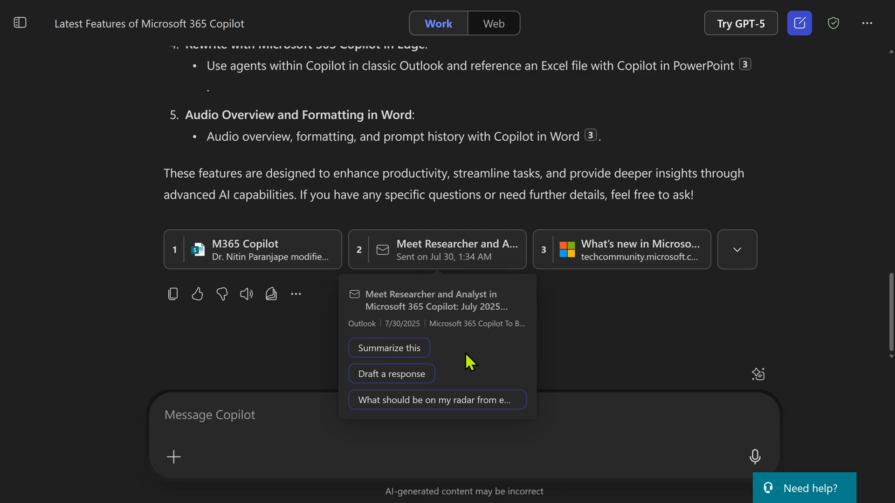
pyautogui.moveTo(553, 357)
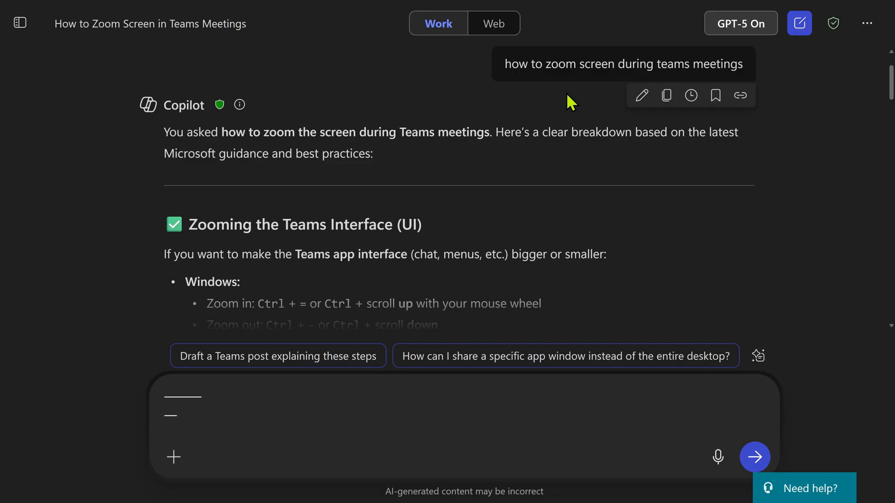
# Step: Send 'visual guide' in the Teams zoom-screen chat to request a one-page image guide
pyautogui.scroll(-3)
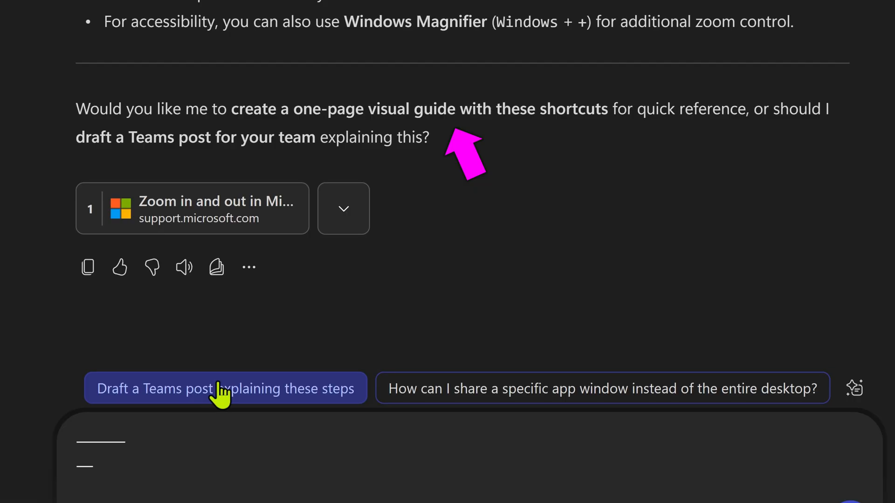
pyautogui.write('visual guide')
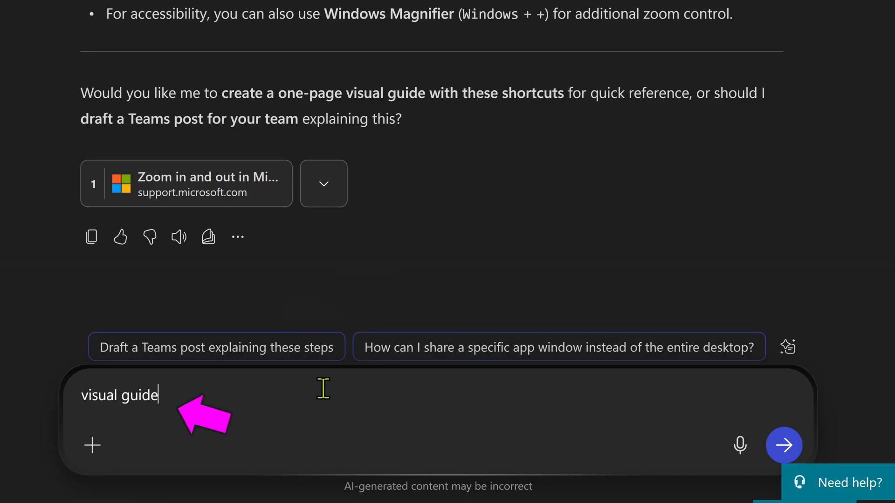
pyautogui.click(784, 446)
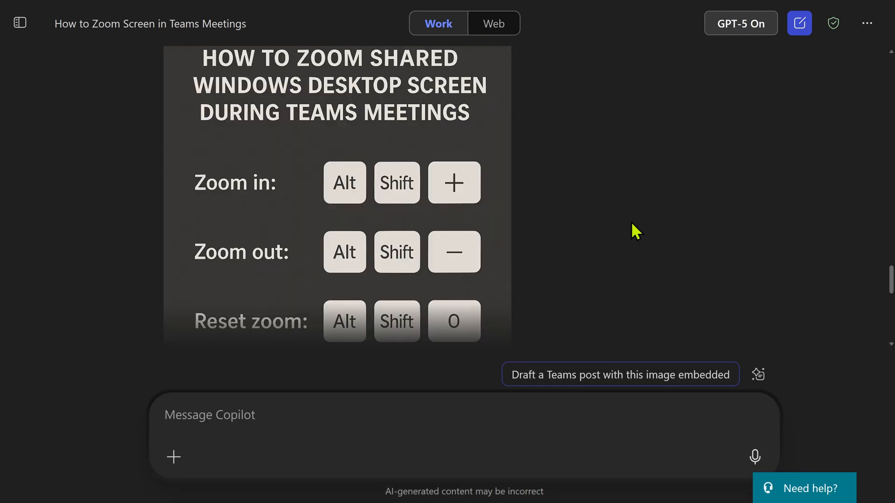
pyautogui.moveTo(635, 229)
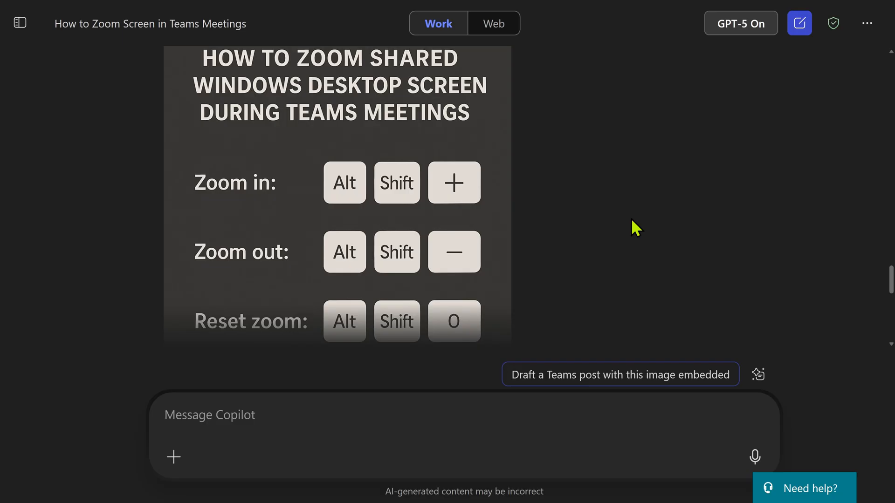
pyautogui.scroll(-3)
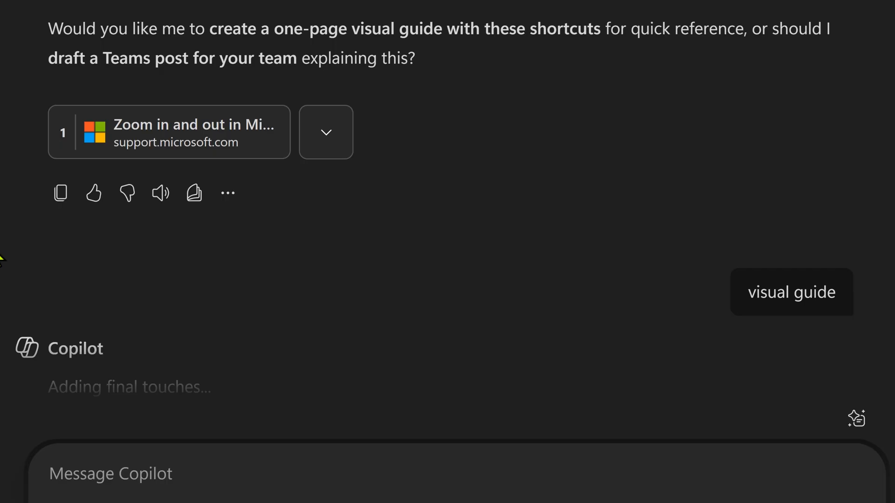
pyautogui.moveTo(308, 237)
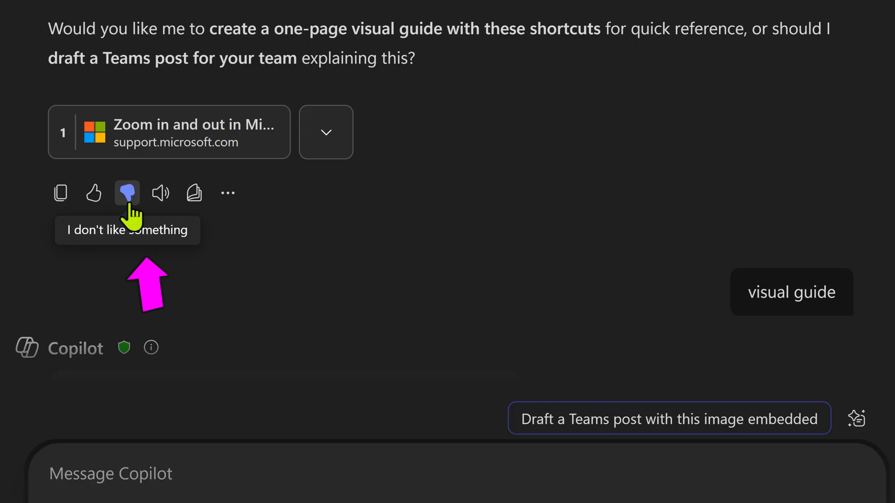
# Step: Give the earlier Teams zoom-shortcuts answer a thumbs-down, opening the feedback form
pyautogui.click(126, 193)
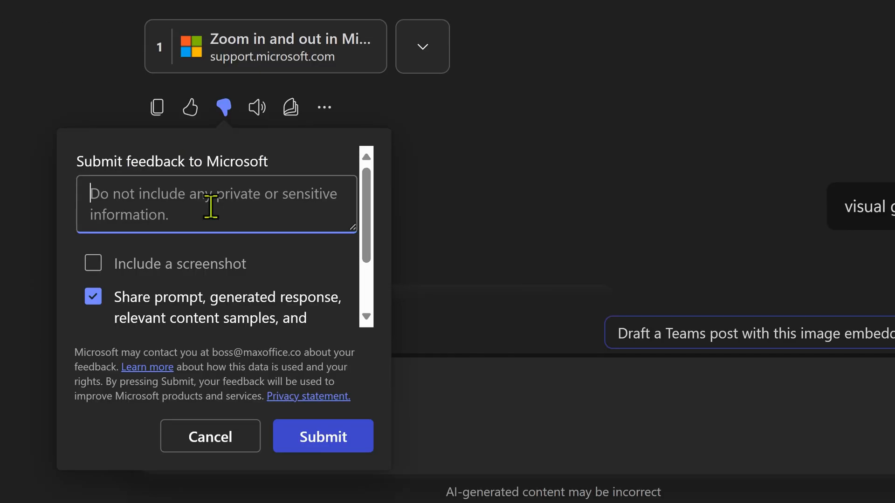
pyautogui.moveTo(102, 282)
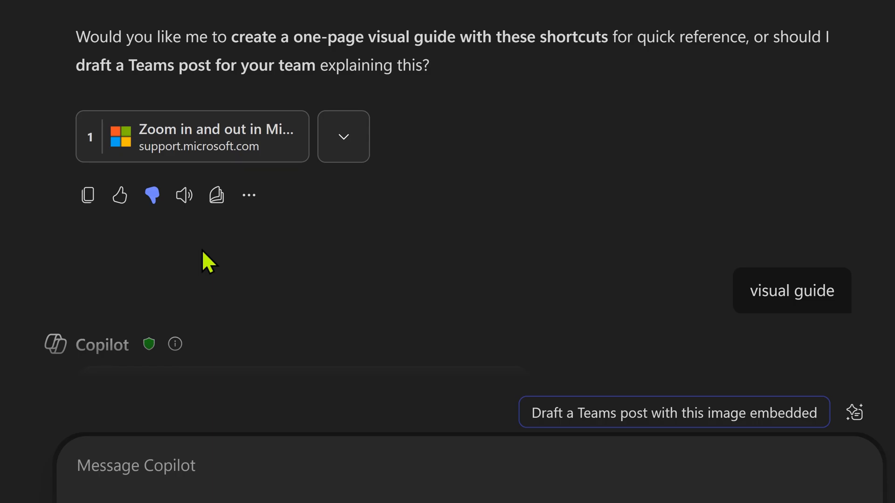
pyautogui.moveTo(204, 234)
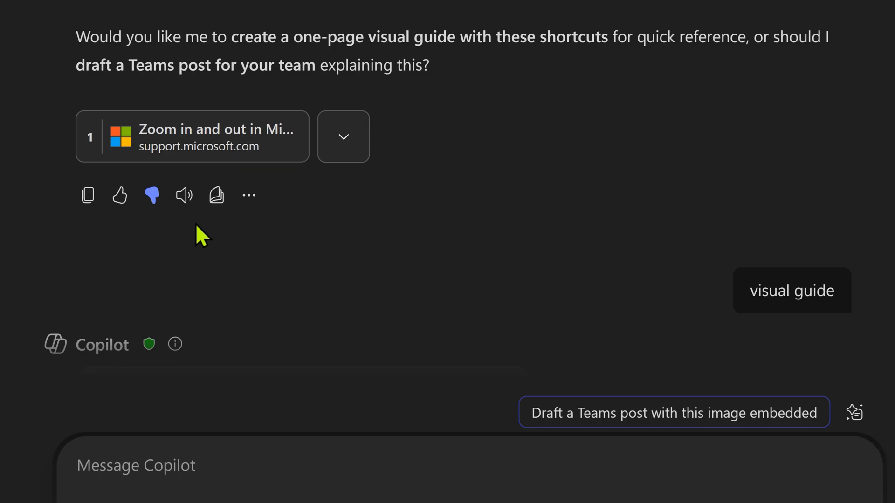
pyautogui.scroll(3)
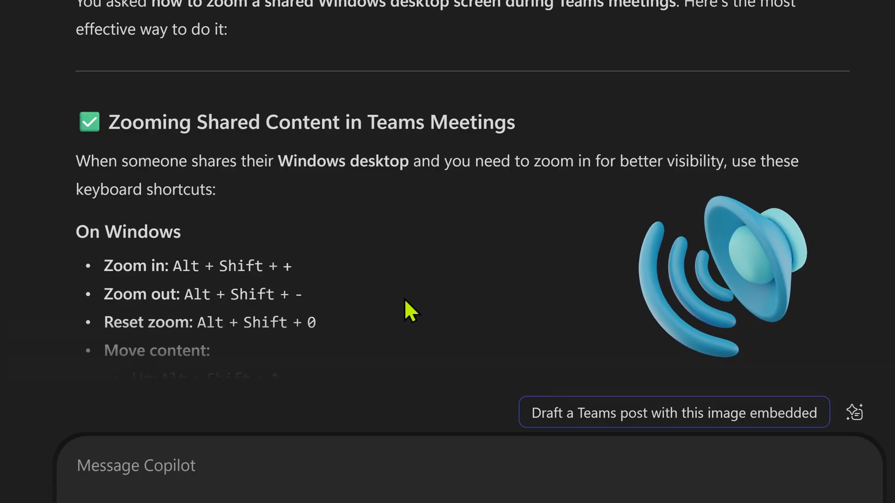
pyautogui.scroll(3)
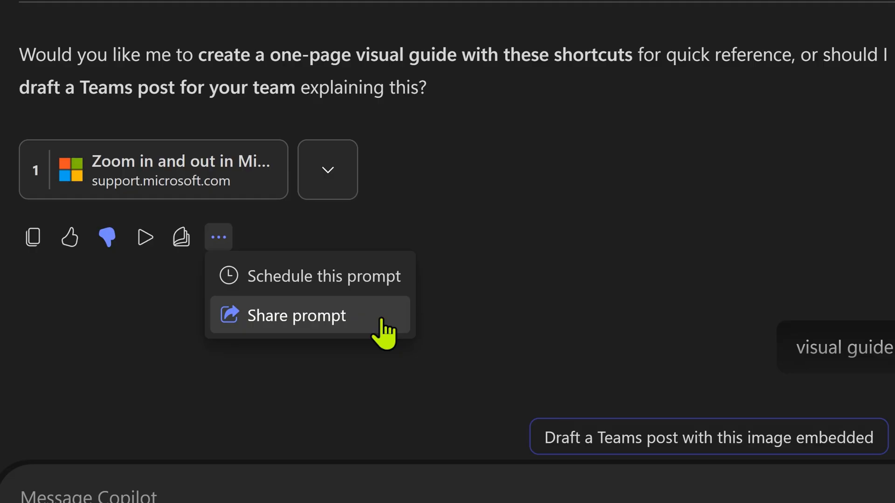
# Step: Choose Share prompt to copy a company-wide link to the zoom prompt and its response
pyautogui.click(296, 316)
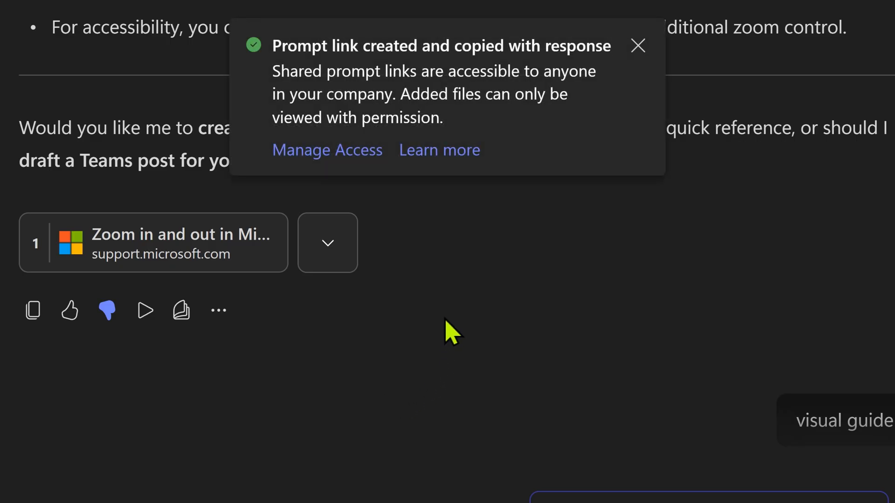
pyautogui.moveTo(458, 75)
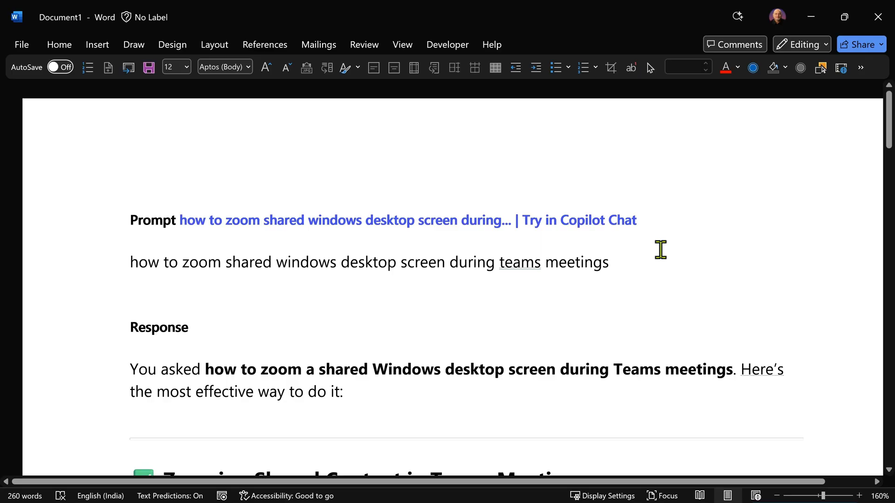
pyautogui.scroll(-3)
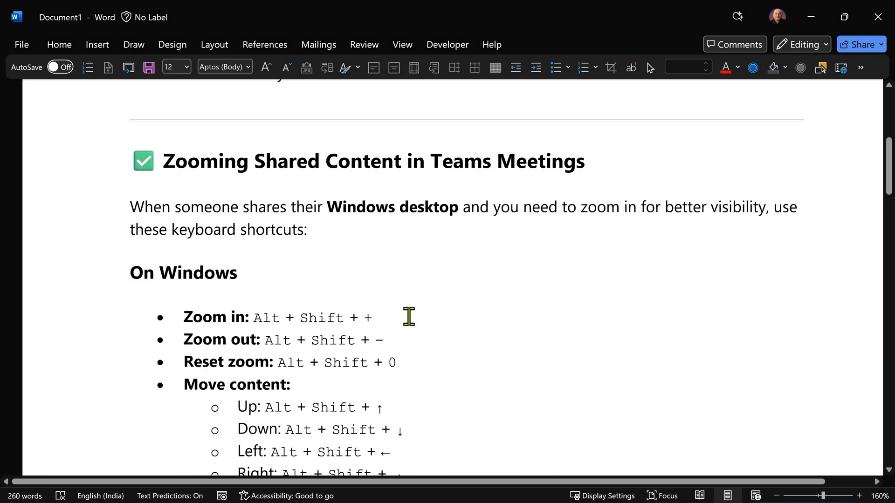
pyautogui.scroll(-3)
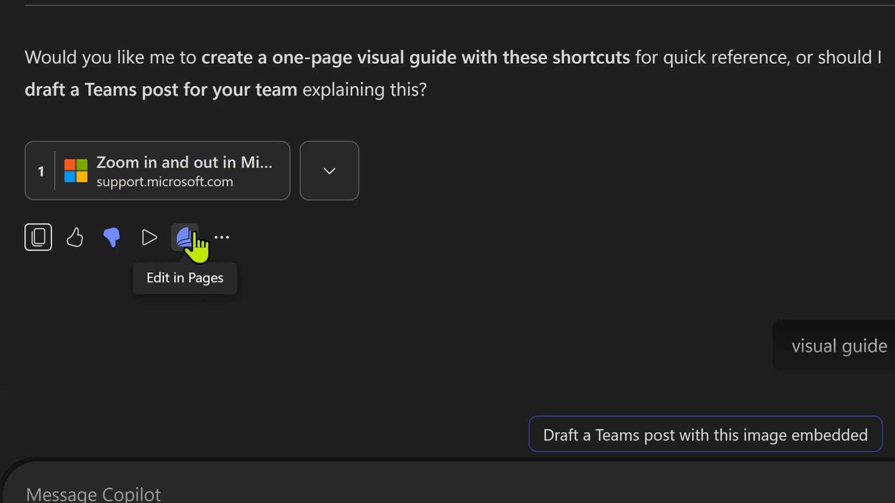
# Step: Turn the Teams zoom reply into an editable page with Pages > Edit in Pages
pyautogui.click(184, 237)
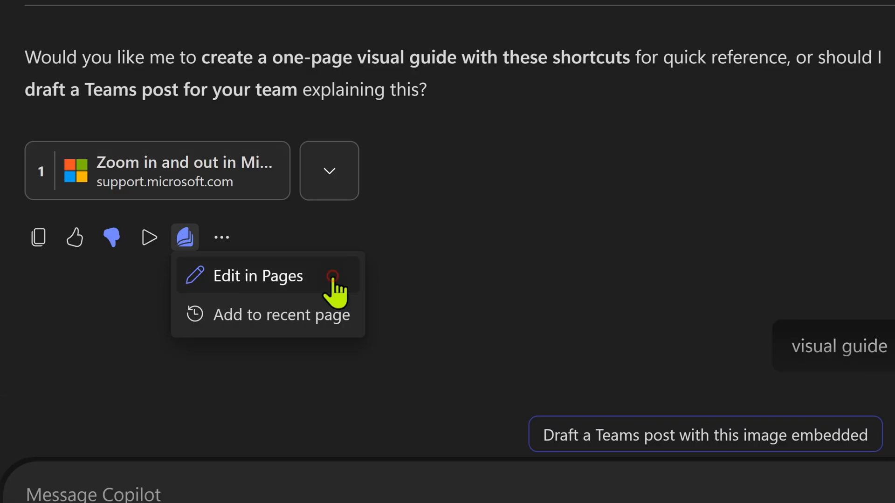
pyautogui.click(257, 276)
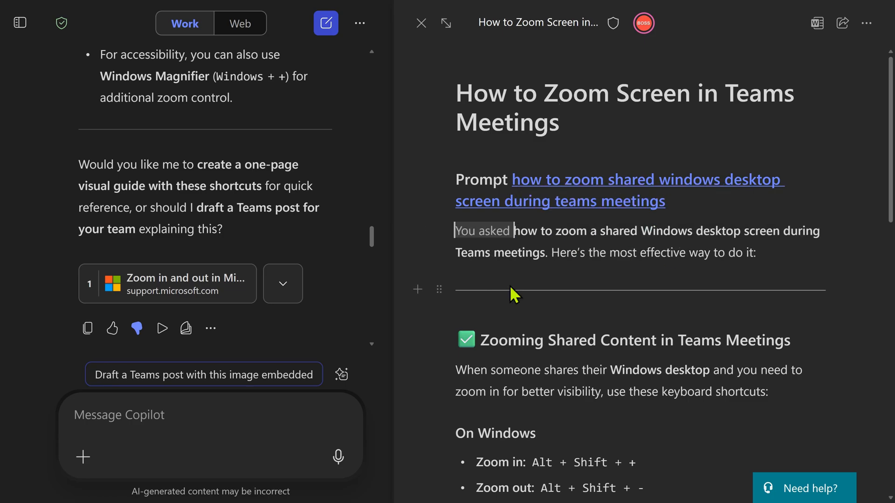
pyautogui.moveTo(417, 289)
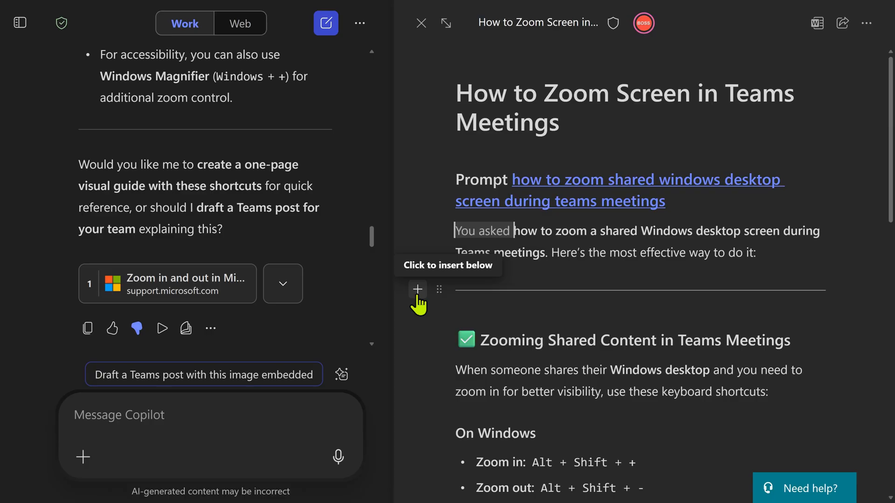
# Step: Insert an empty block below the divider under the Teams zoom page intro
pyautogui.click(417, 289)
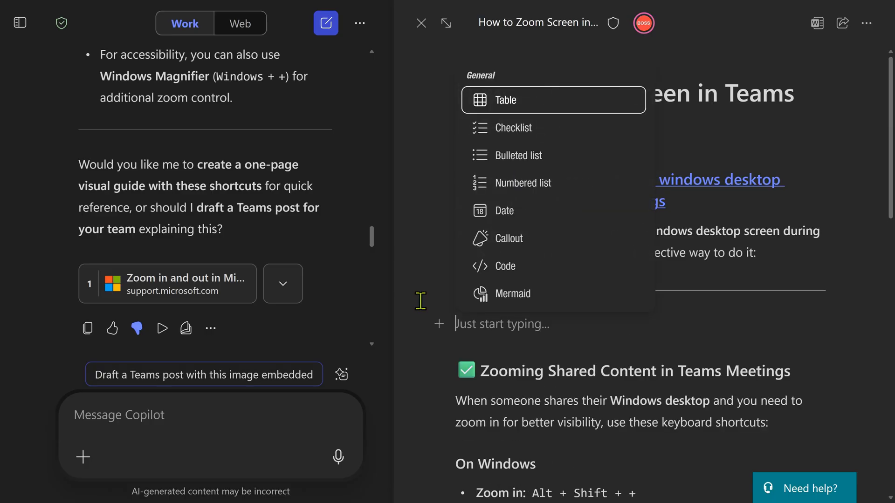
pyautogui.moveTo(553, 183)
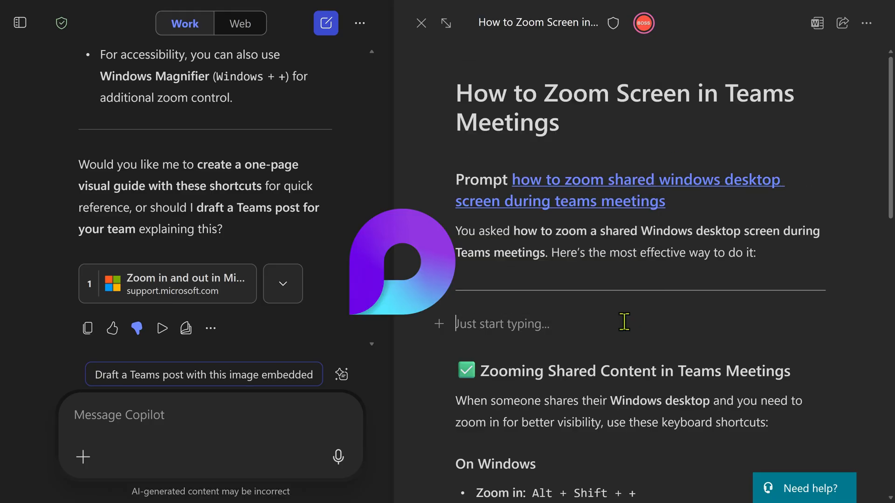
pyautogui.moveTo(676, 330)
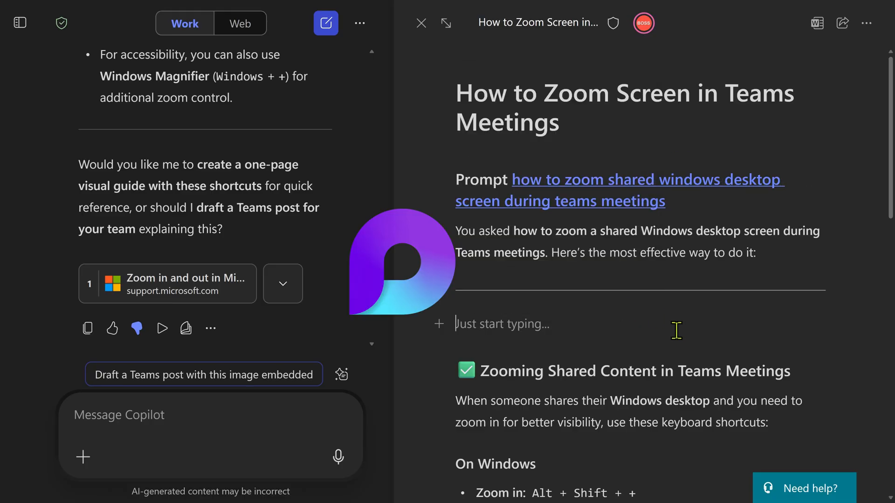
pyautogui.click(438, 324)
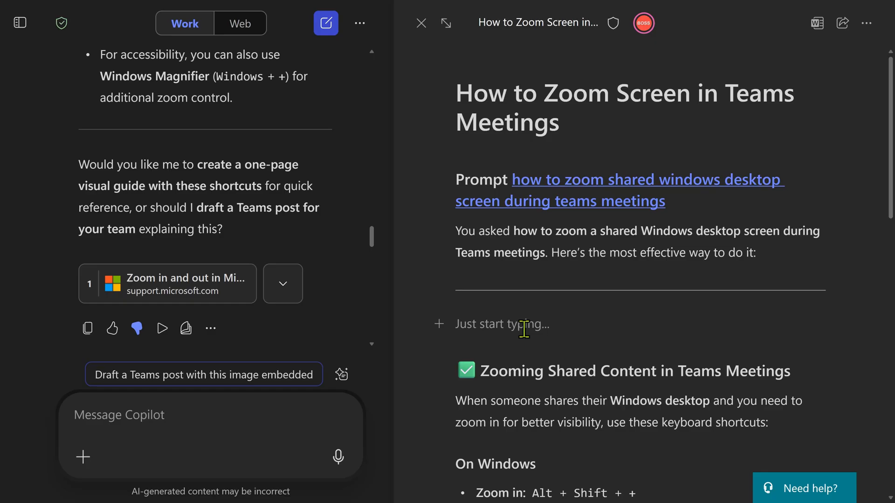
pyautogui.moveTo(730, 53)
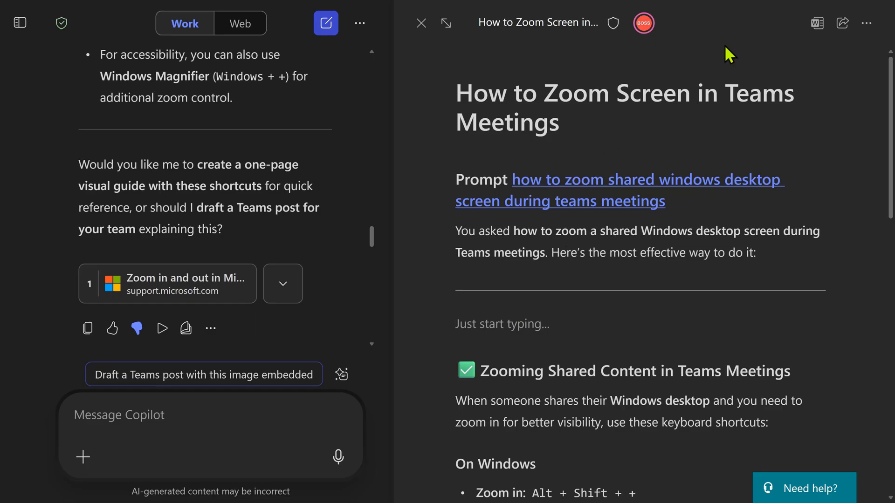
# Step: Copy the page link and review its settings for people with existing access
pyautogui.click(842, 23)
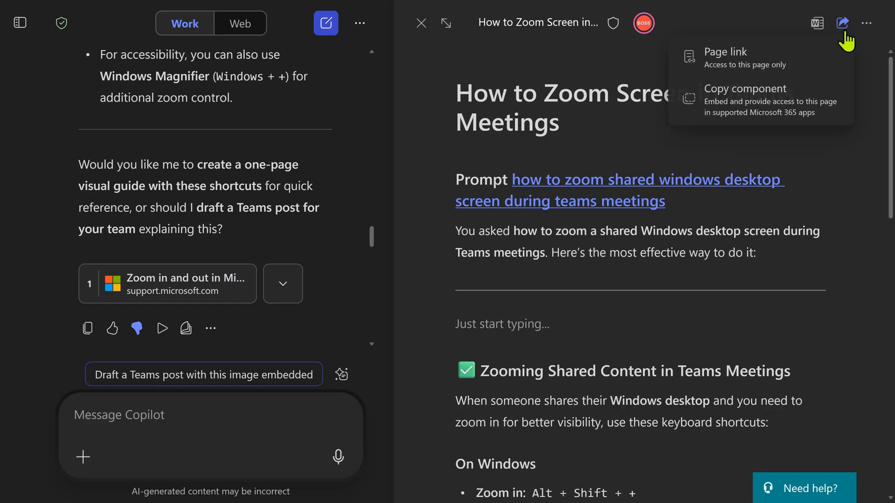
pyautogui.click(725, 56)
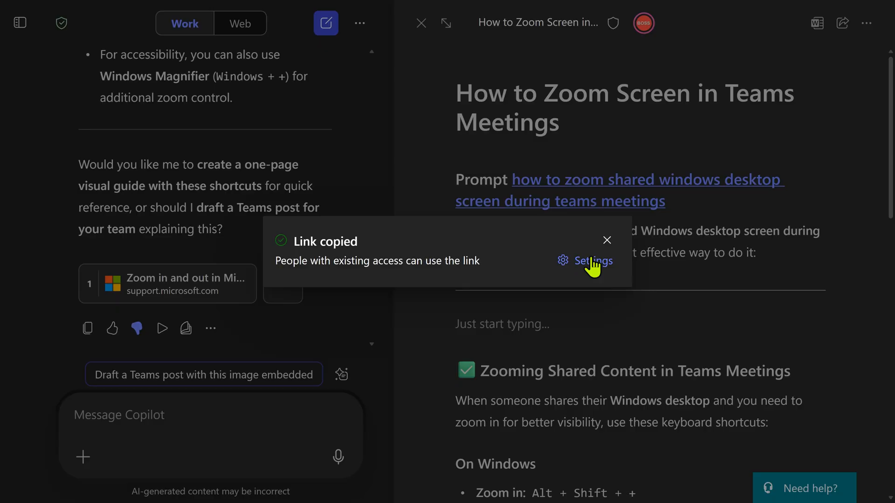
pyautogui.click(593, 261)
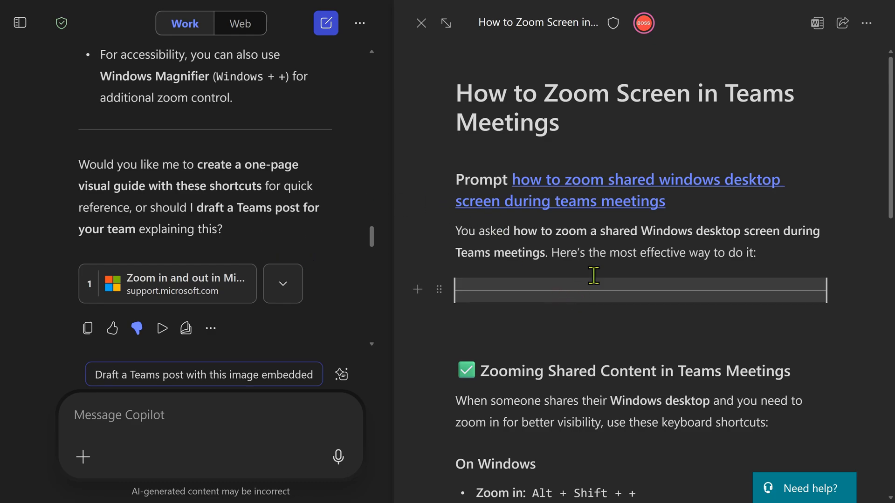
pyautogui.moveTo(842, 22)
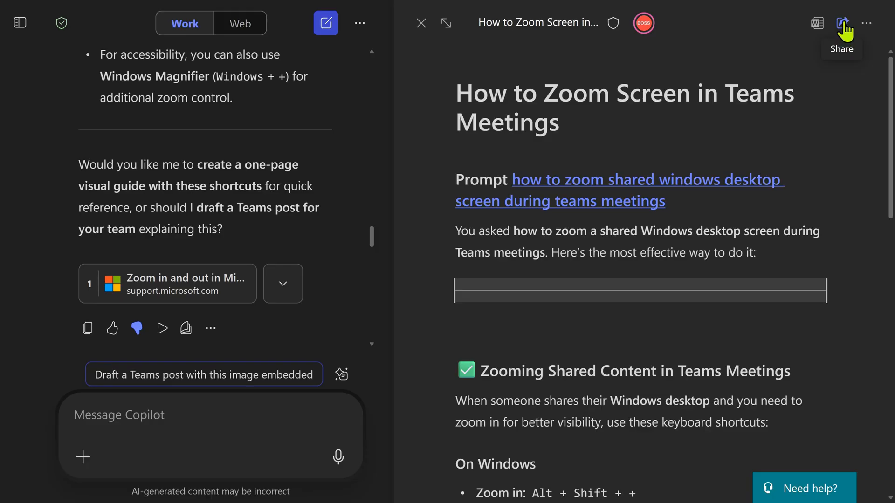
pyautogui.moveTo(828, 254)
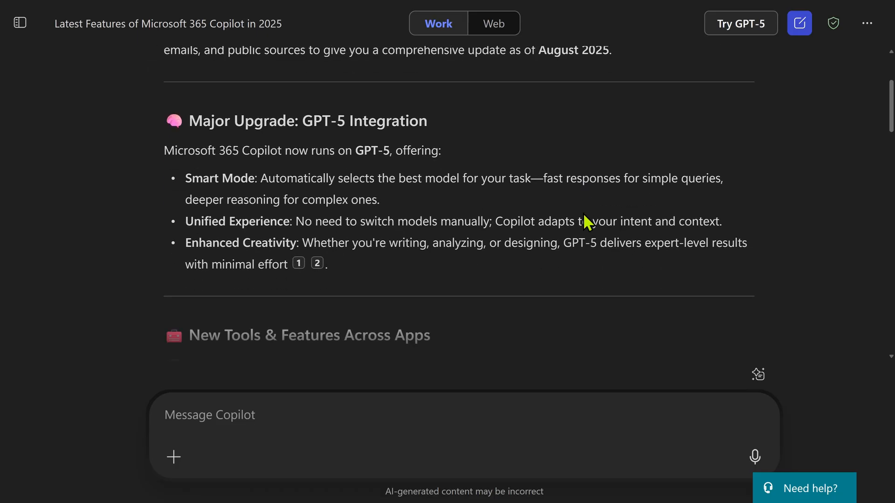
# Step: Add the latest-features reply, with GPT-5 and Excel sections, to the Teams zoom page
pyautogui.scroll(-3)
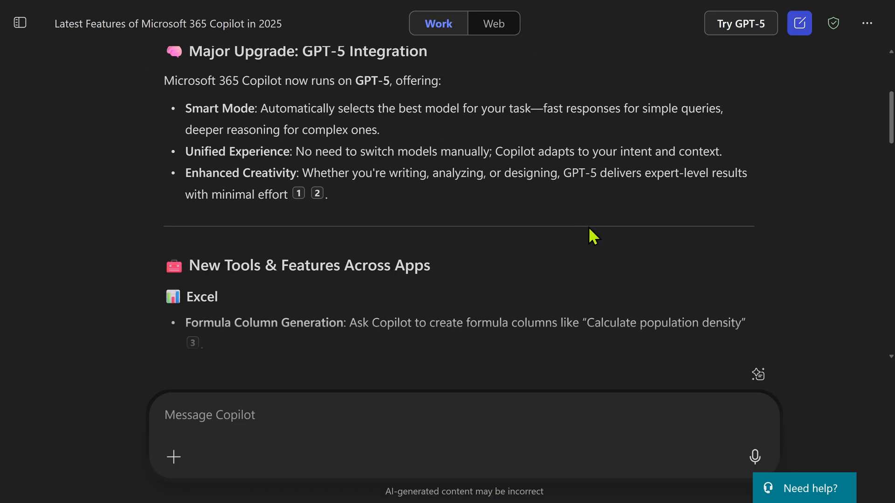
pyautogui.moveTo(593, 231)
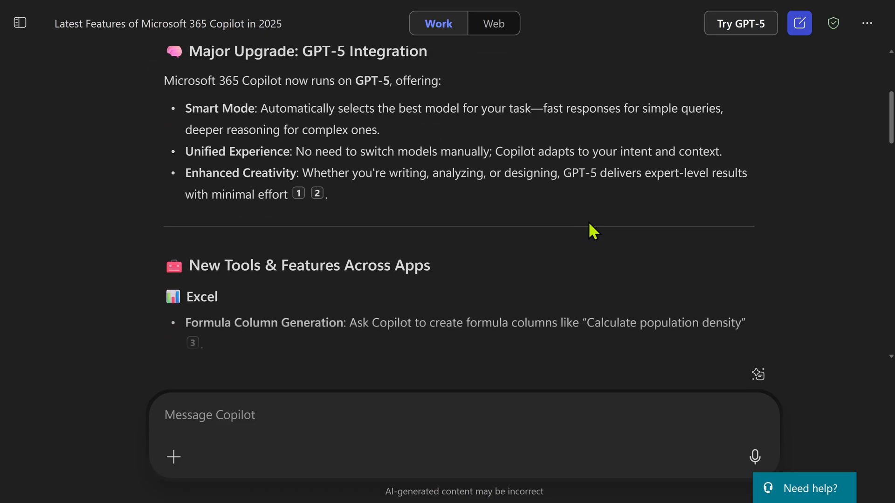
pyautogui.scroll(-3)
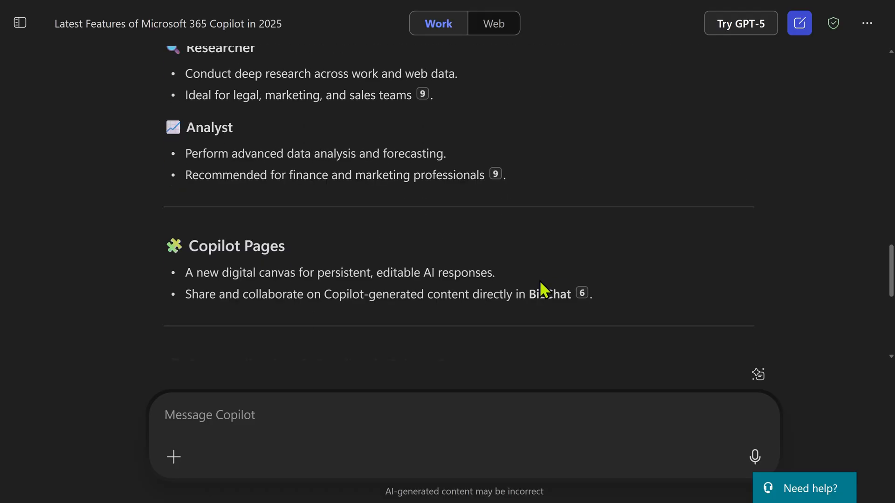
pyautogui.click(270, 294)
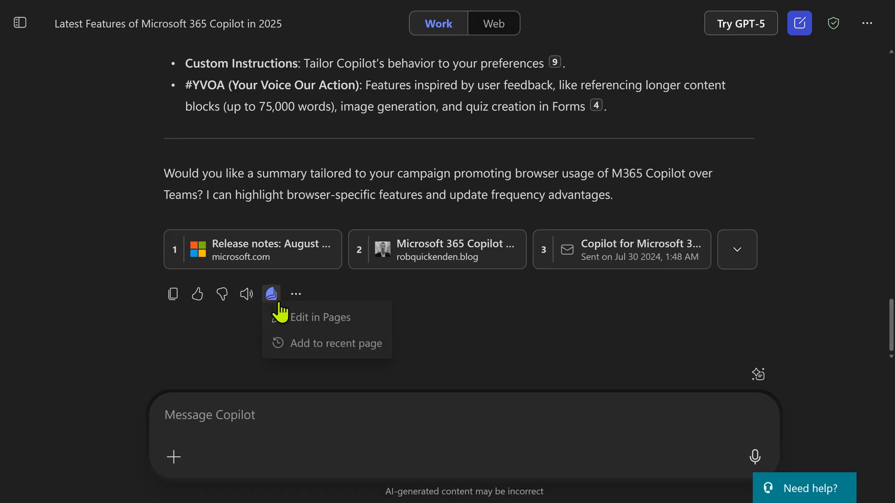
pyautogui.moveTo(302, 319)
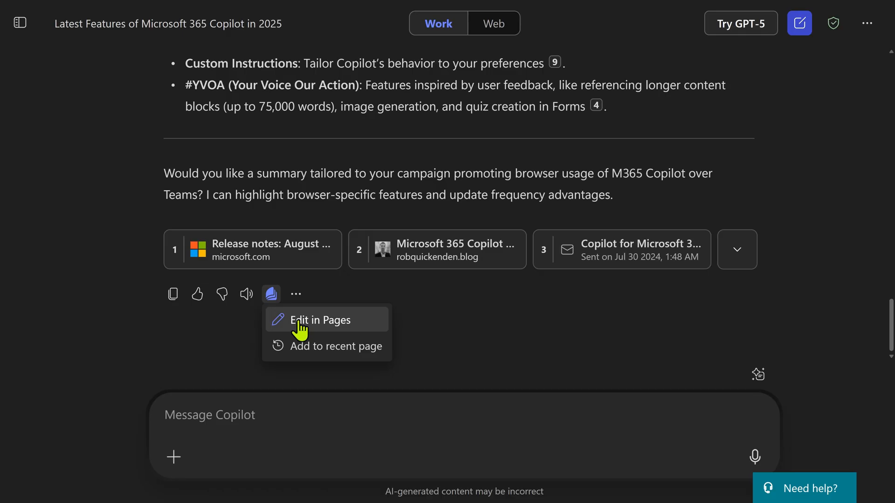
pyautogui.moveTo(331, 346)
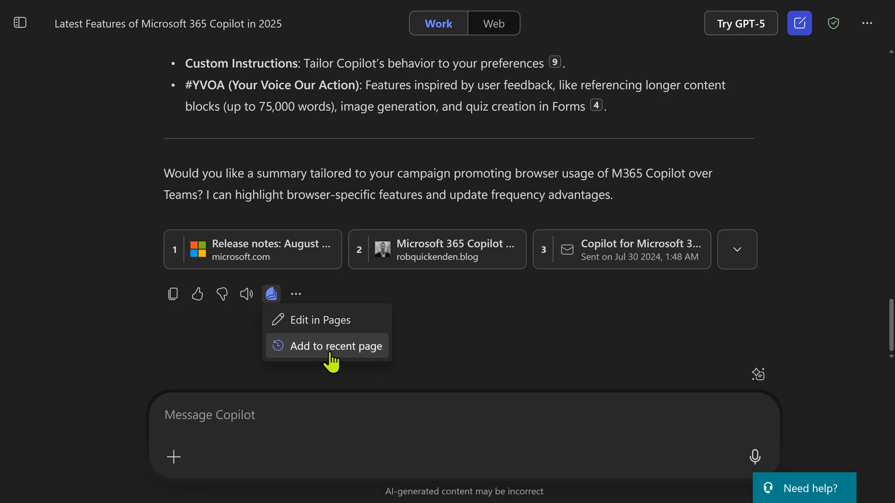
pyautogui.click(345, 346)
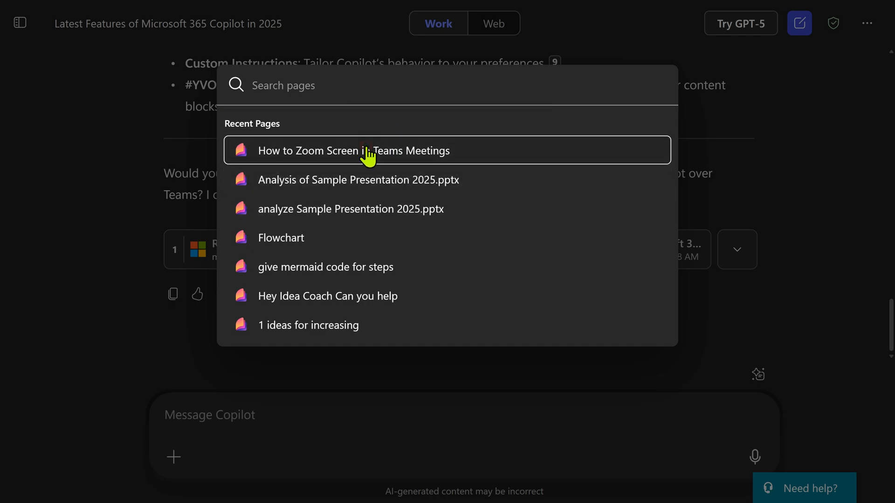
pyautogui.click(354, 150)
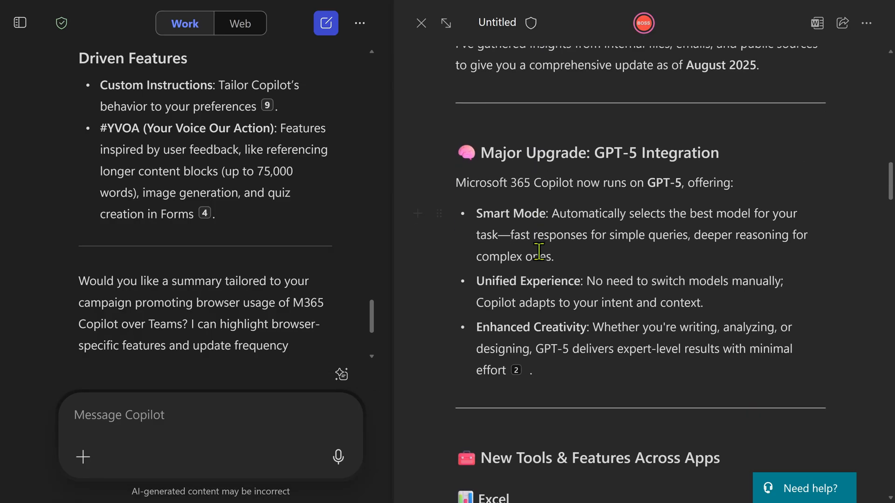
pyautogui.scroll(-3)
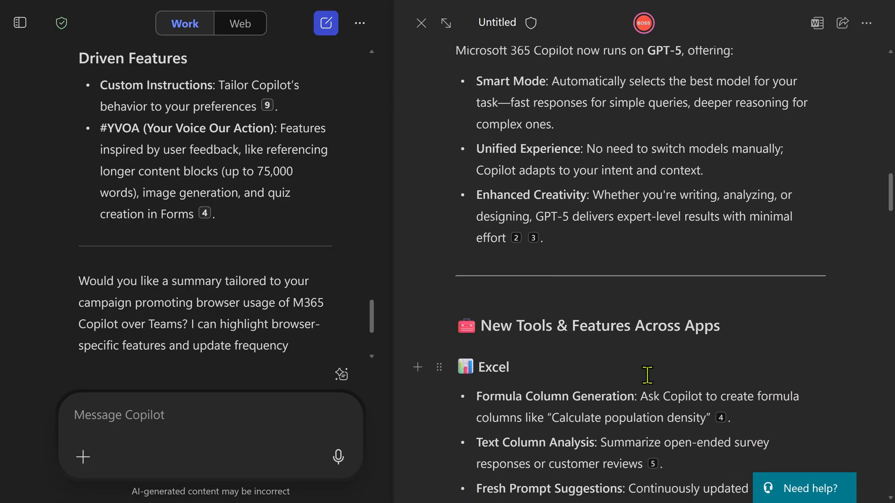
pyautogui.moveTo(592, 360)
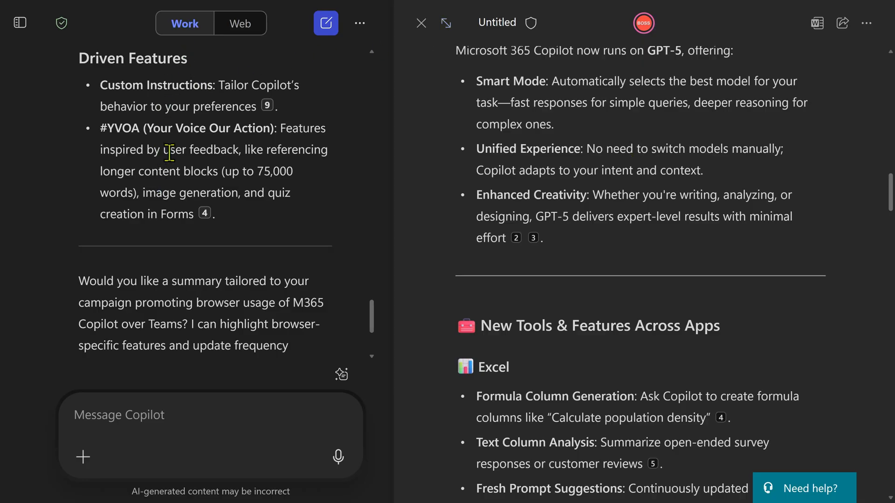
pyautogui.moveTo(446, 23)
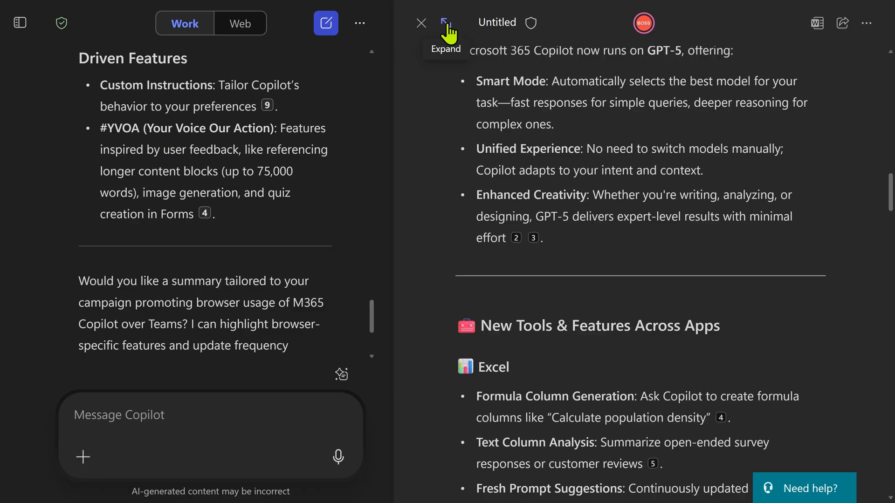
# Step: Expand the page to full window and return to its prompt and zoom shortcuts
pyautogui.click(445, 23)
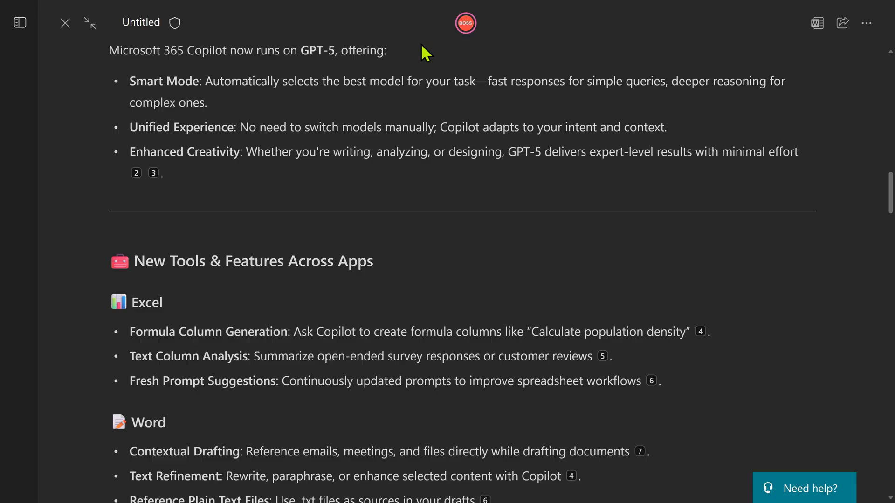
pyautogui.moveTo(416, 65)
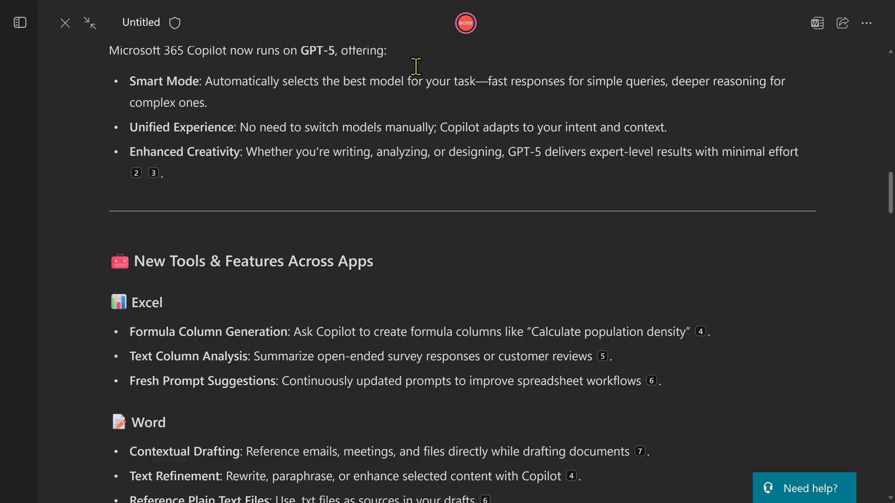
pyautogui.scroll(3)
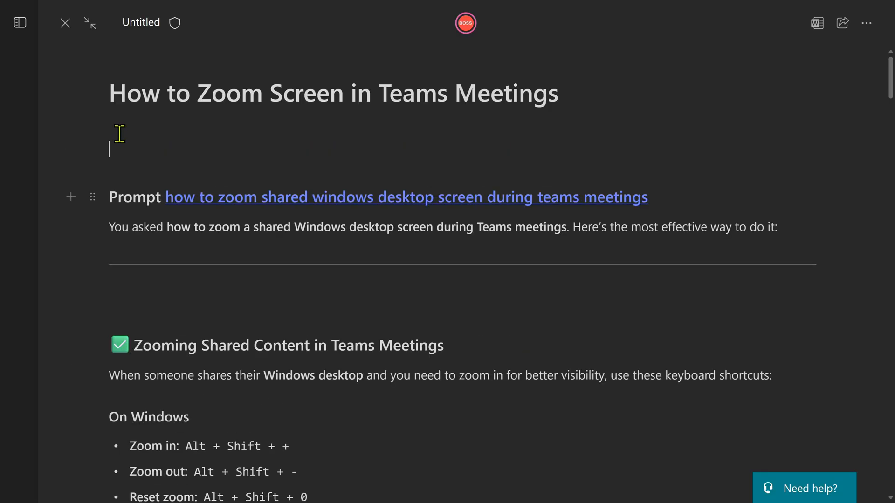
# Step: Insert a table of contents linking the Teams zoom and latest-features sections
pyautogui.click(71, 197)
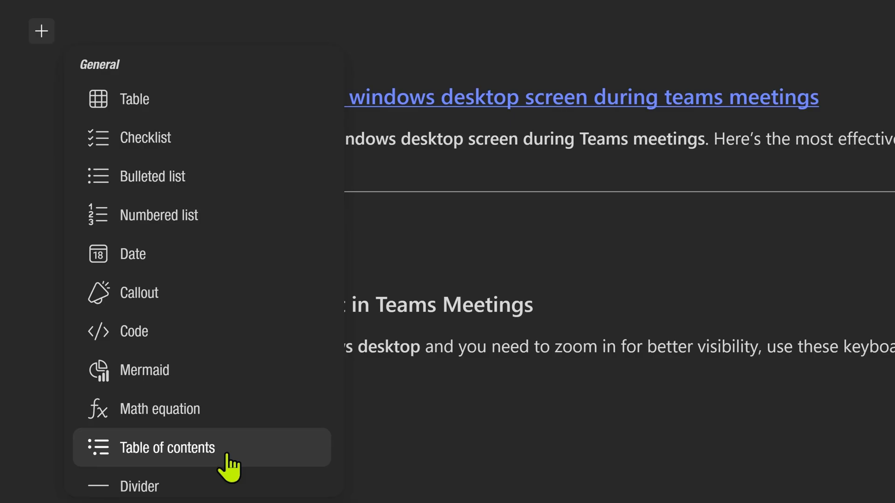
pyautogui.click(167, 447)
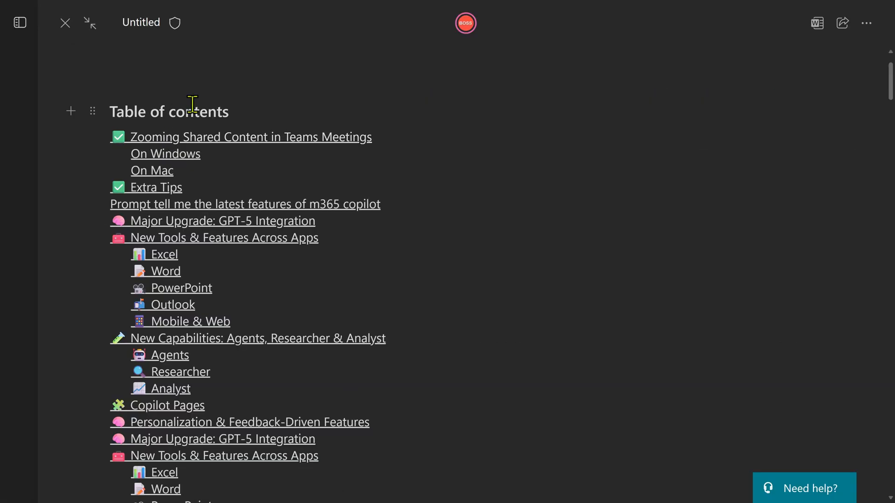
pyautogui.moveTo(200, 143)
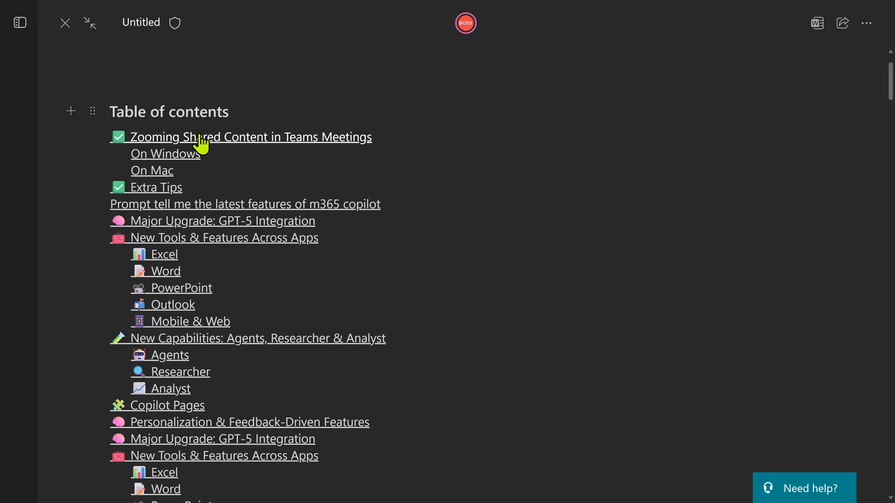
pyautogui.moveTo(194, 227)
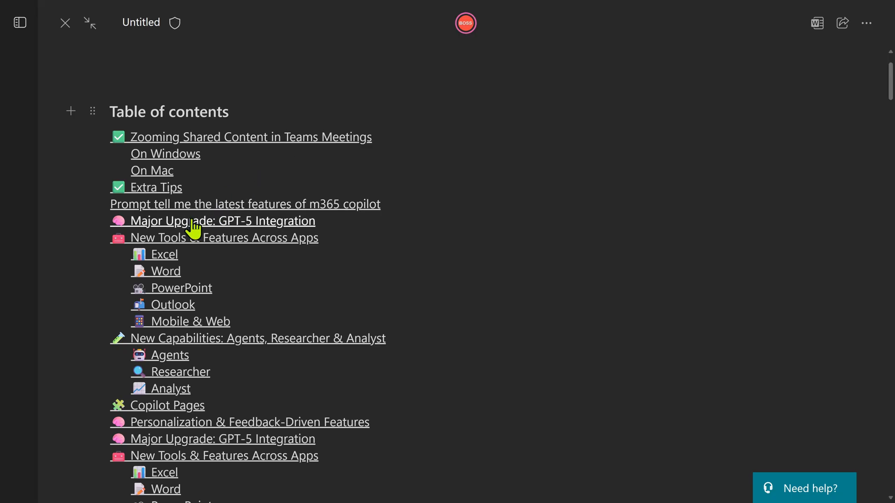
pyautogui.moveTo(310, 234)
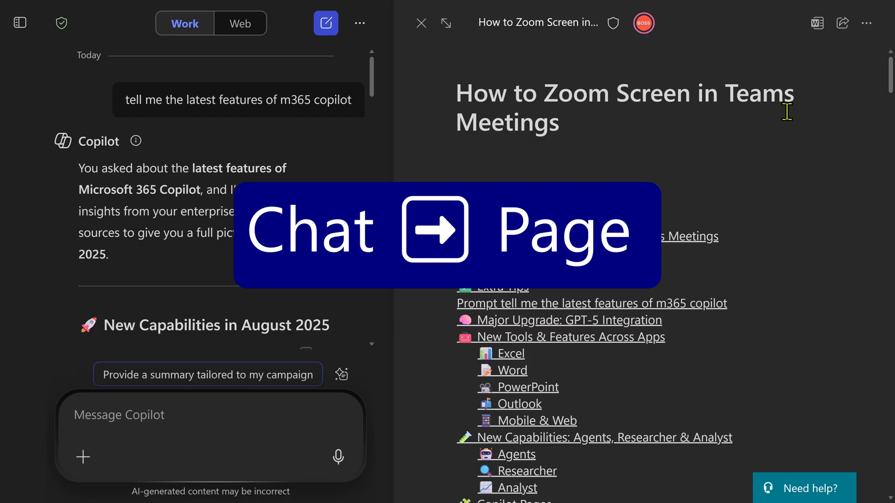
# Step: Open the page in Word for the web as 'Teams Zoom', then return to Copilot
pyautogui.click(866, 23)
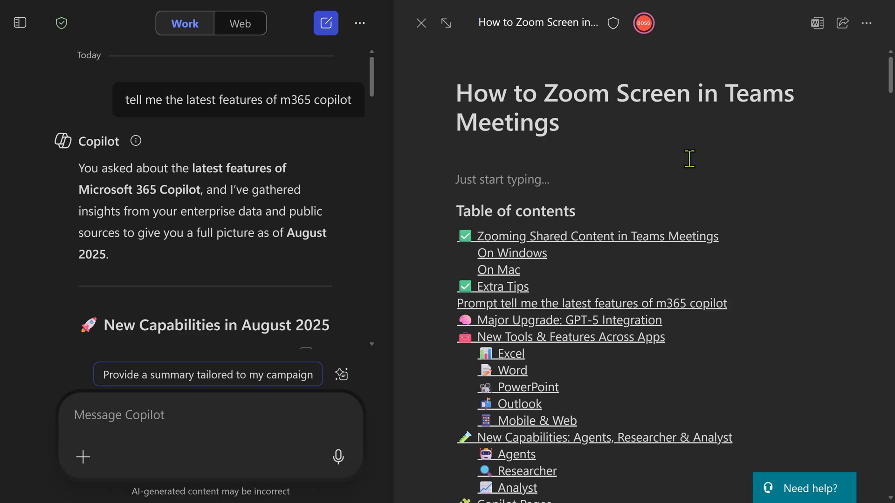
pyautogui.moveTo(817, 23)
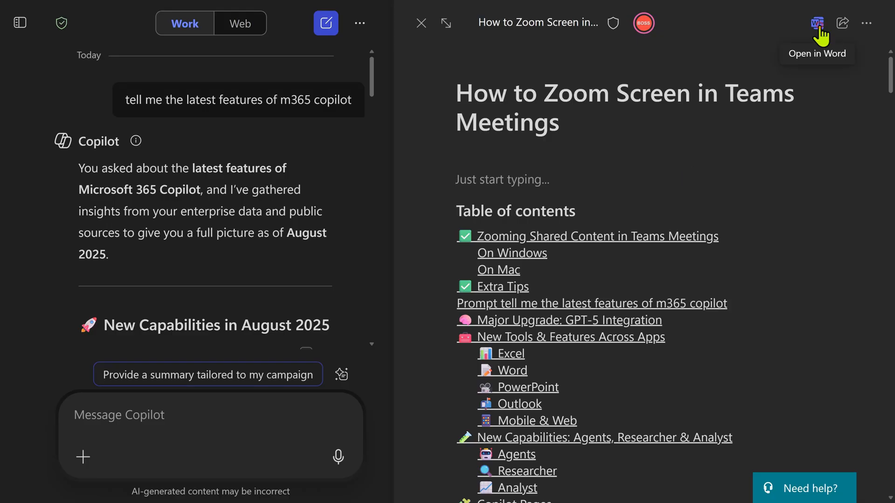
pyautogui.click(817, 23)
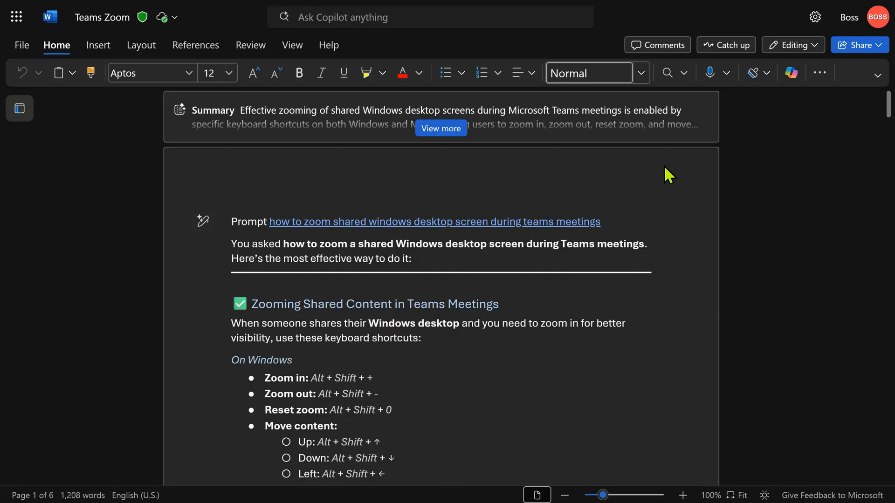
pyautogui.click(793, 45)
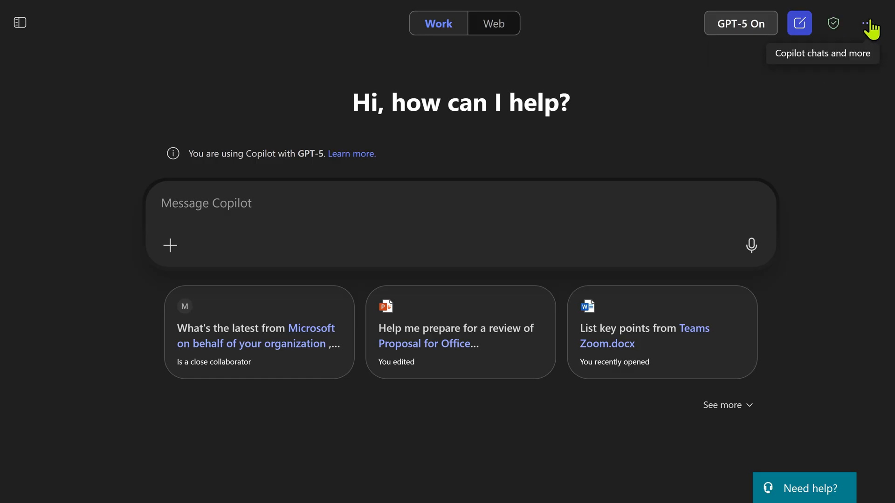
# Step: Check the Web search toggle in the '...' chat options, then close them
pyautogui.click(868, 23)
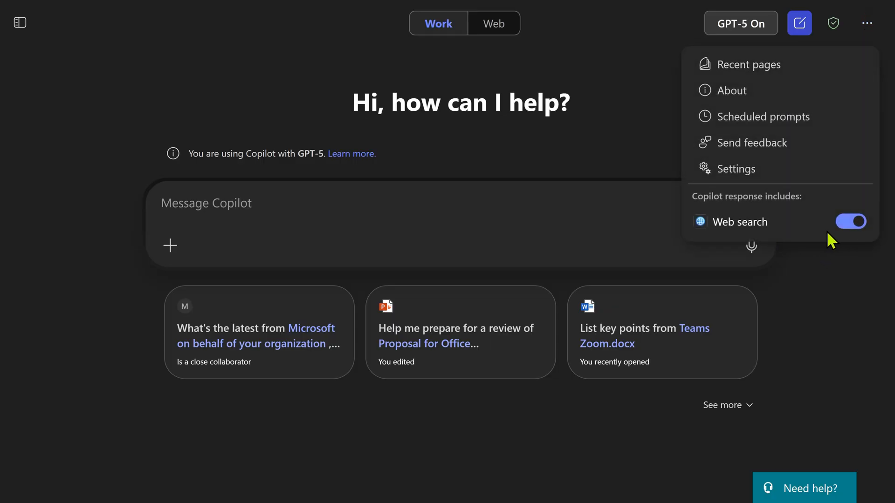
pyautogui.moveTo(821, 269)
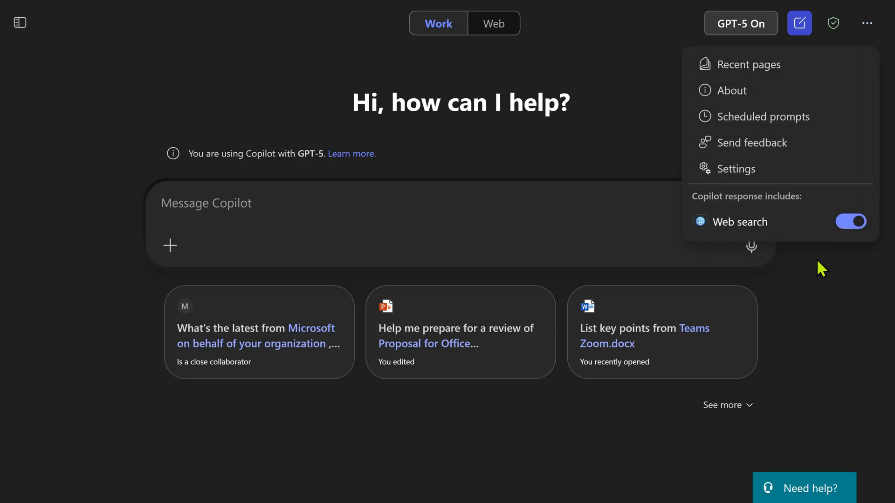
pyautogui.click(471, 202)
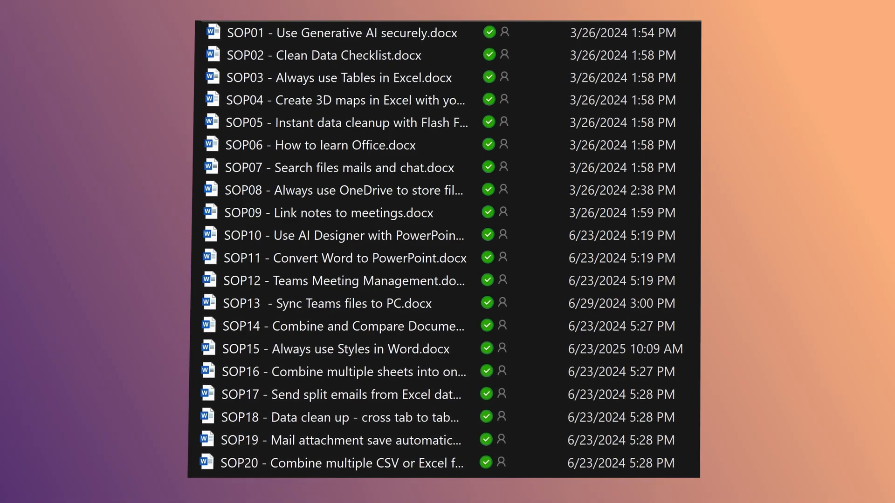
pyautogui.scroll(3)
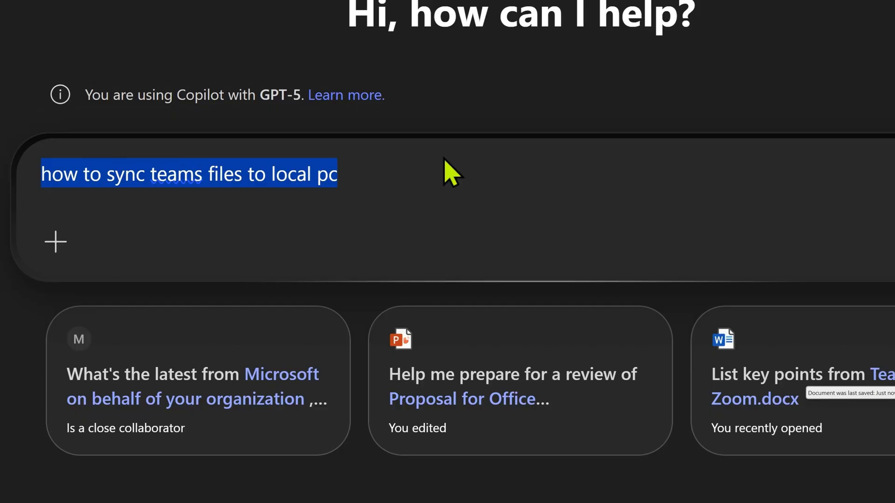
# Step: Turn off Web search and scroll through the earlier Teams sync answer
pyautogui.click(865, 26)
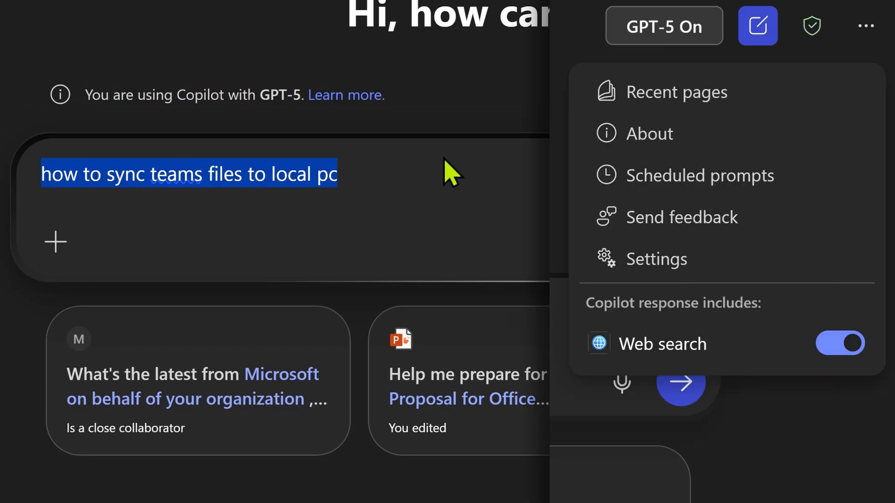
pyautogui.click(681, 381)
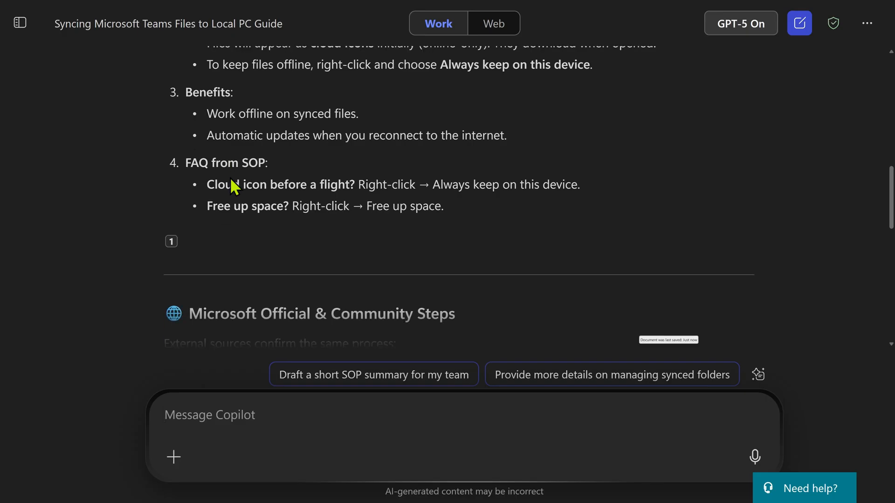
pyautogui.scroll(-3)
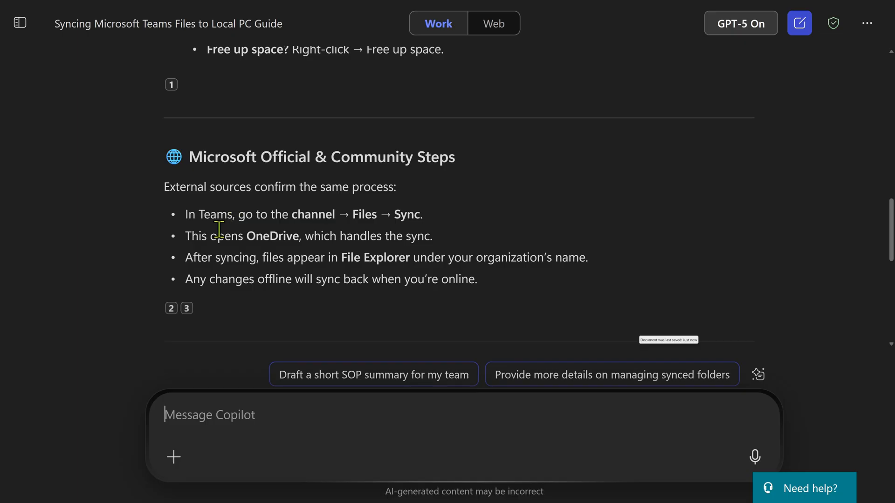
pyautogui.moveTo(251, 216)
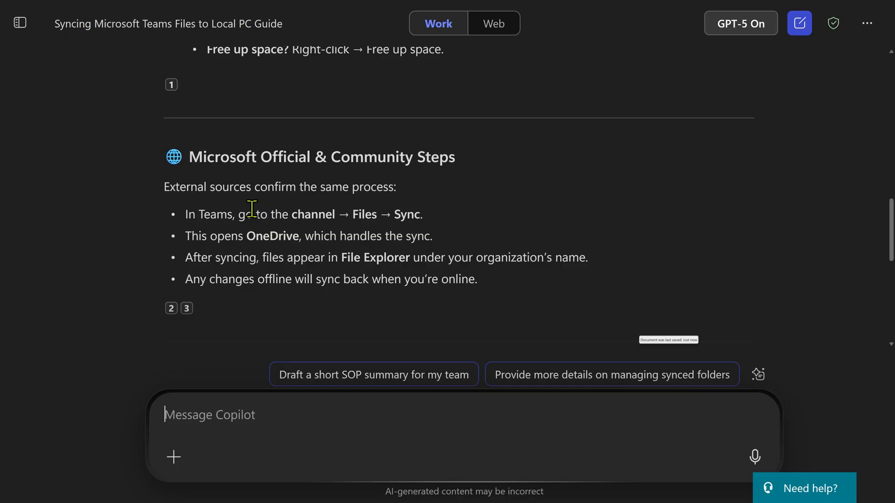
pyautogui.moveTo(658, 142)
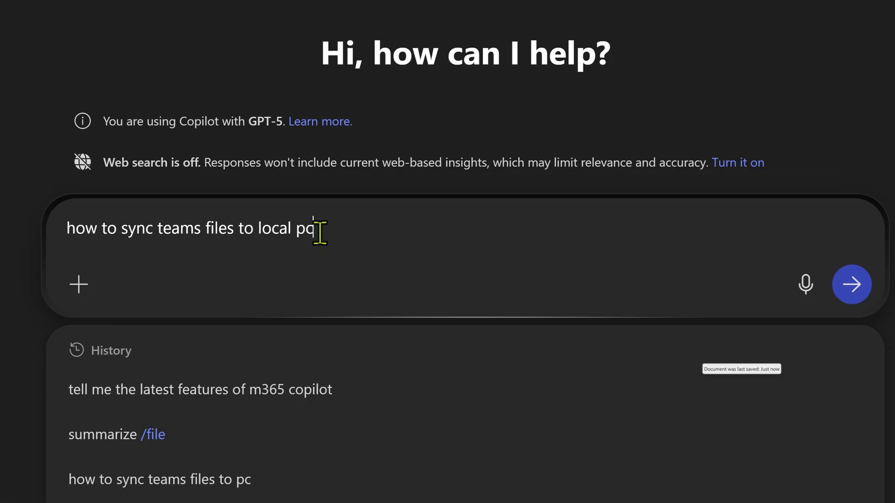
# Step: Send the sync question with web search off, review the internal-sources answer, start a new chat
pyautogui.click(851, 285)
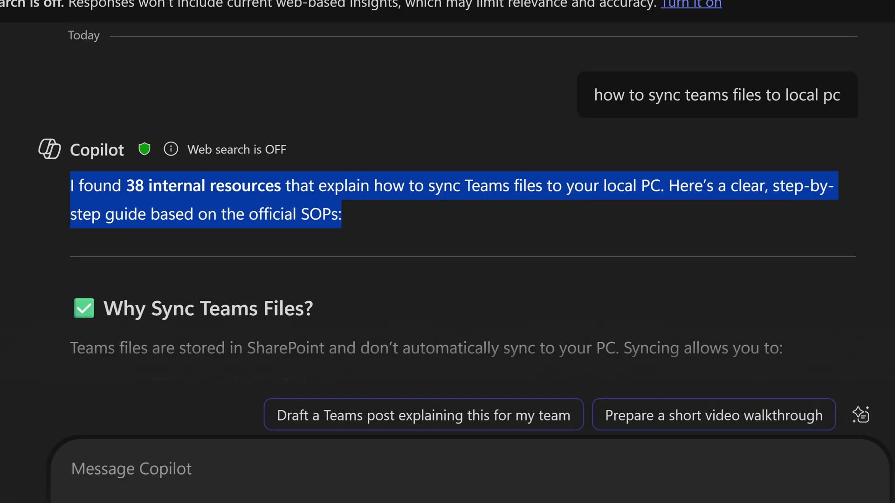
pyautogui.scroll(-3)
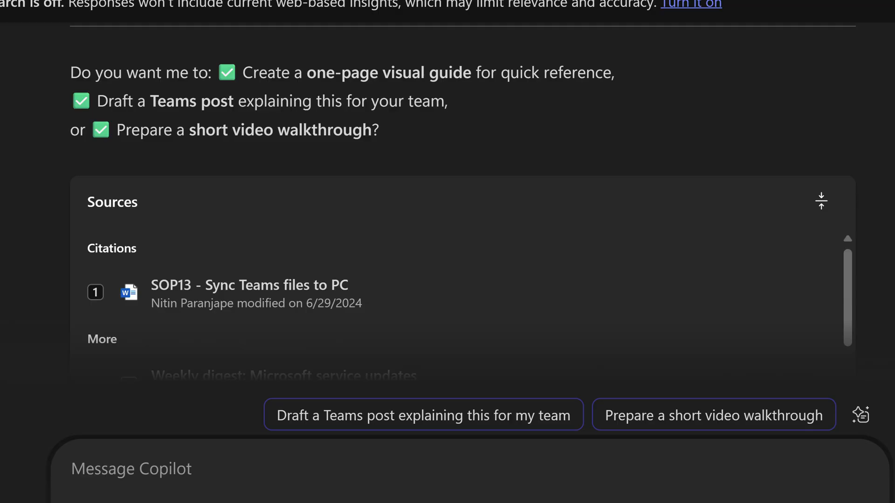
pyautogui.click(864, 29)
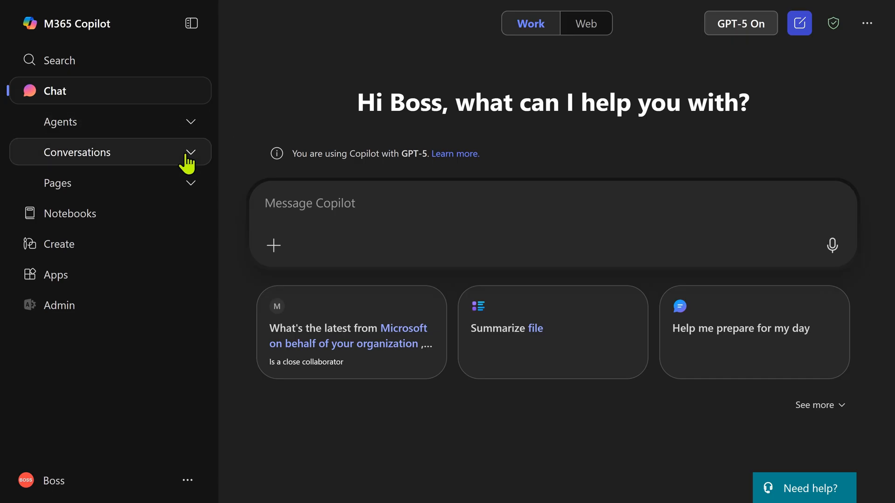
pyautogui.moveTo(188, 162)
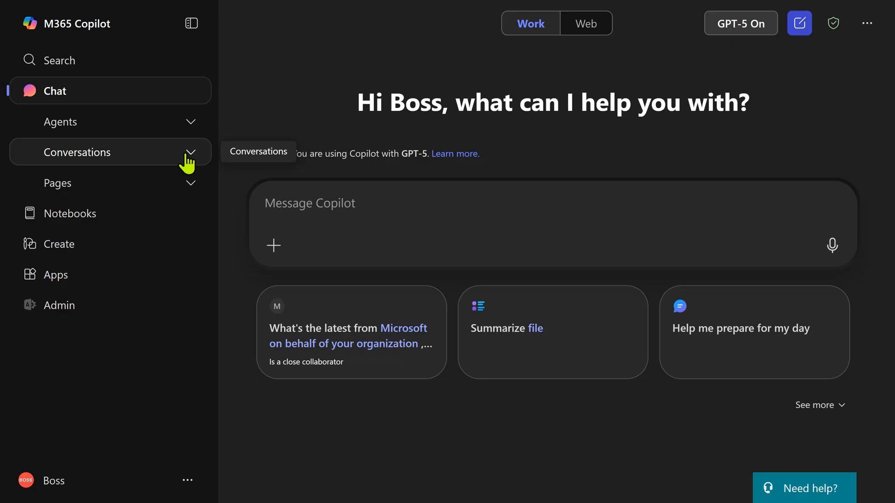
# Step: Expand Conversations, browse All conversations history, then go to Search
pyautogui.click(110, 152)
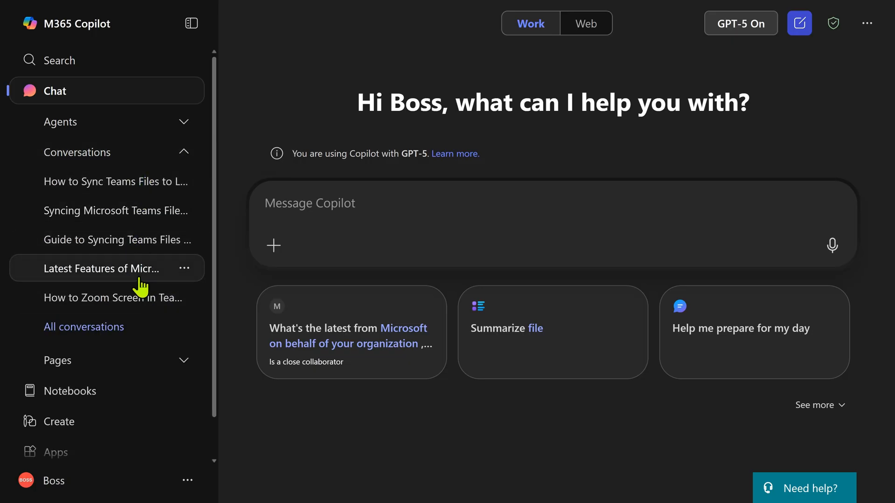
pyautogui.moveTo(84, 326)
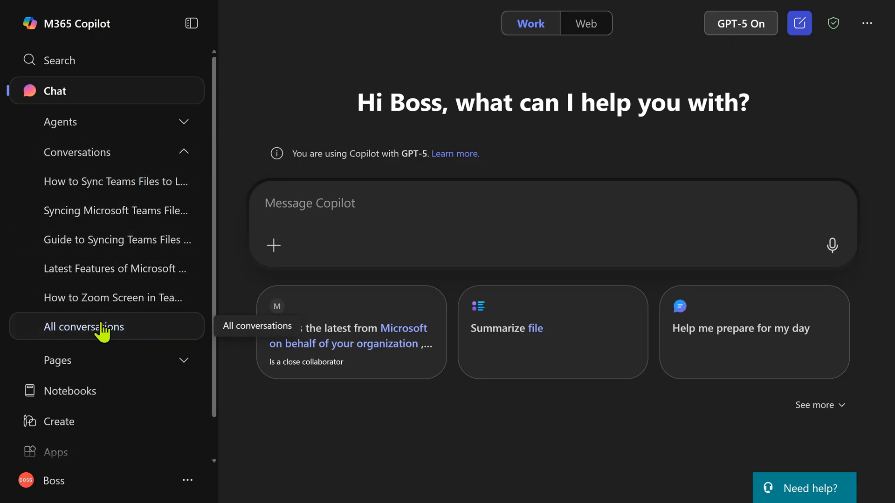
pyautogui.click(85, 326)
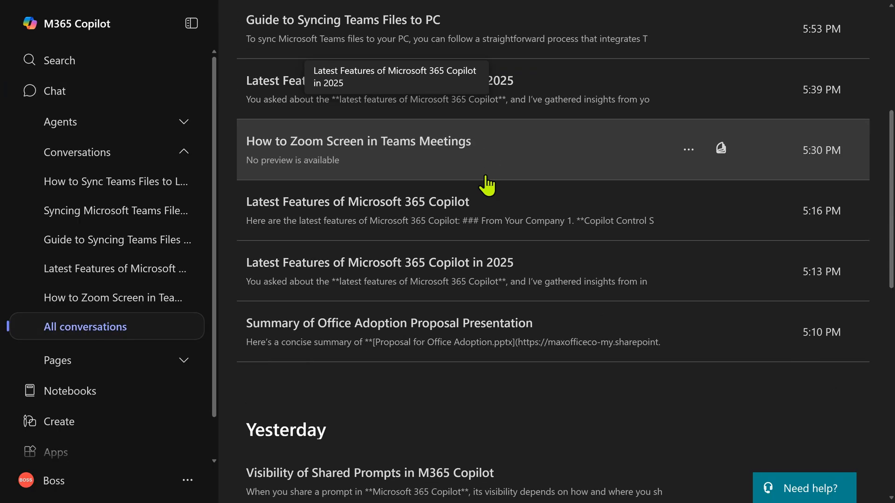
pyautogui.scroll(-3)
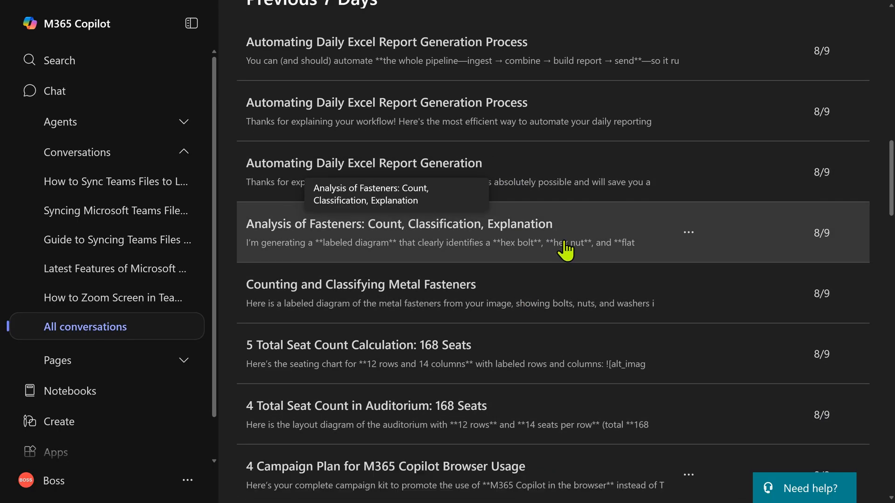
pyautogui.click(59, 60)
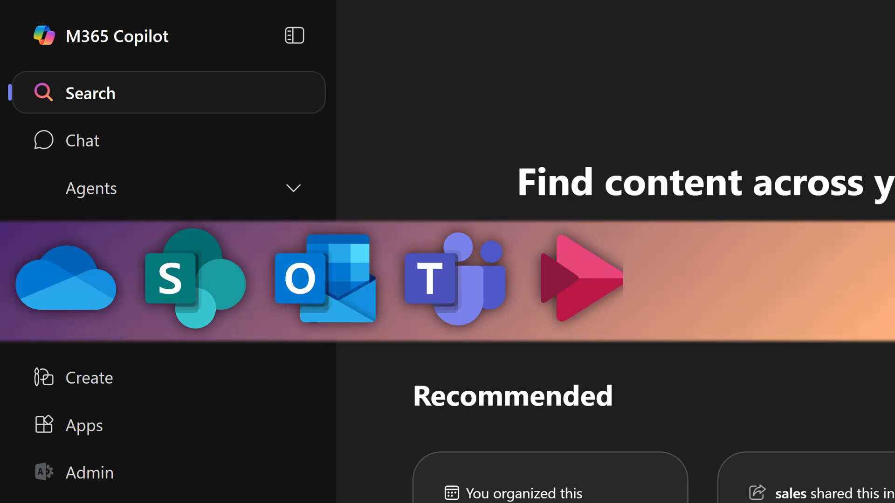
# Step: Browse the Notebooks list and the generated workshop poster, then go to the Apps page
pyautogui.click(97, 261)
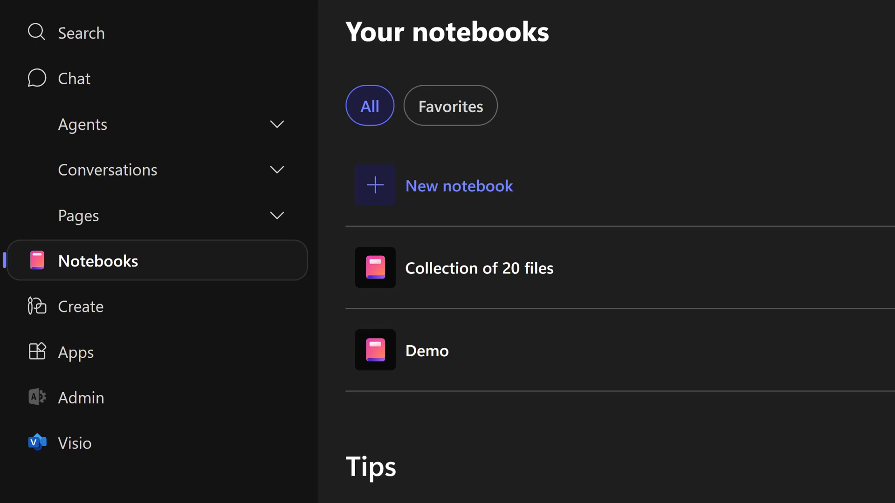
pyautogui.click(59, 307)
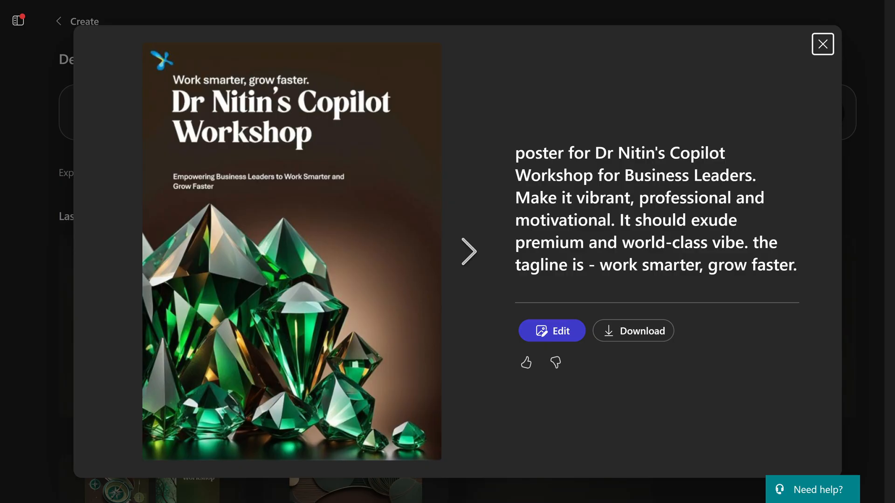
pyautogui.click(823, 44)
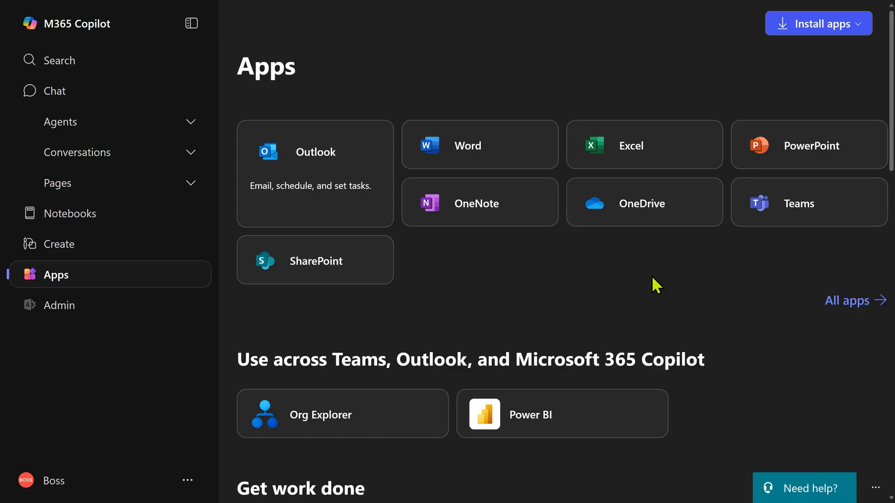
# Step: Pin Visio from the All apps list to the Copilot navigation
pyautogui.click(847, 300)
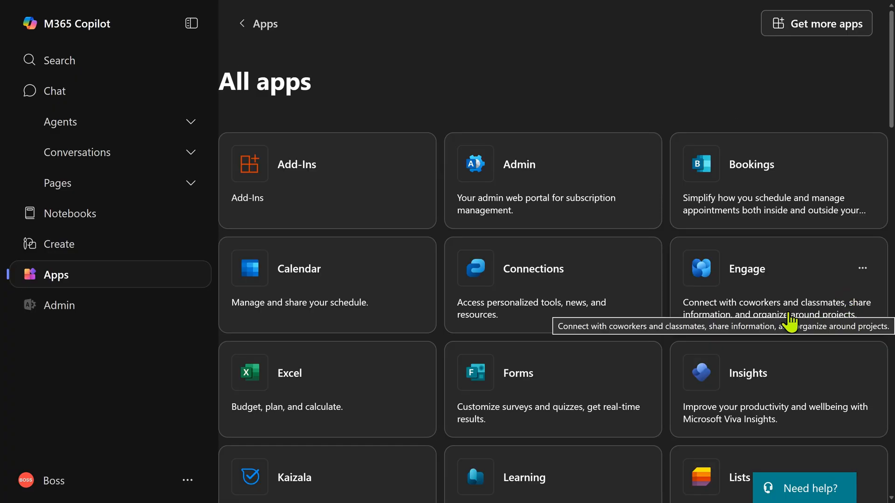
pyautogui.scroll(-3)
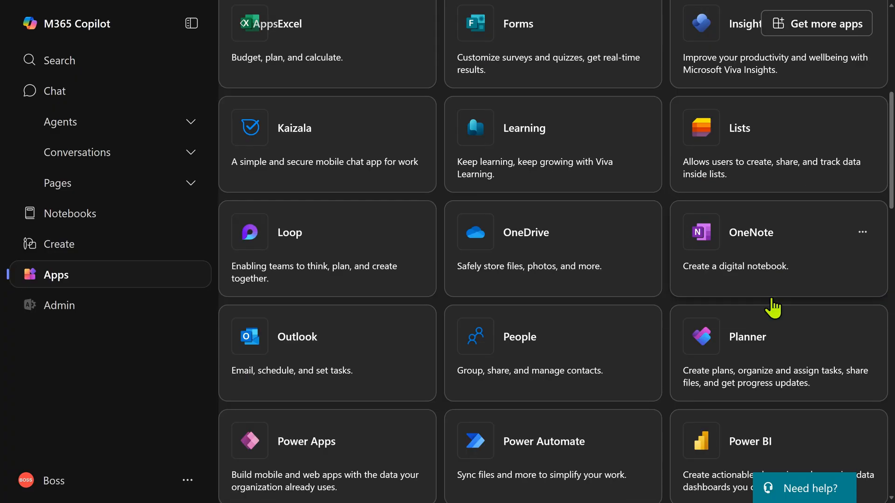
pyautogui.click(862, 232)
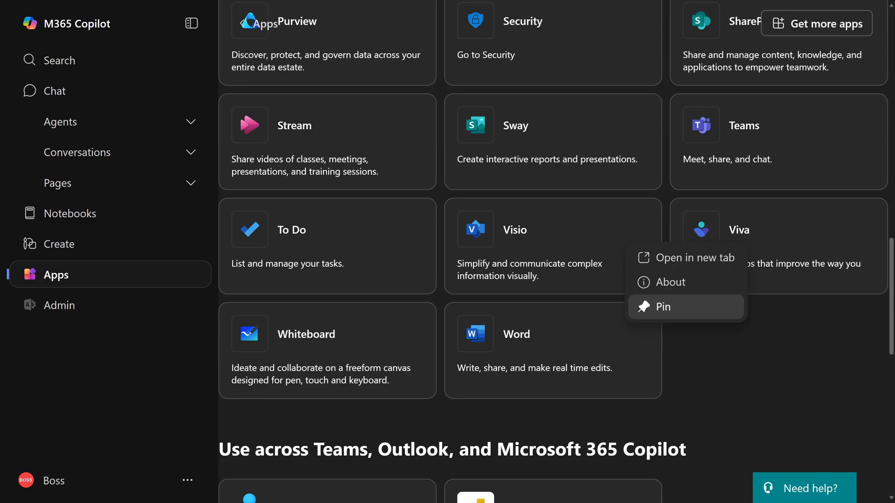
pyautogui.click(662, 307)
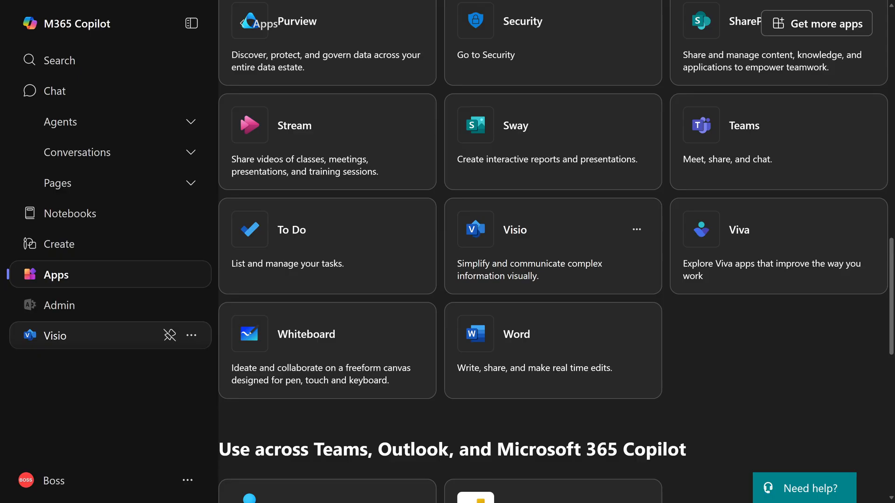